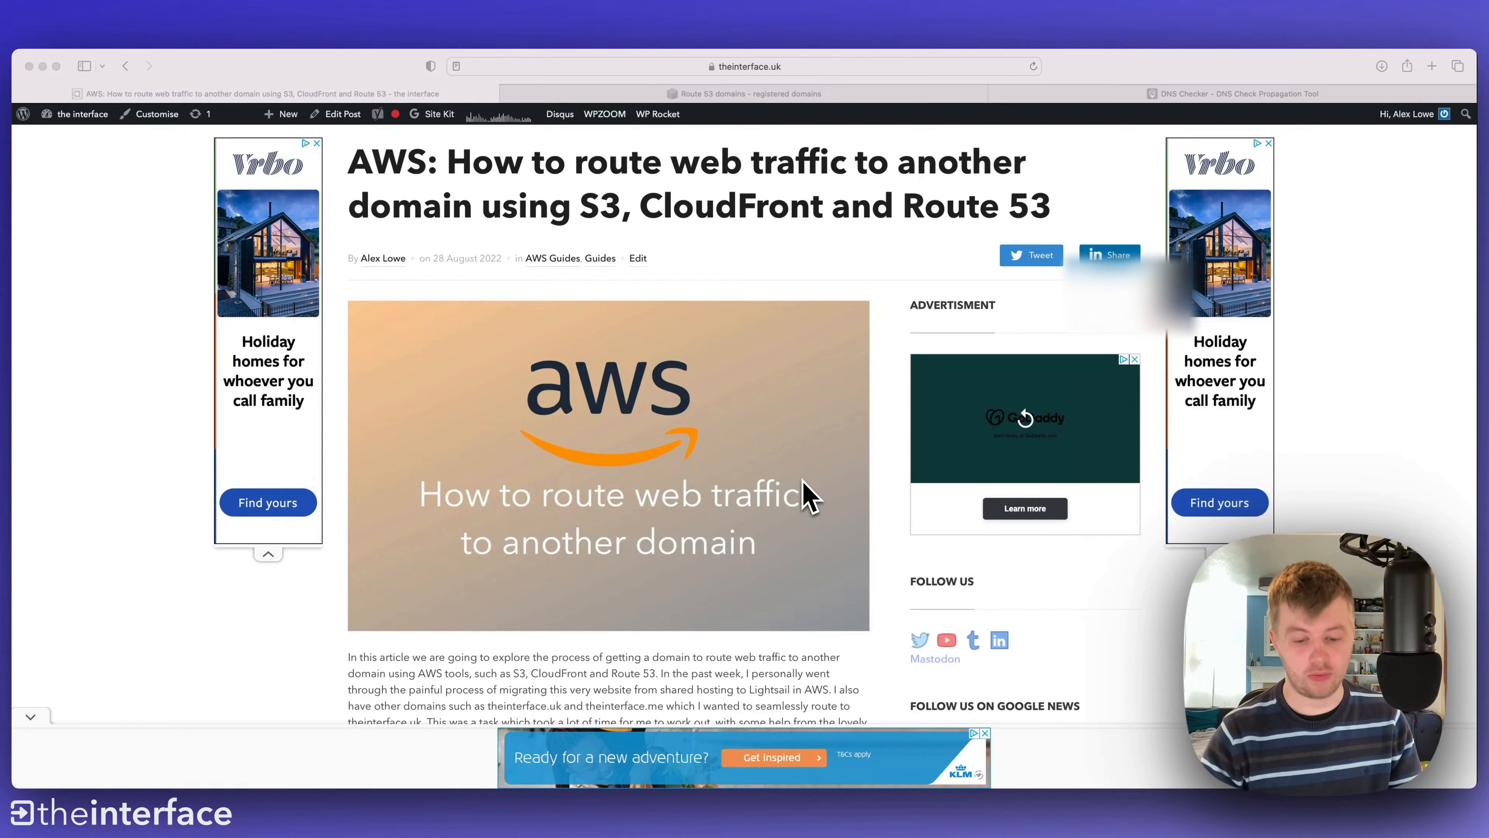
- Check theinterface.io in Safari, confirming the server cannot be found
{"action": "left_click", "coordinate": [1235, 94]}
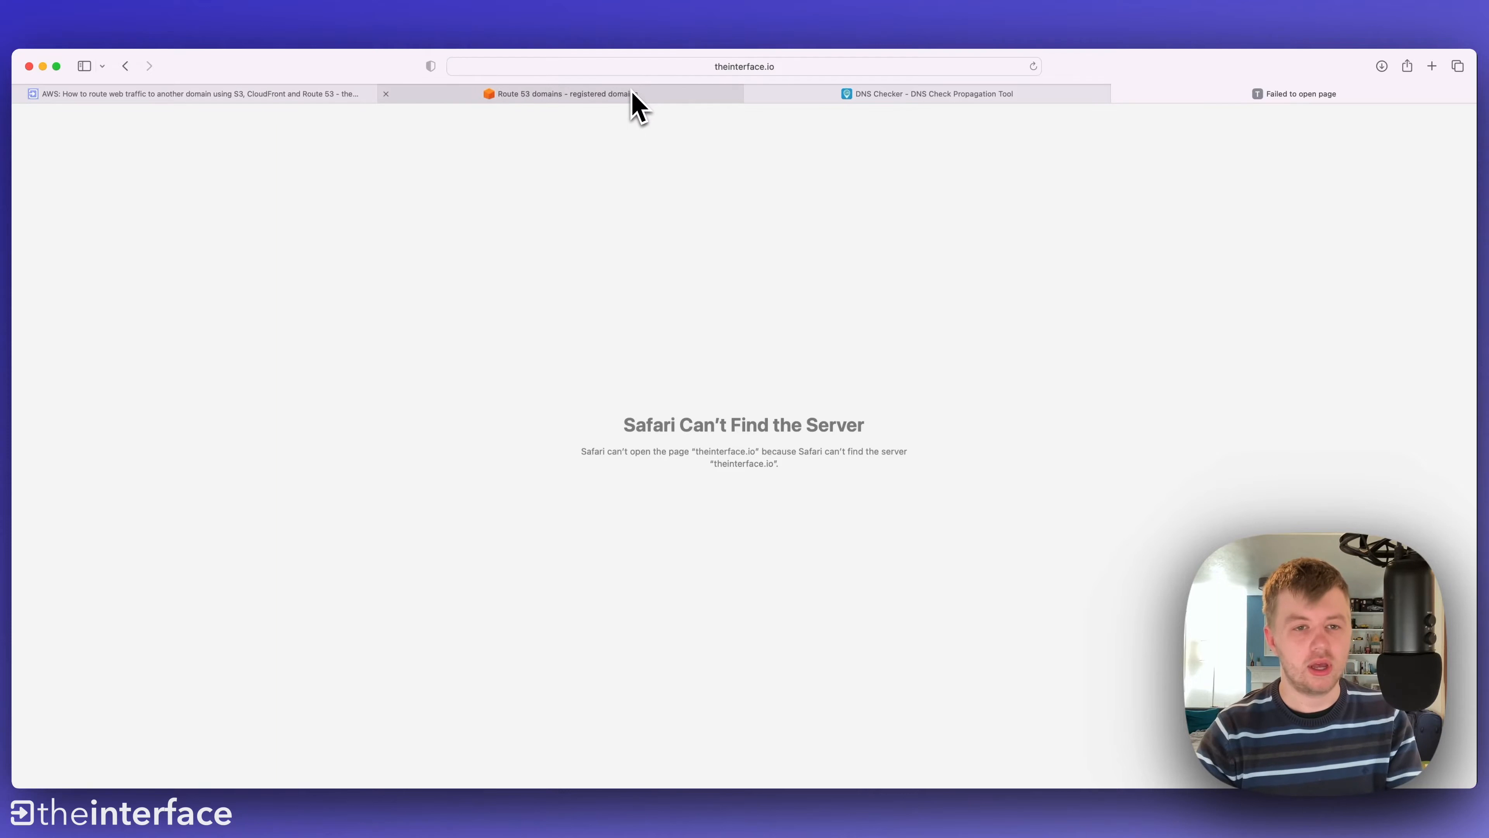
{"action": "mouse_move", "coordinate": [512, 93]}
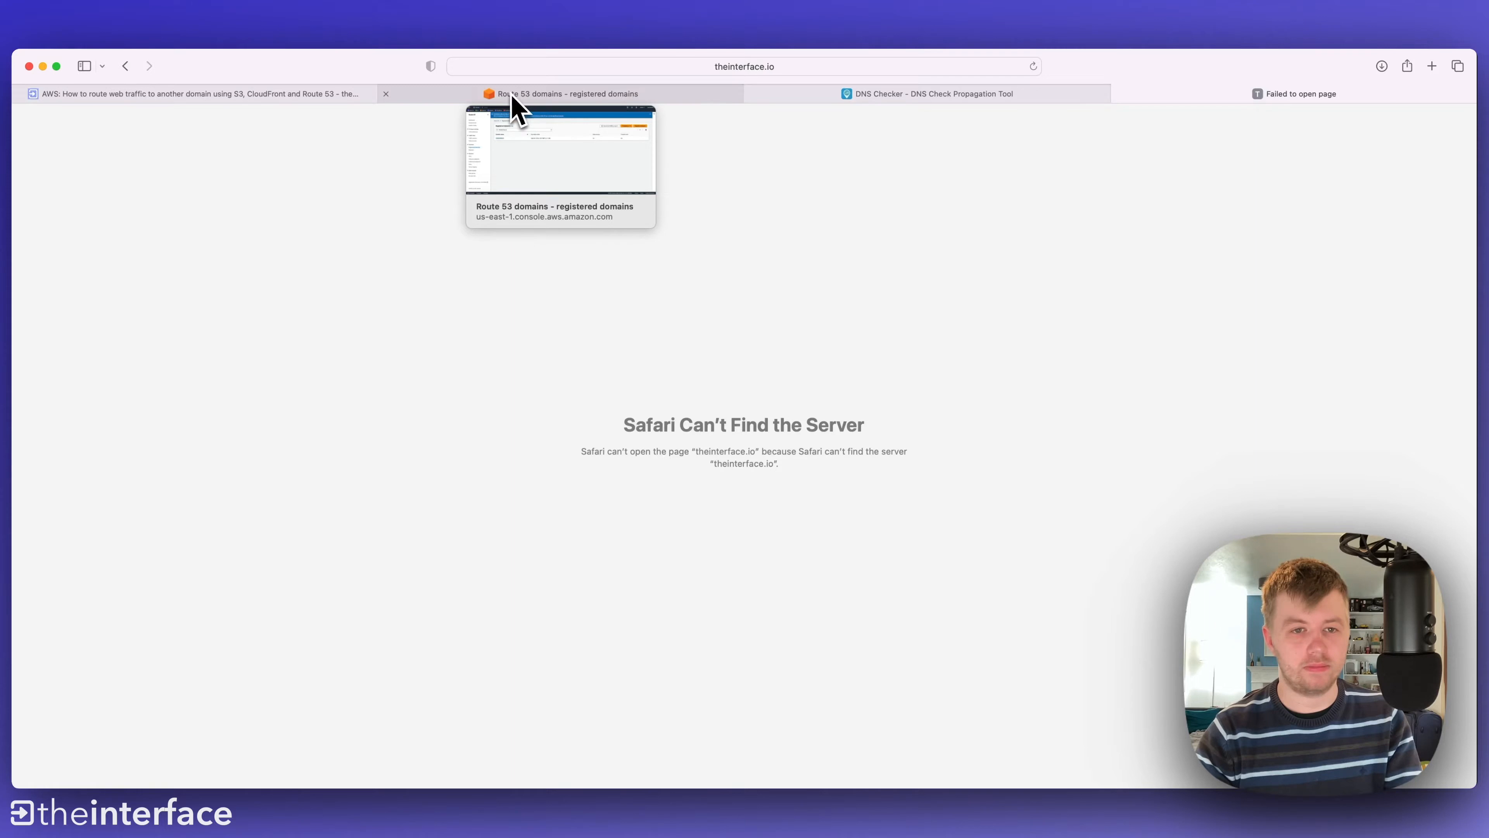
- Skim the redirect guide down to its 'Create a bucket within S3' section
{"action": "left_click", "coordinate": [190, 93]}
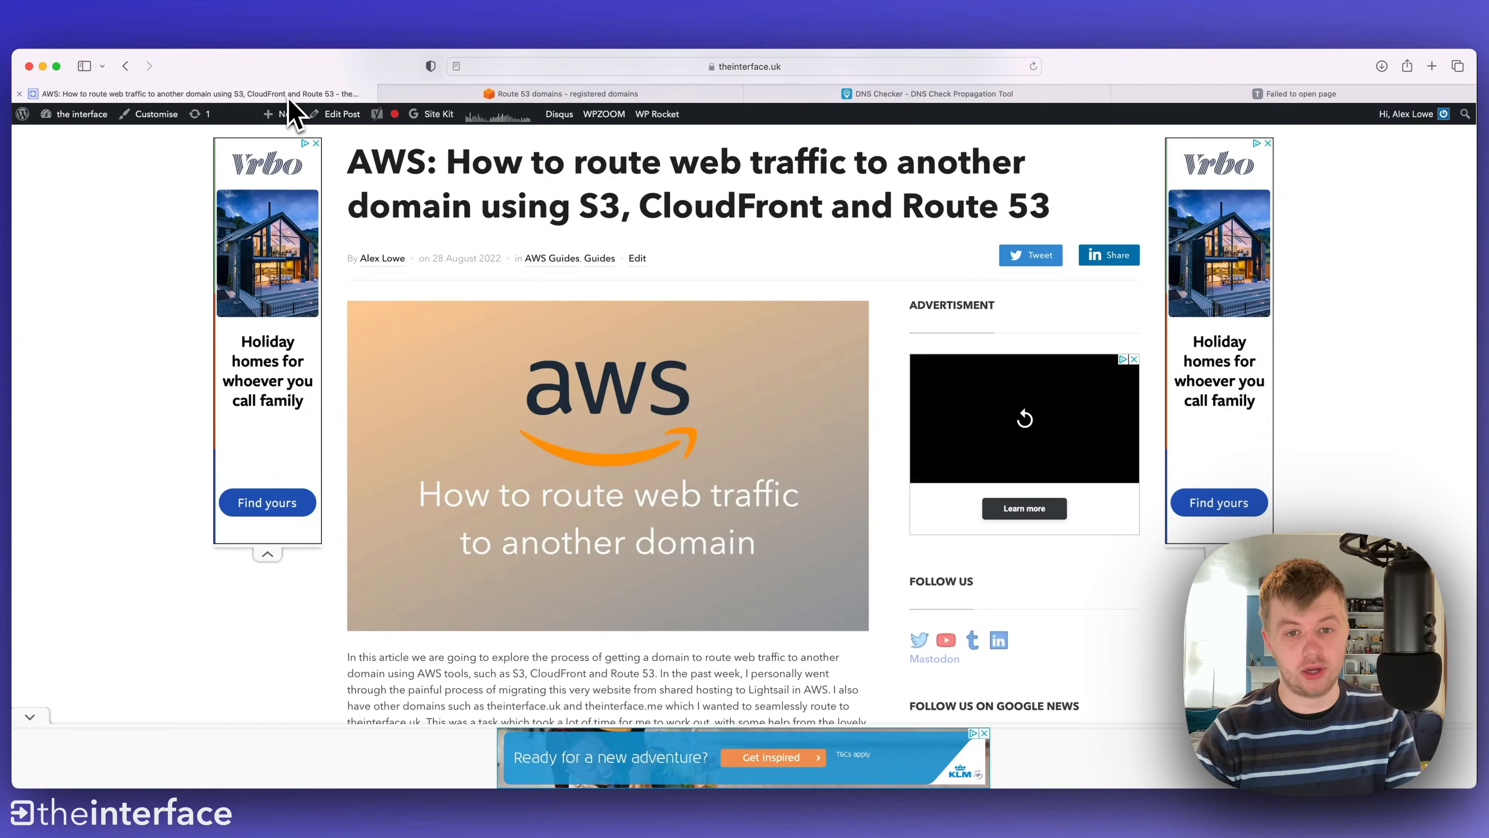
{"action": "scroll", "scroll_direction": "down", "scroll_amount": 3}
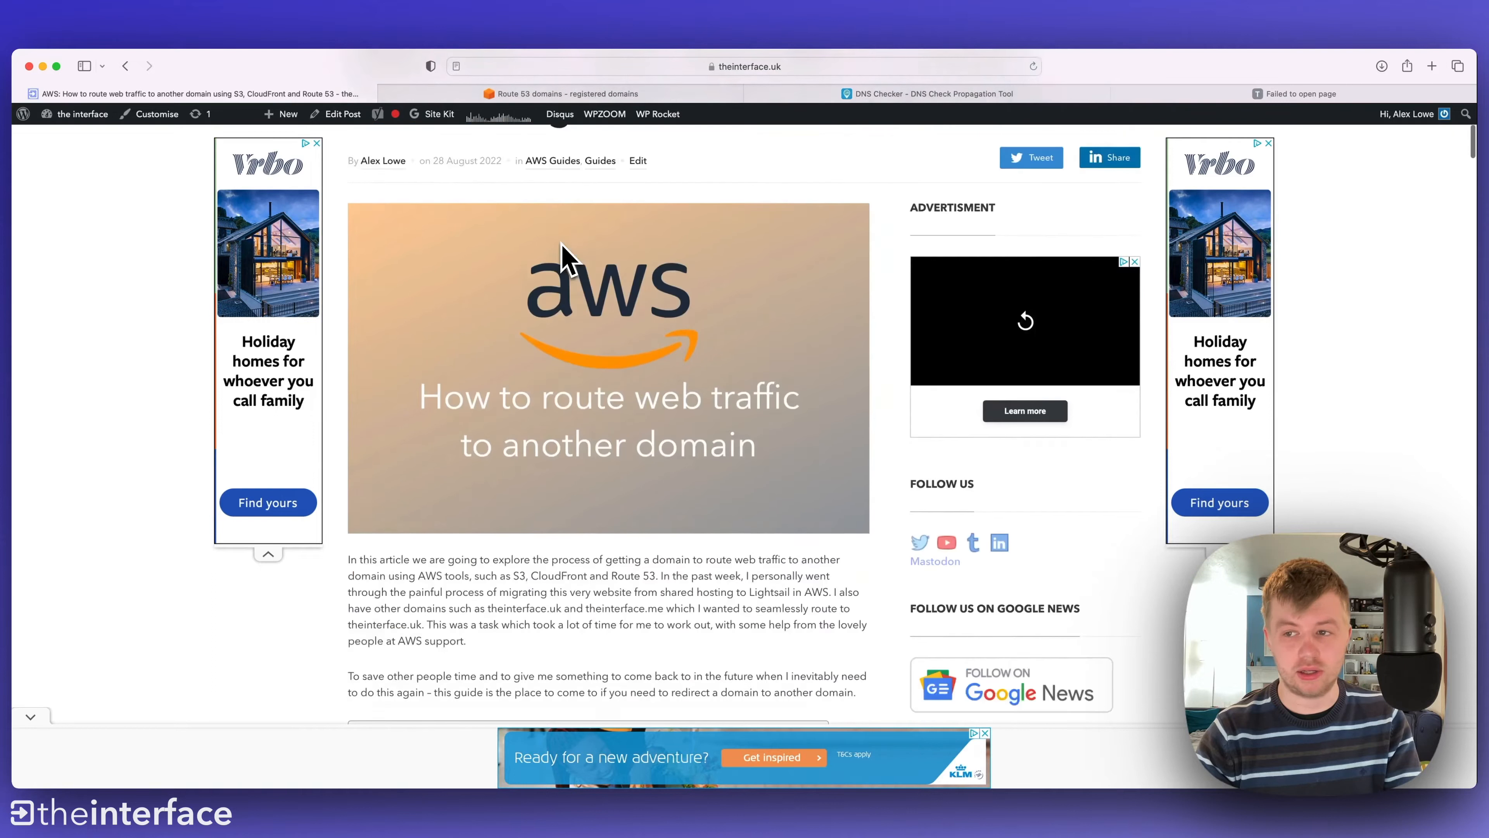
{"action": "scroll", "scroll_direction": "down", "scroll_amount": 3}
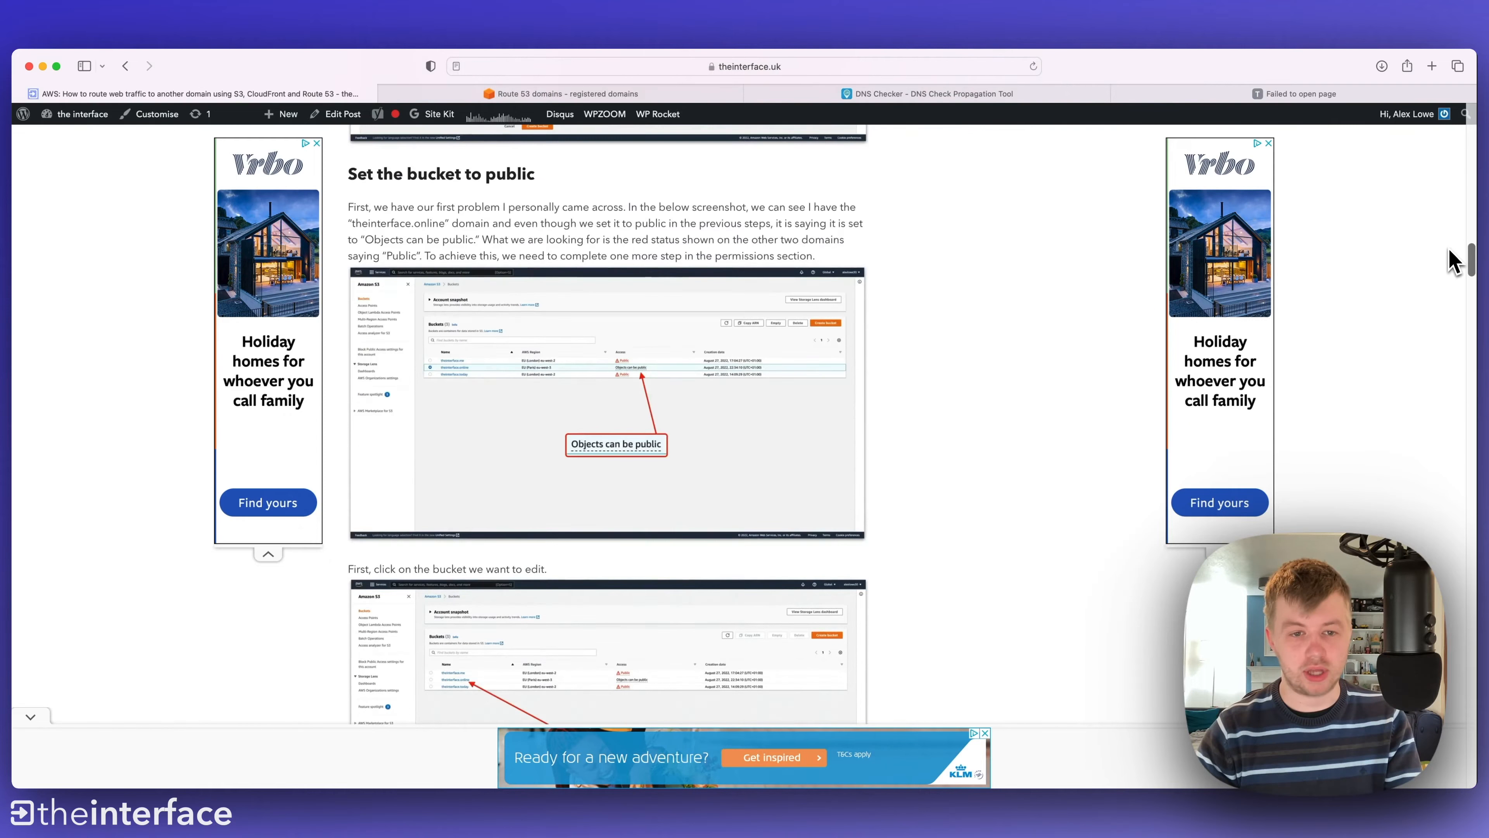
{"action": "scroll", "scroll_direction": "down", "scroll_amount": 3}
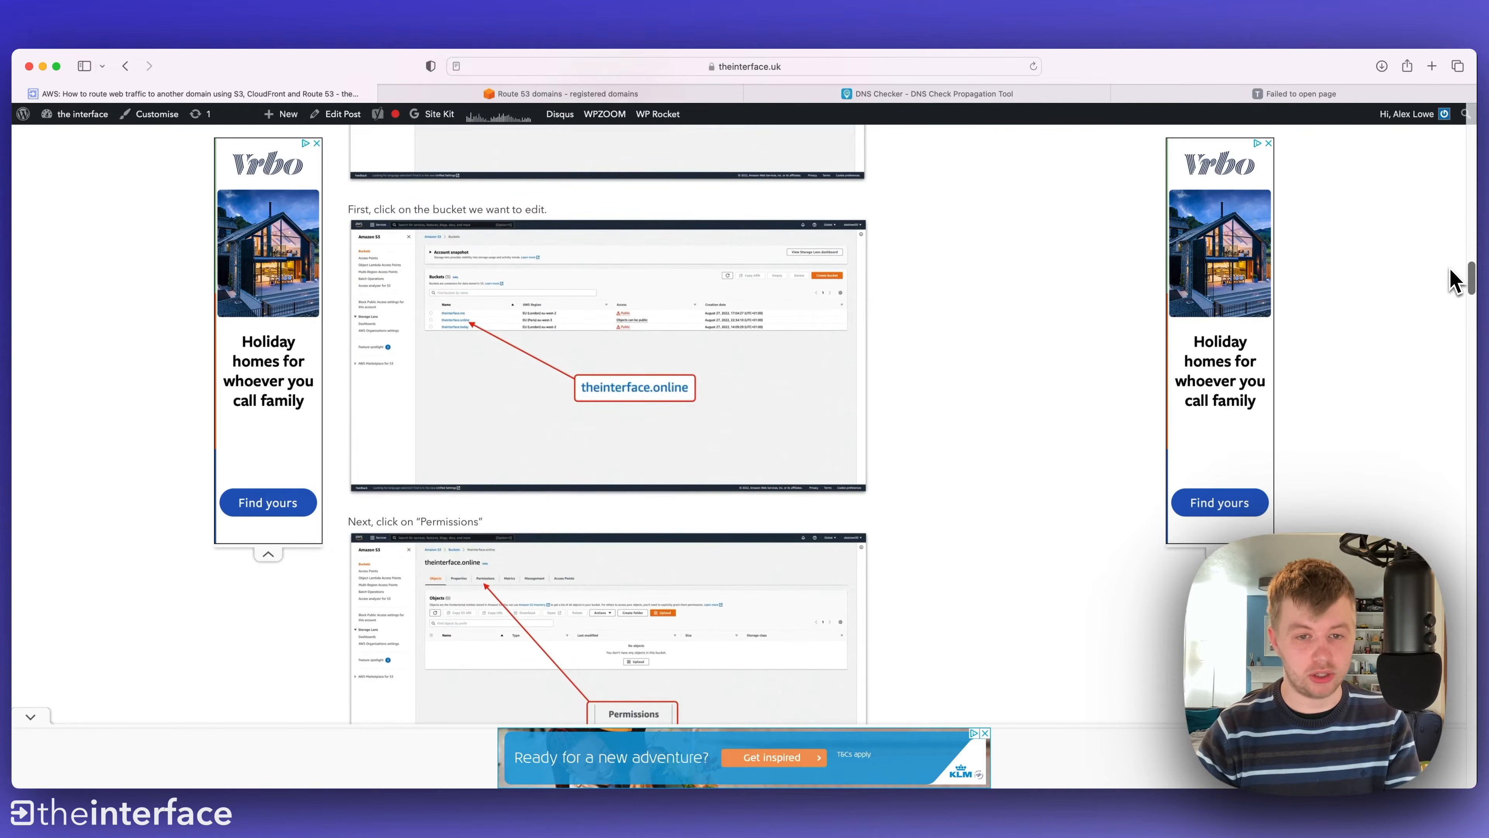
{"action": "scroll", "scroll_direction": "down", "scroll_amount": 3}
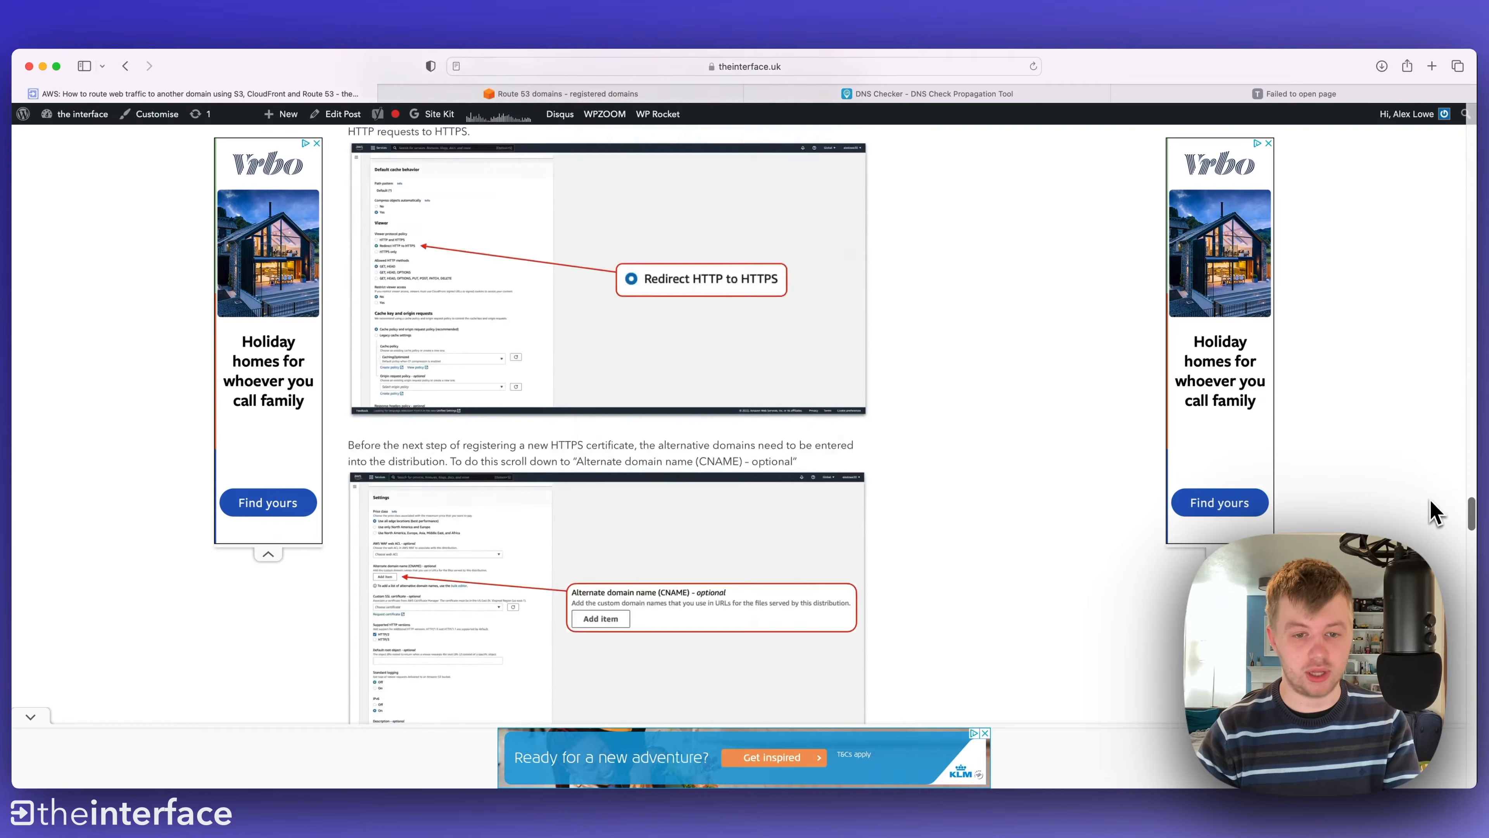
{"action": "scroll", "scroll_direction": "down", "scroll_amount": 3}
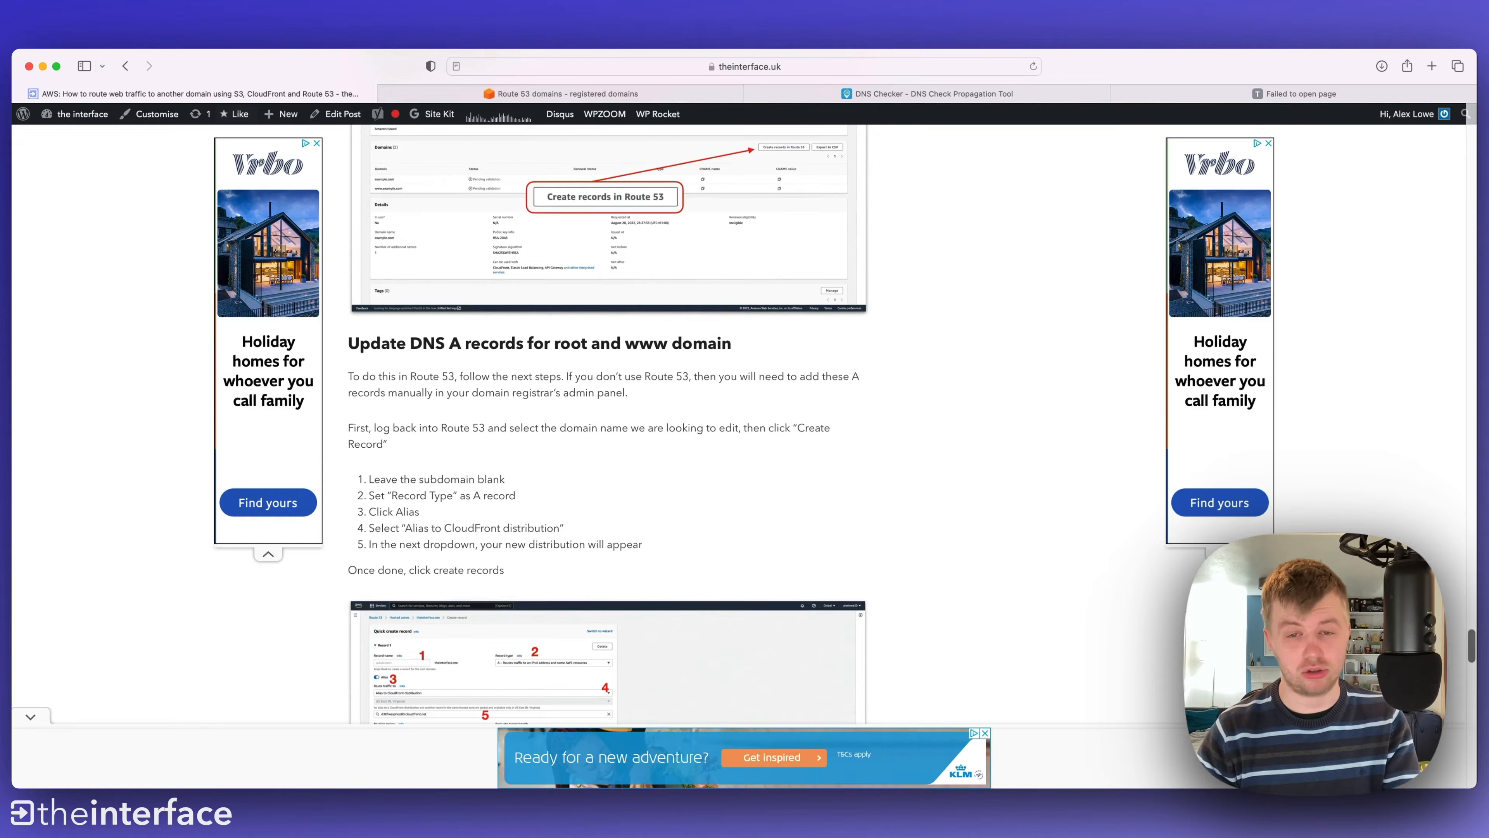
{"action": "scroll", "scroll_direction": "up", "scroll_amount": 3}
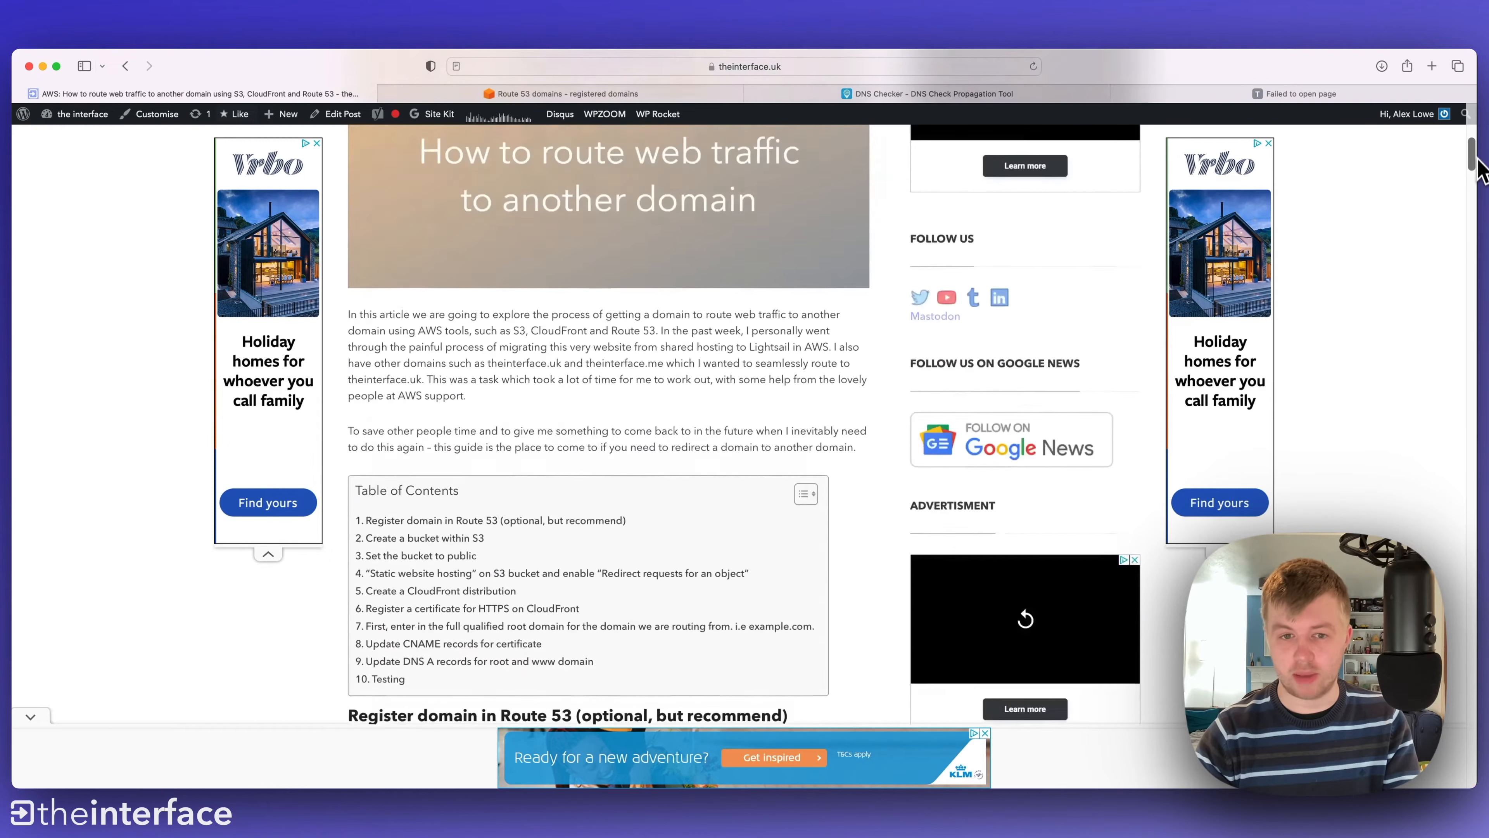
{"action": "scroll", "scroll_direction": "down", "scroll_amount": 3}
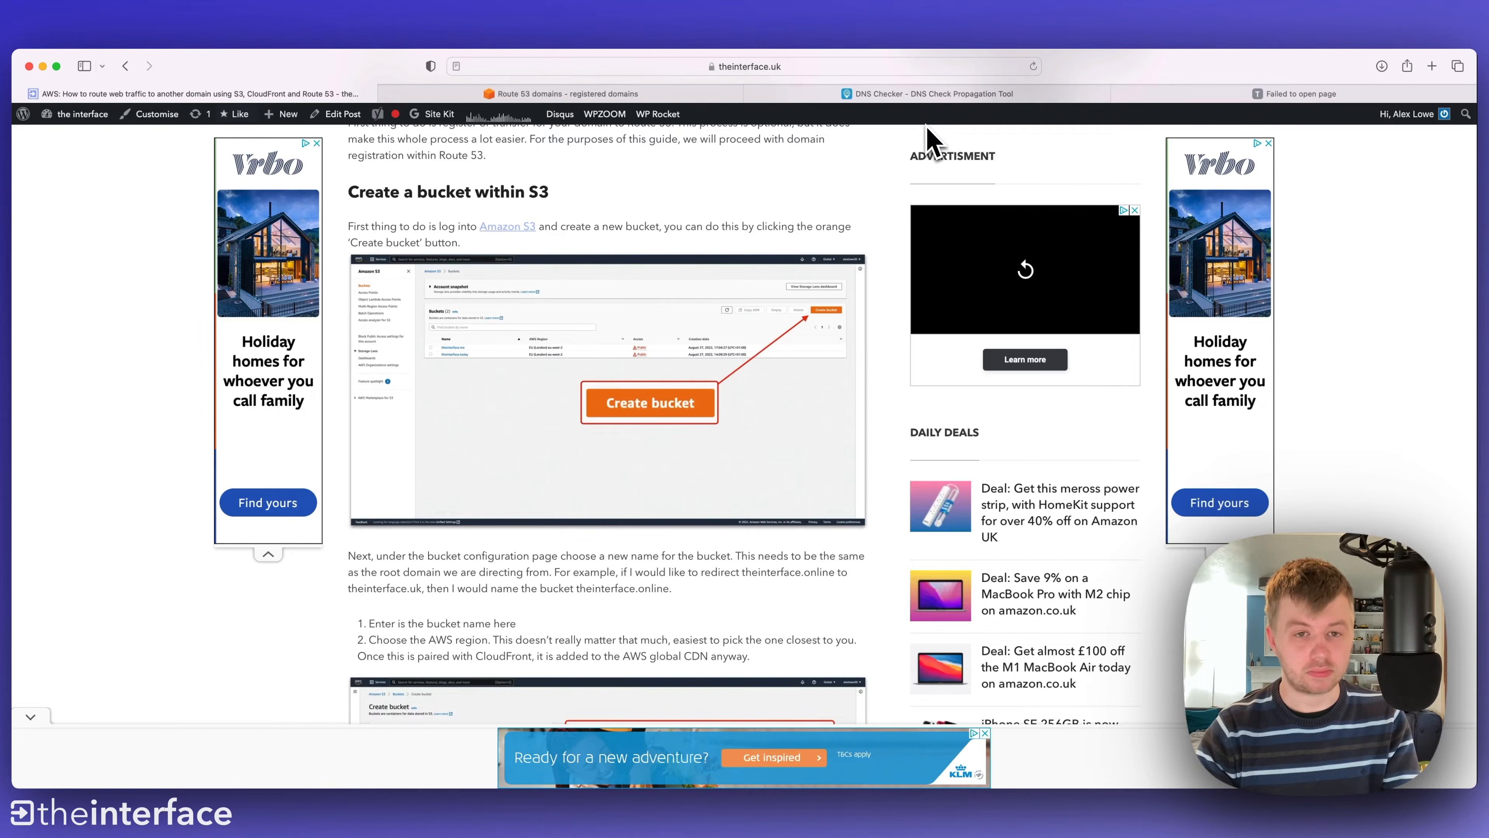
- View theinterface.io in Route 53's Registered domains list
{"action": "left_click", "coordinate": [563, 93]}
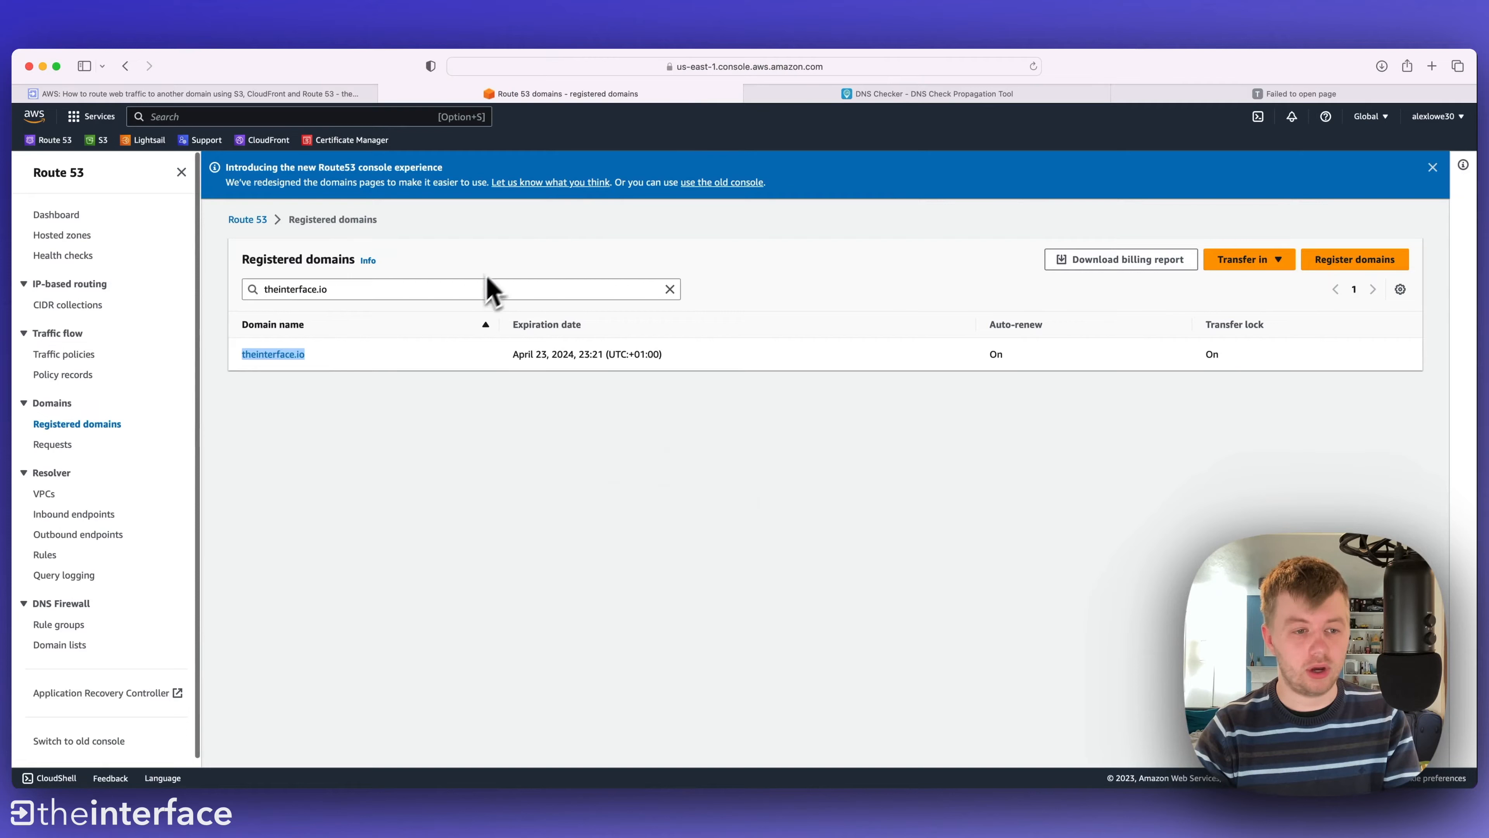
{"action": "mouse_move", "coordinate": [170, 428]}
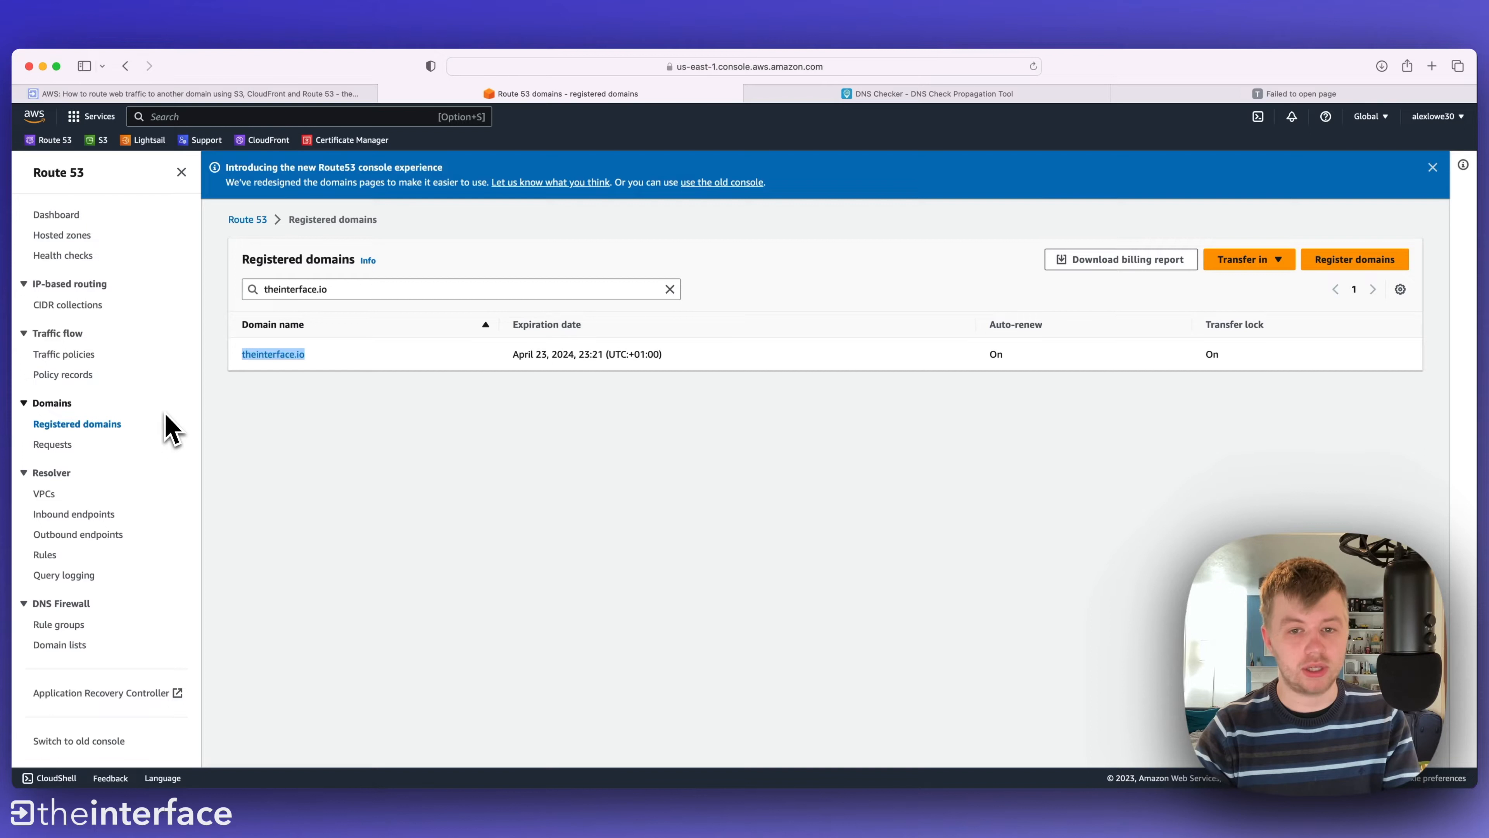
{"action": "mouse_move", "coordinate": [333, 323]}
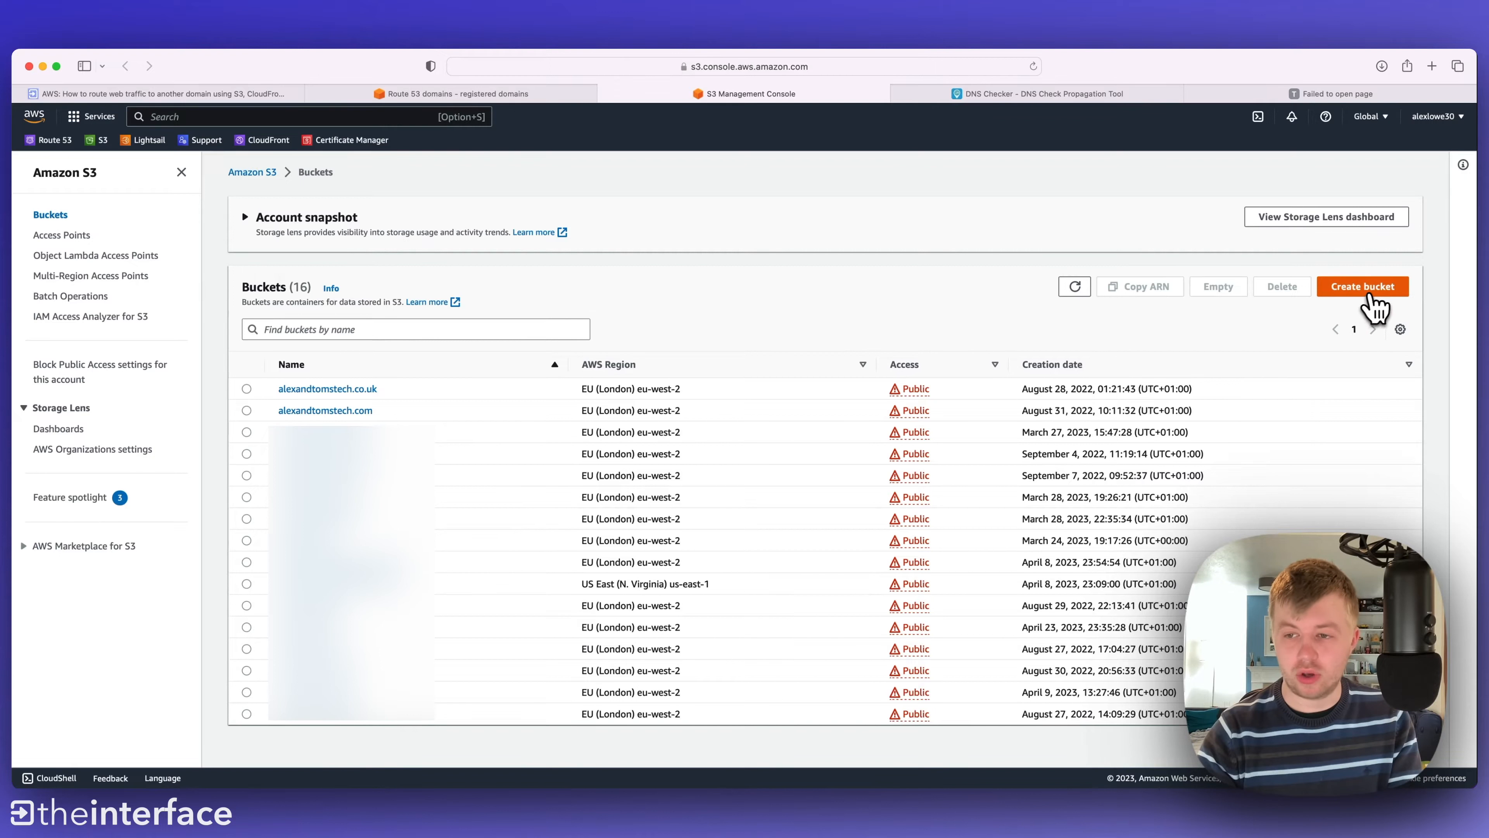
- Start a new bucket named theinterface.io in region EU (London) eu-west-2
{"action": "left_click", "coordinate": [1362, 286]}
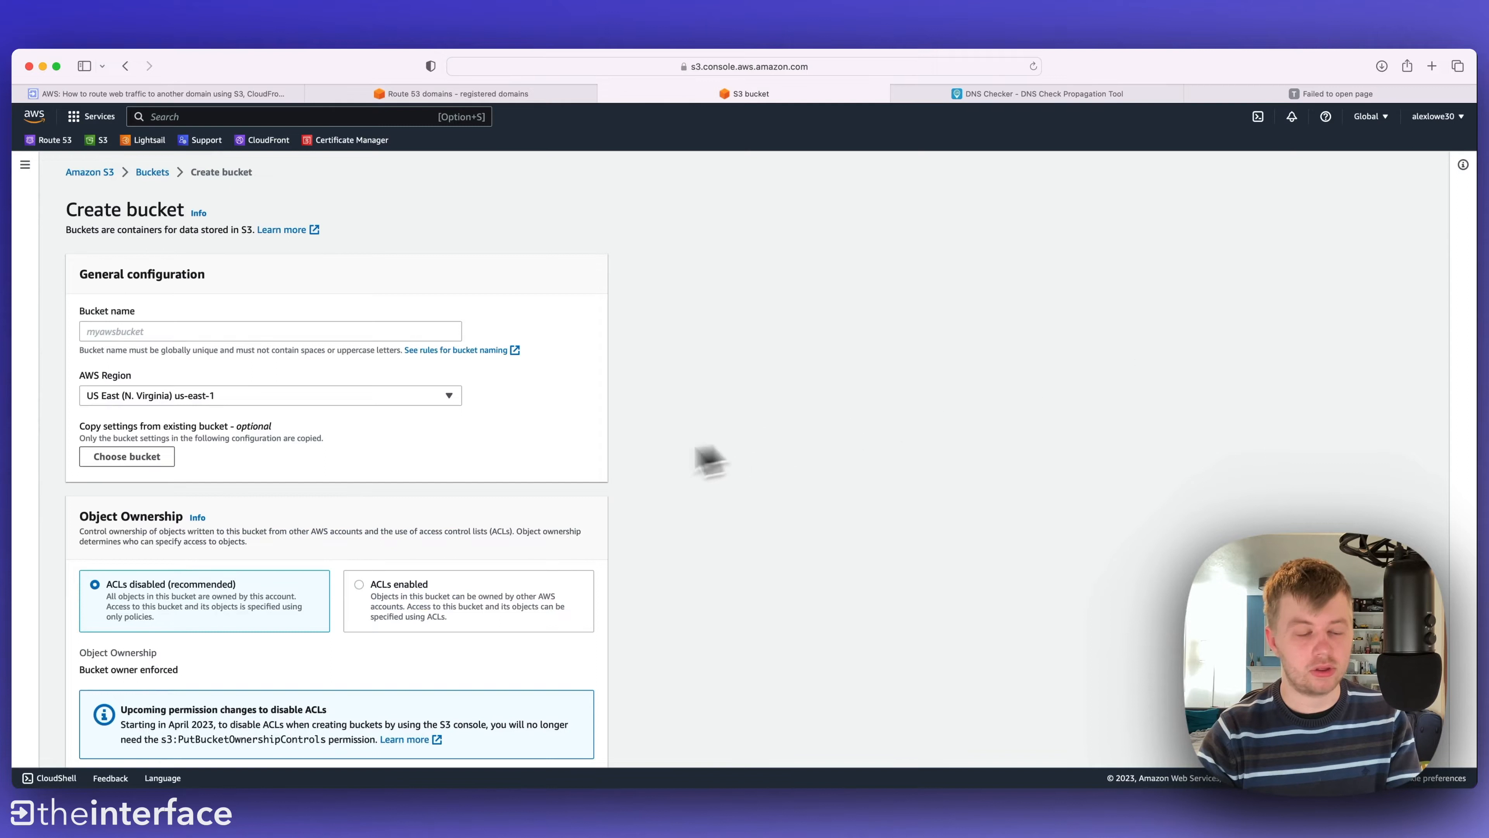
{"action": "mouse_move", "coordinate": [418, 327]}
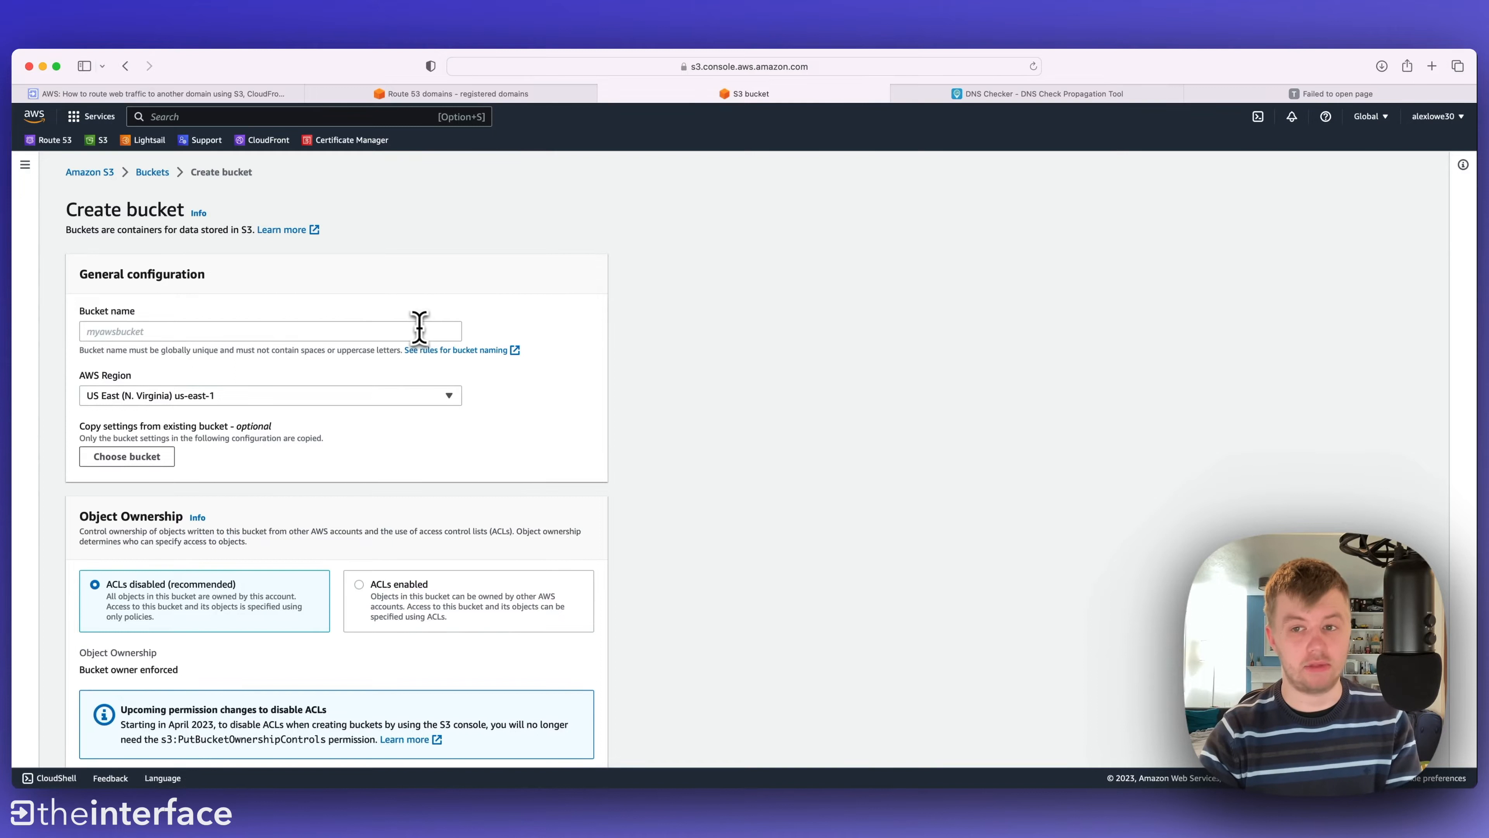
{"action": "type", "text": "theinterface.io"}
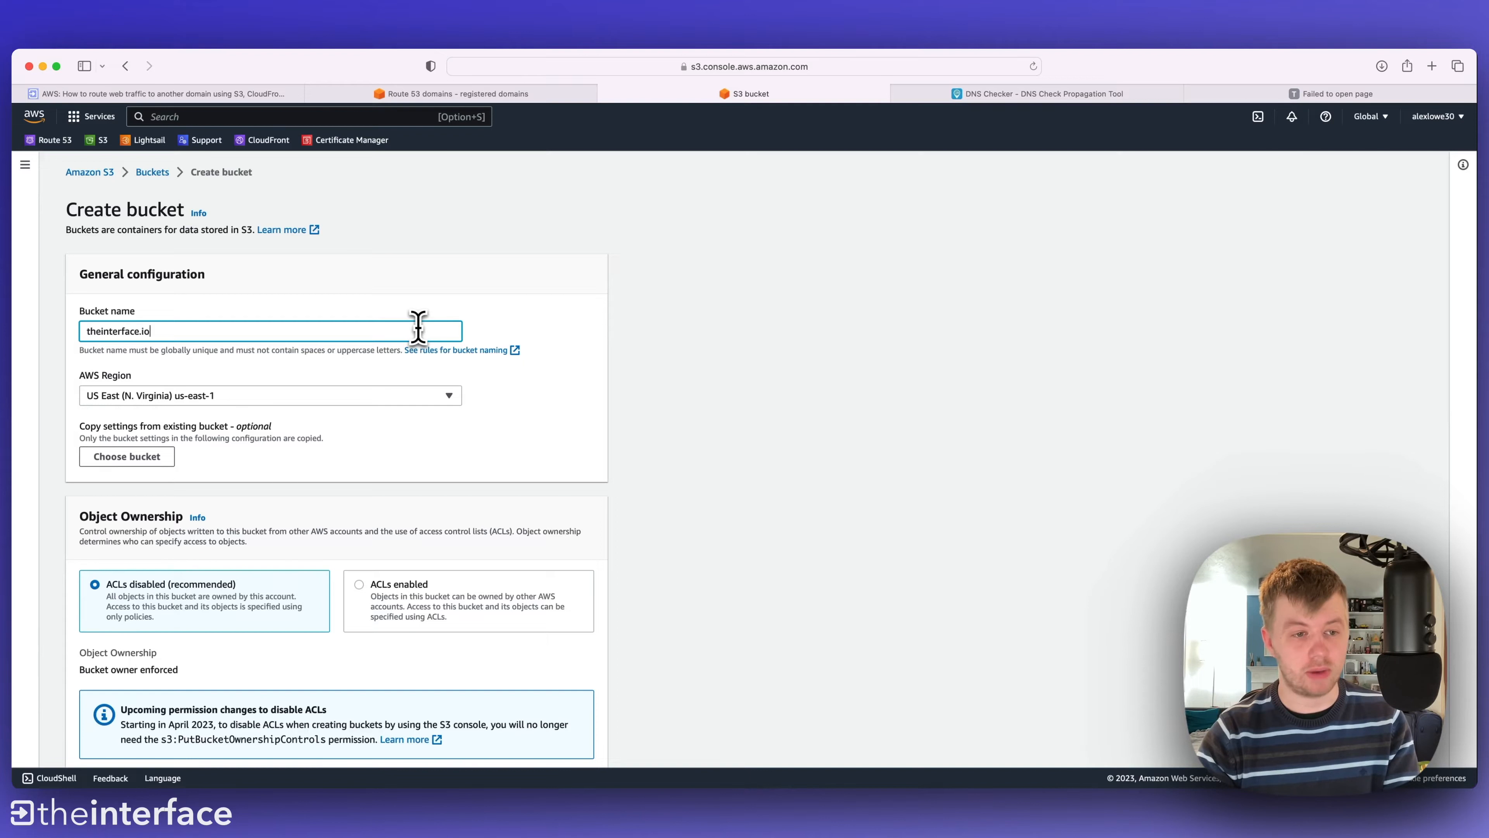
{"action": "scroll", "scroll_direction": "down", "scroll_amount": 3}
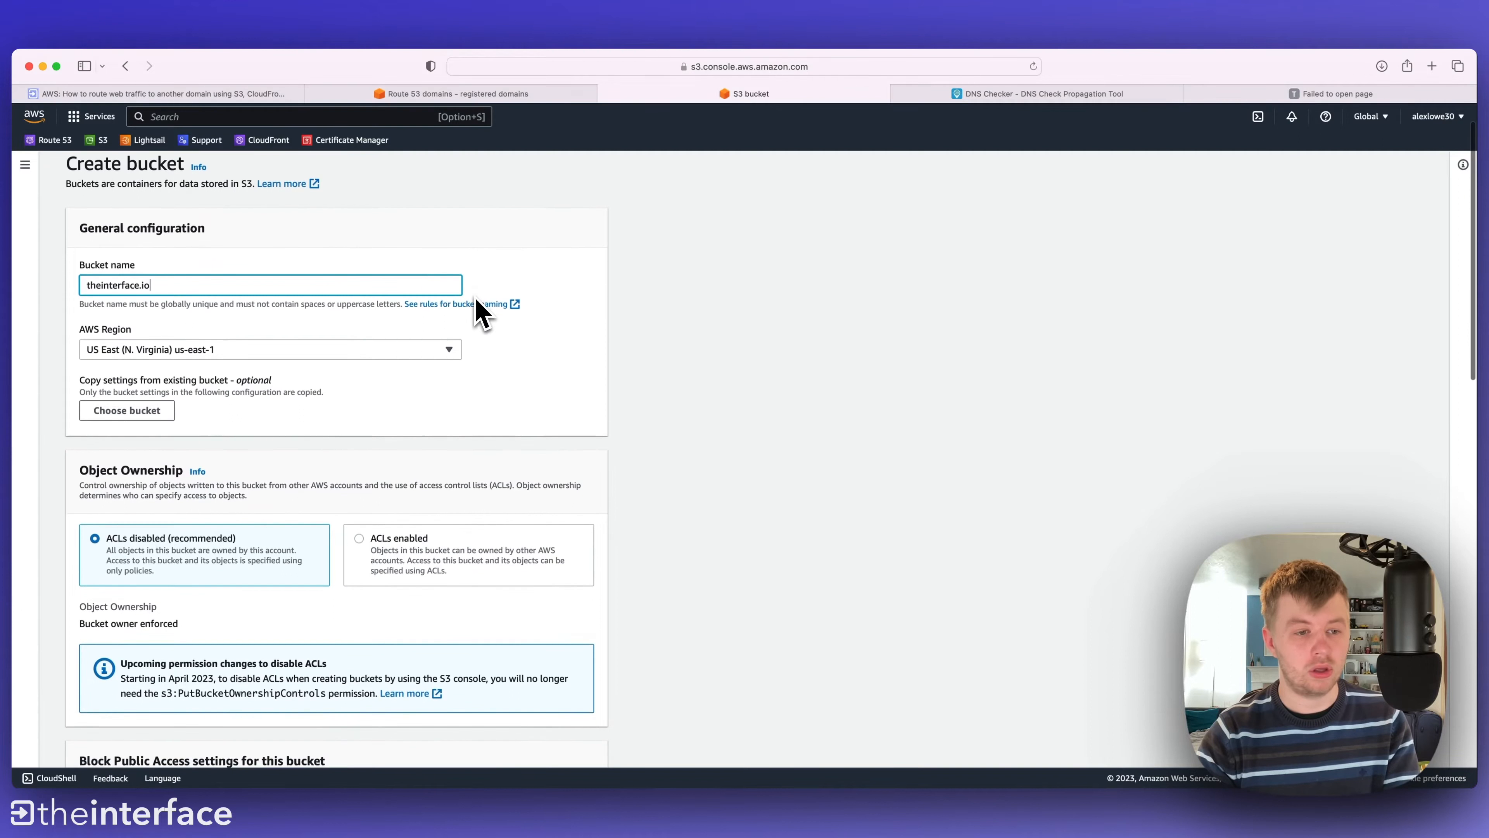
{"action": "left_click", "coordinate": [269, 348]}
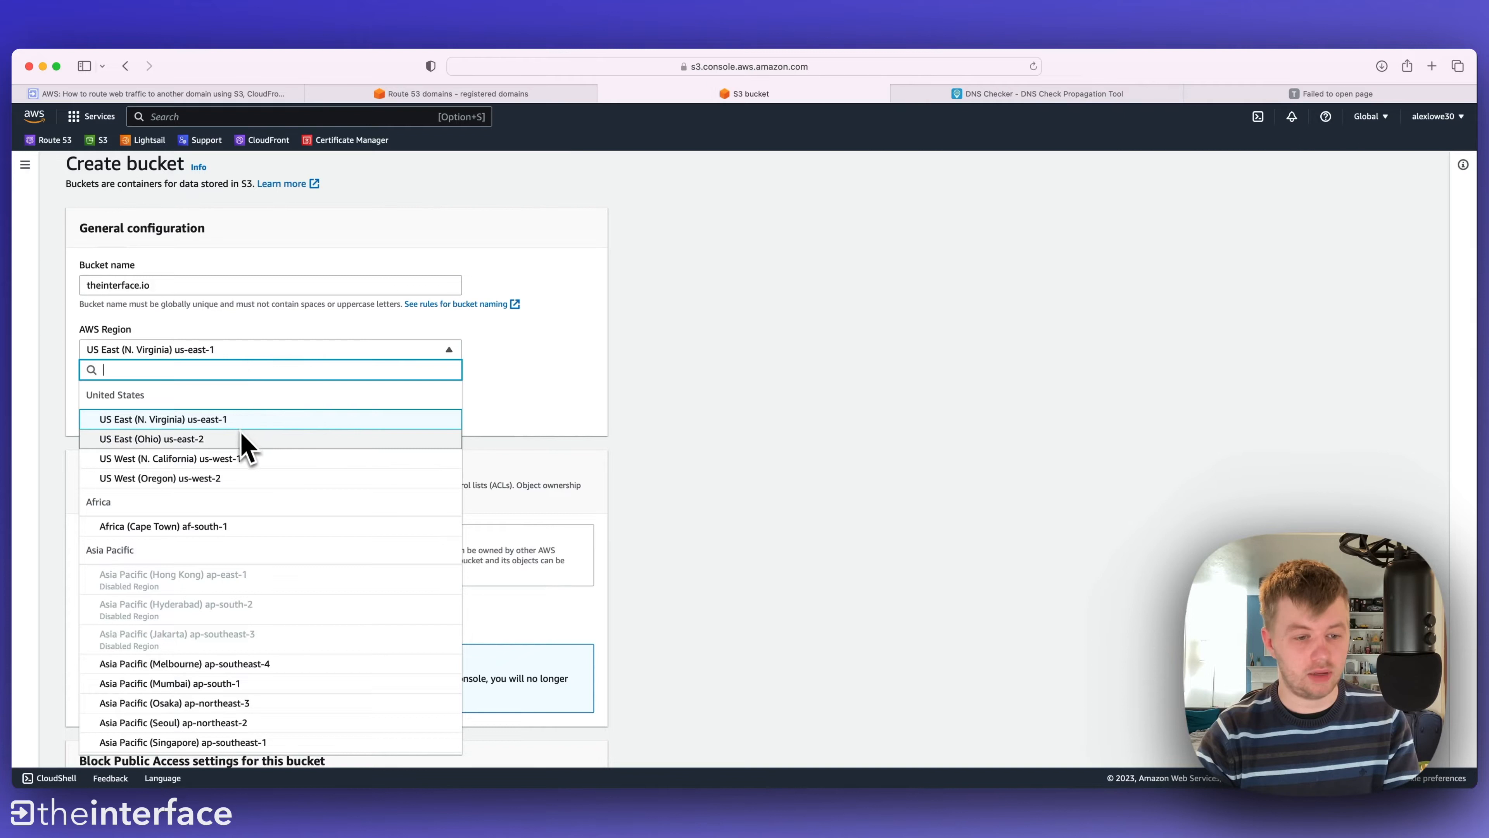
{"action": "scroll", "scroll_direction": "down", "scroll_amount": 3}
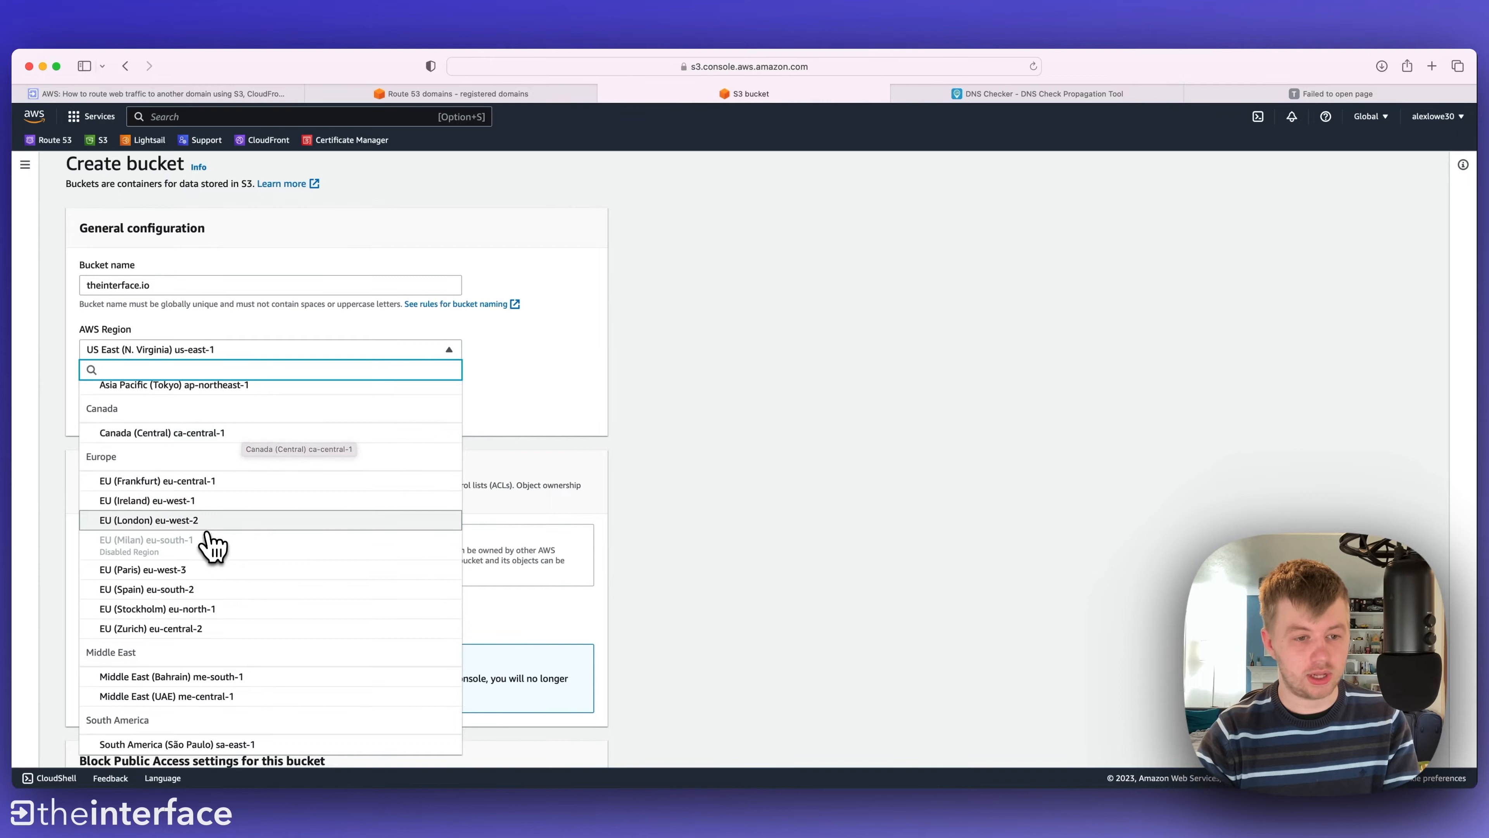
{"action": "left_click", "coordinate": [147, 520]}
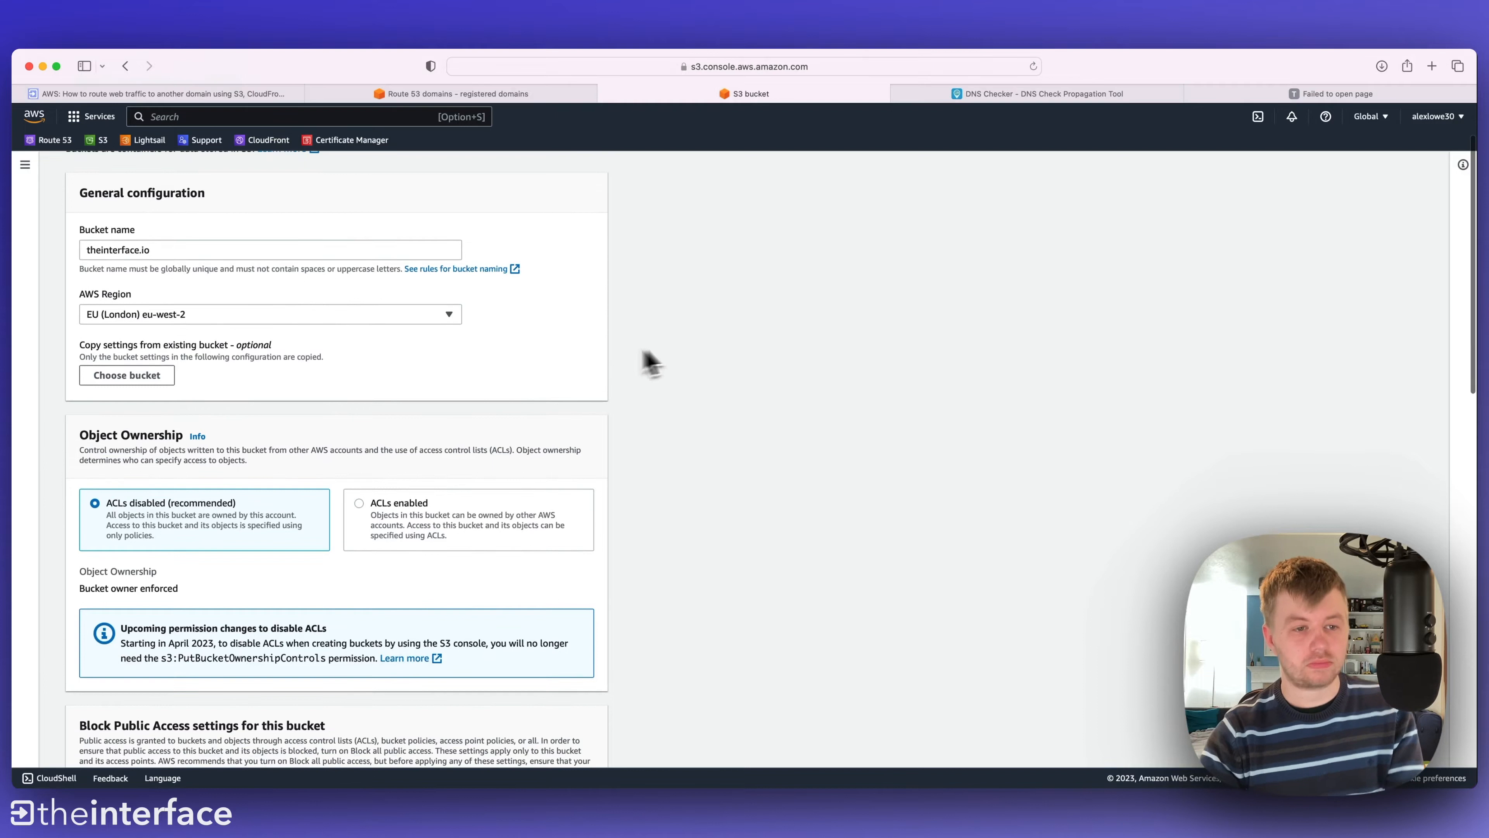
{"action": "scroll", "scroll_direction": "down", "scroll_amount": 3}
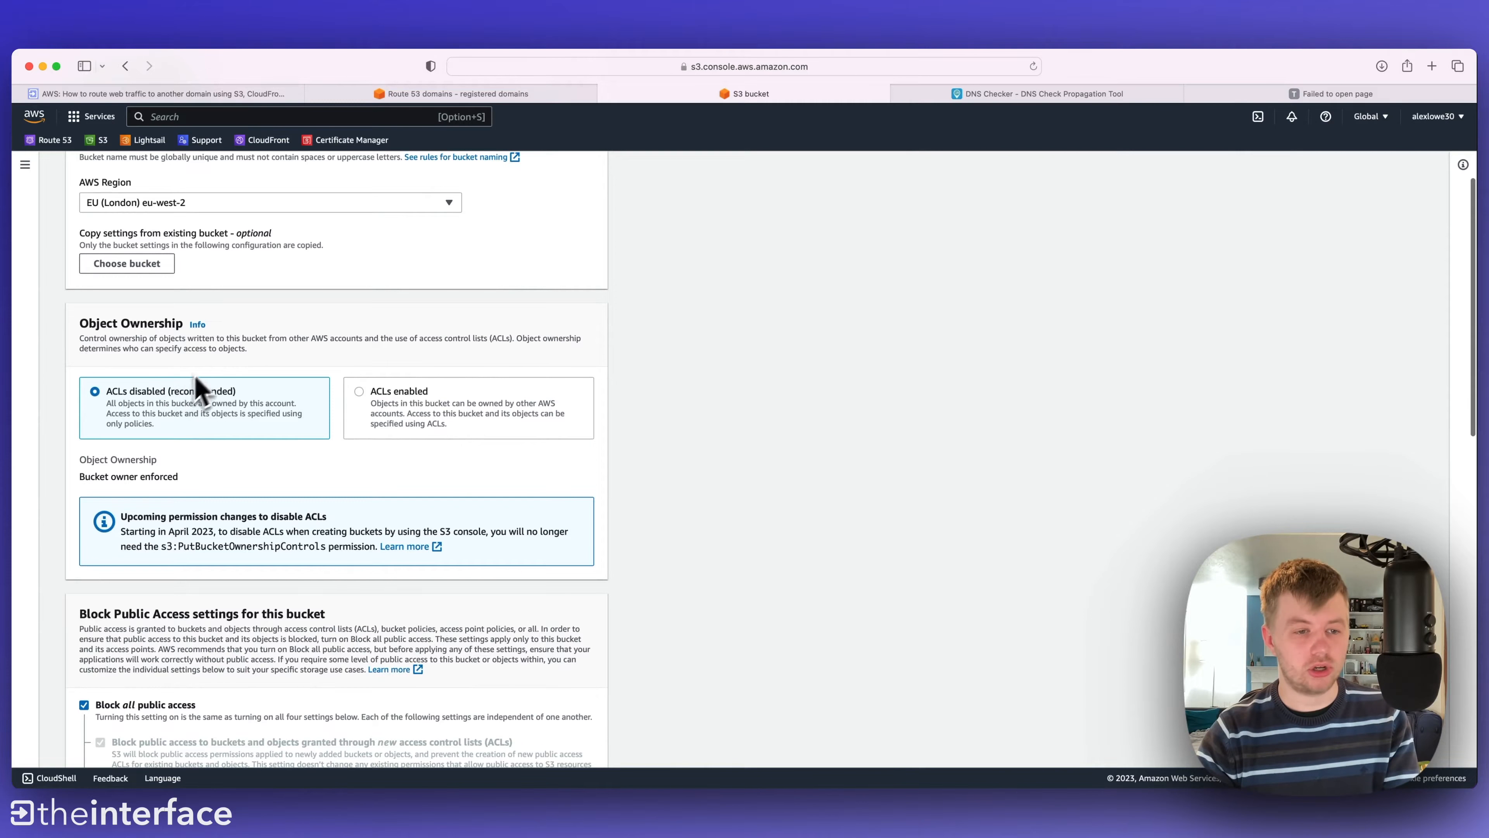
{"action": "scroll", "scroll_direction": "down", "scroll_amount": 3}
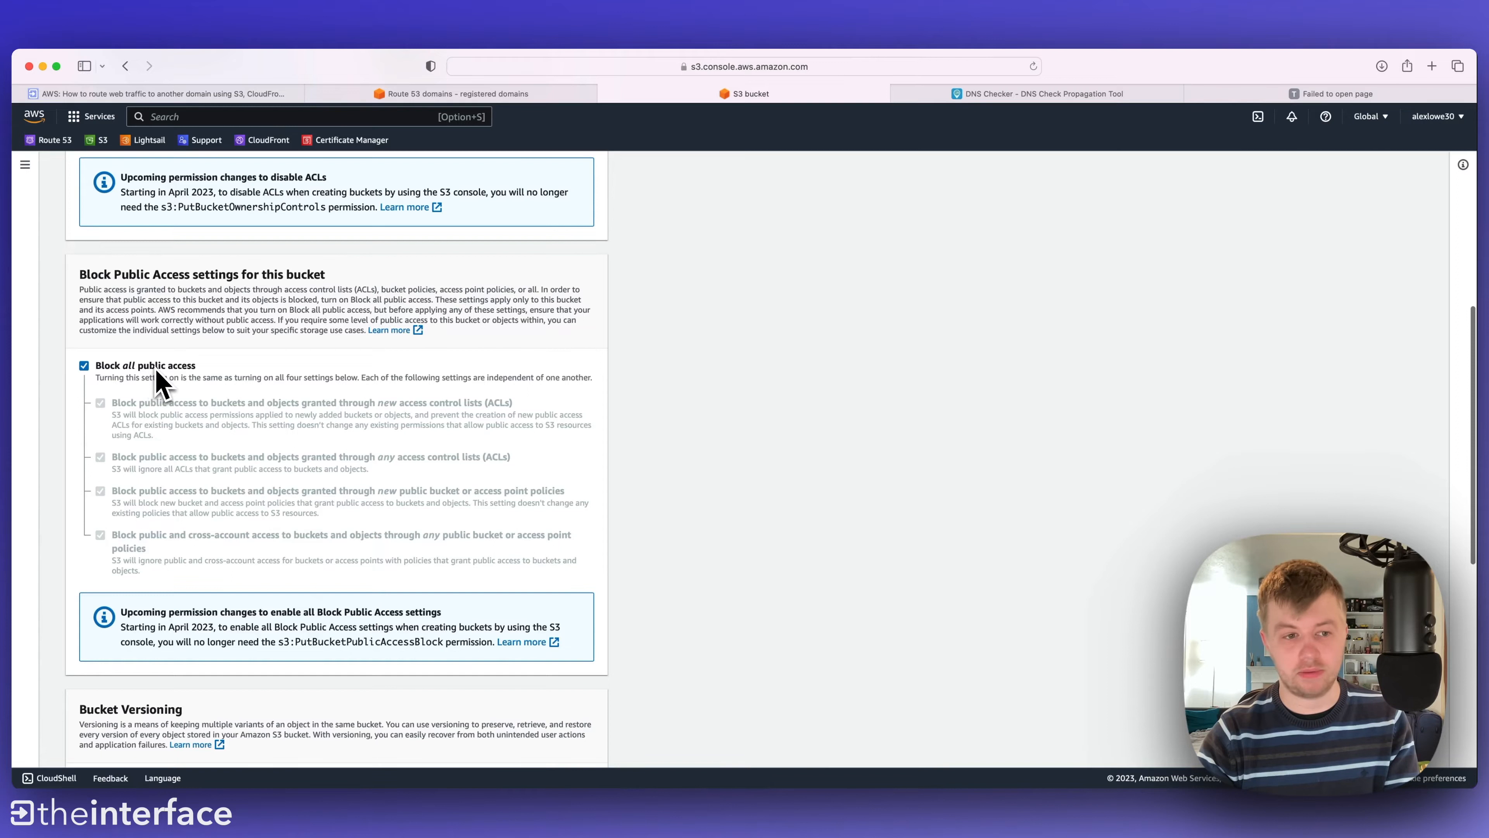
- Unblock all public access, acknowledge the warning, and create the theinterface.io bucket
{"action": "left_click", "coordinate": [84, 365]}
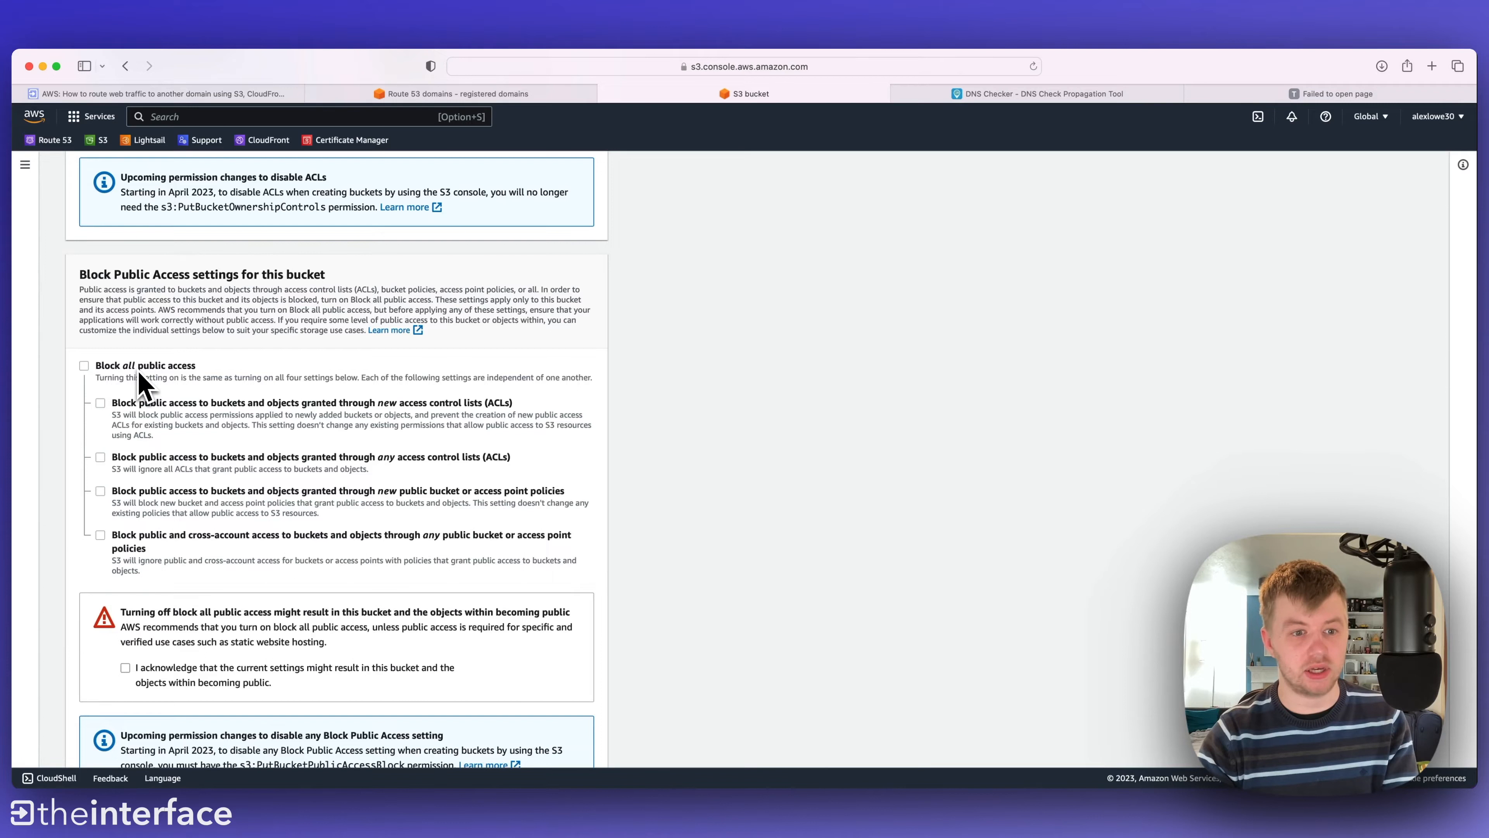
{"action": "scroll", "scroll_direction": "down", "scroll_amount": 3}
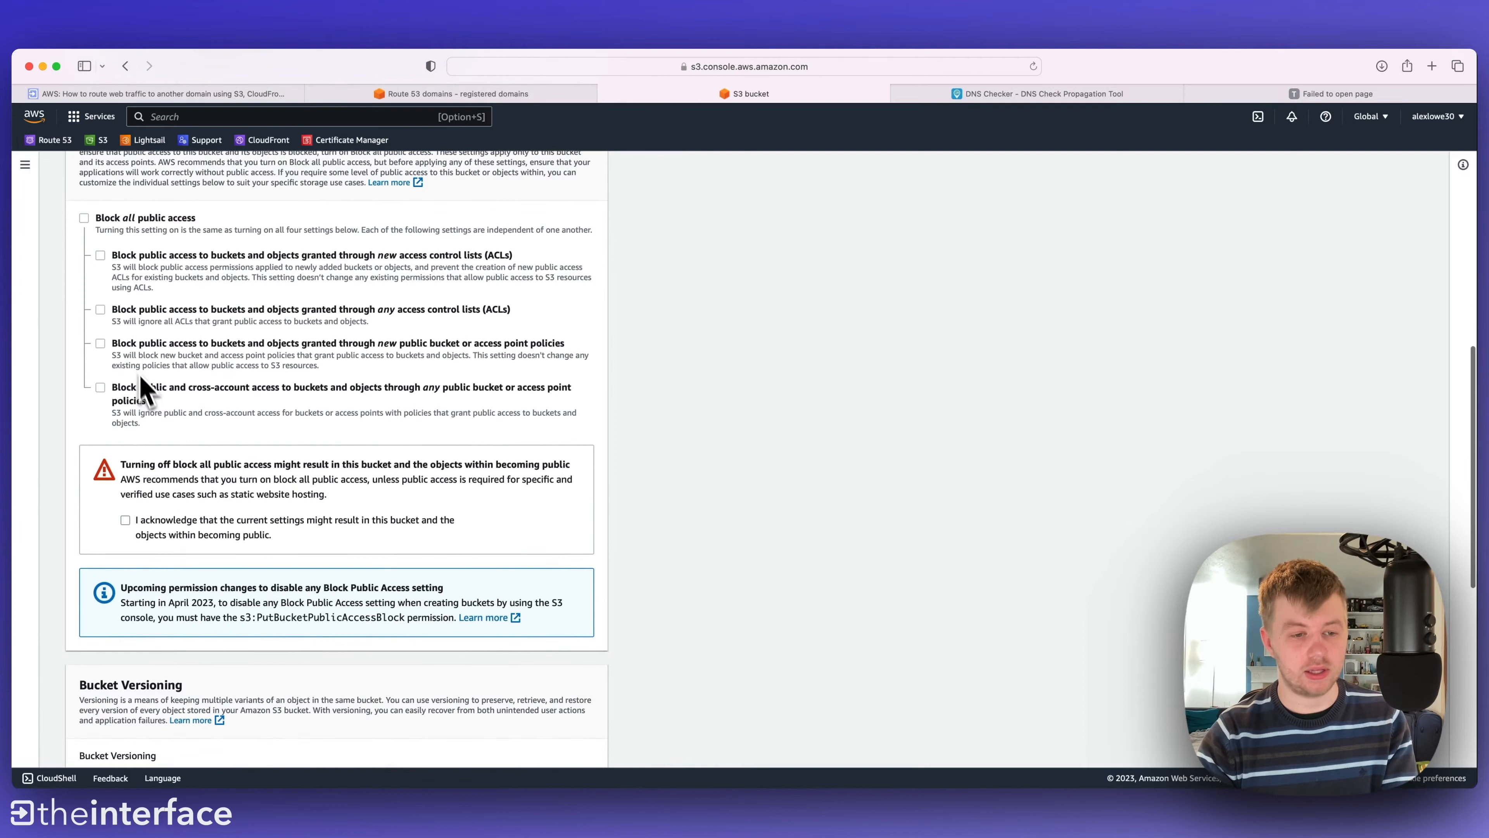
{"action": "mouse_move", "coordinate": [207, 534]}
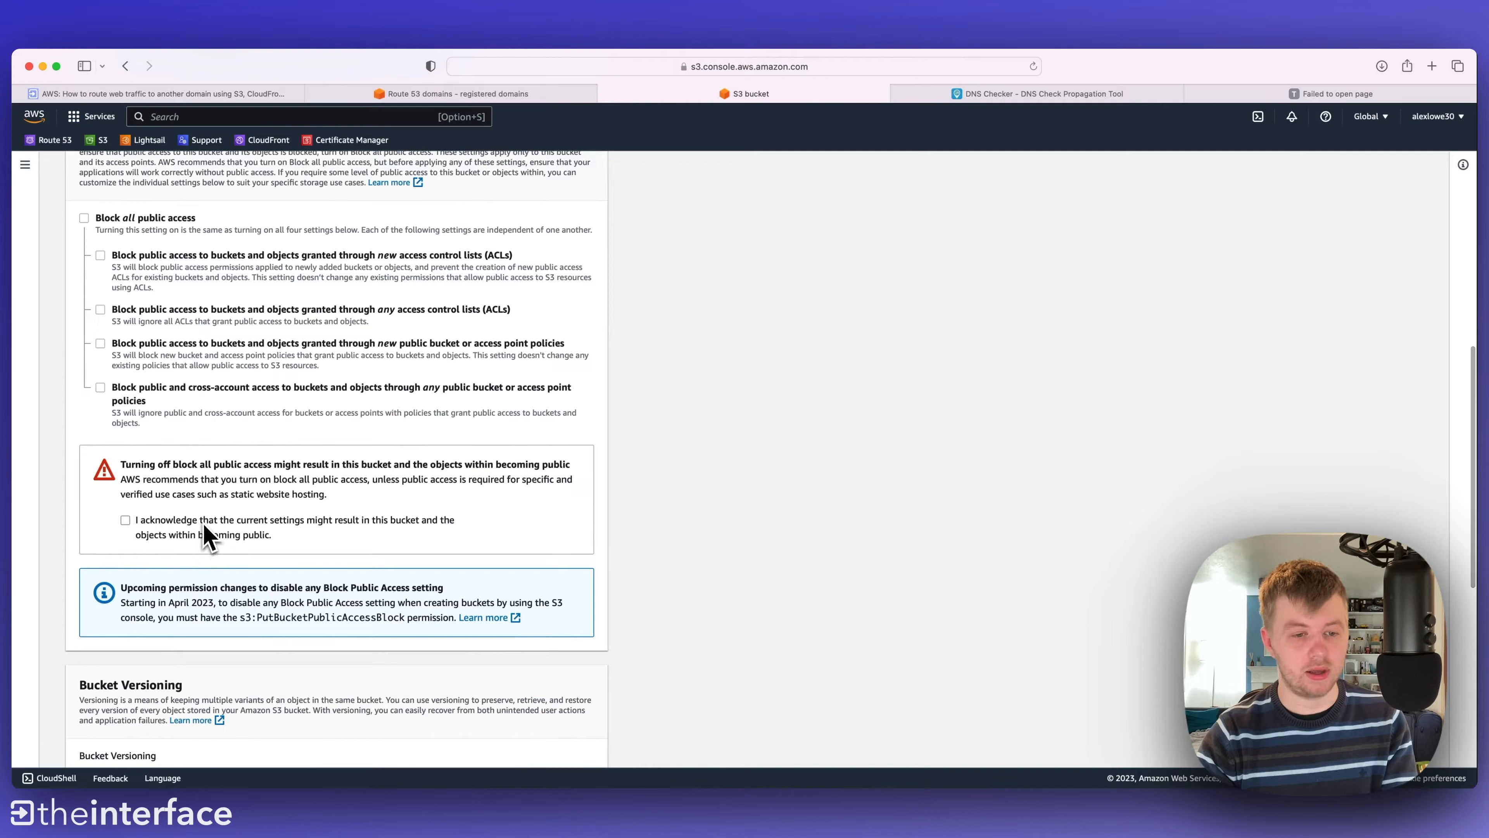
{"action": "left_click", "coordinate": [125, 520]}
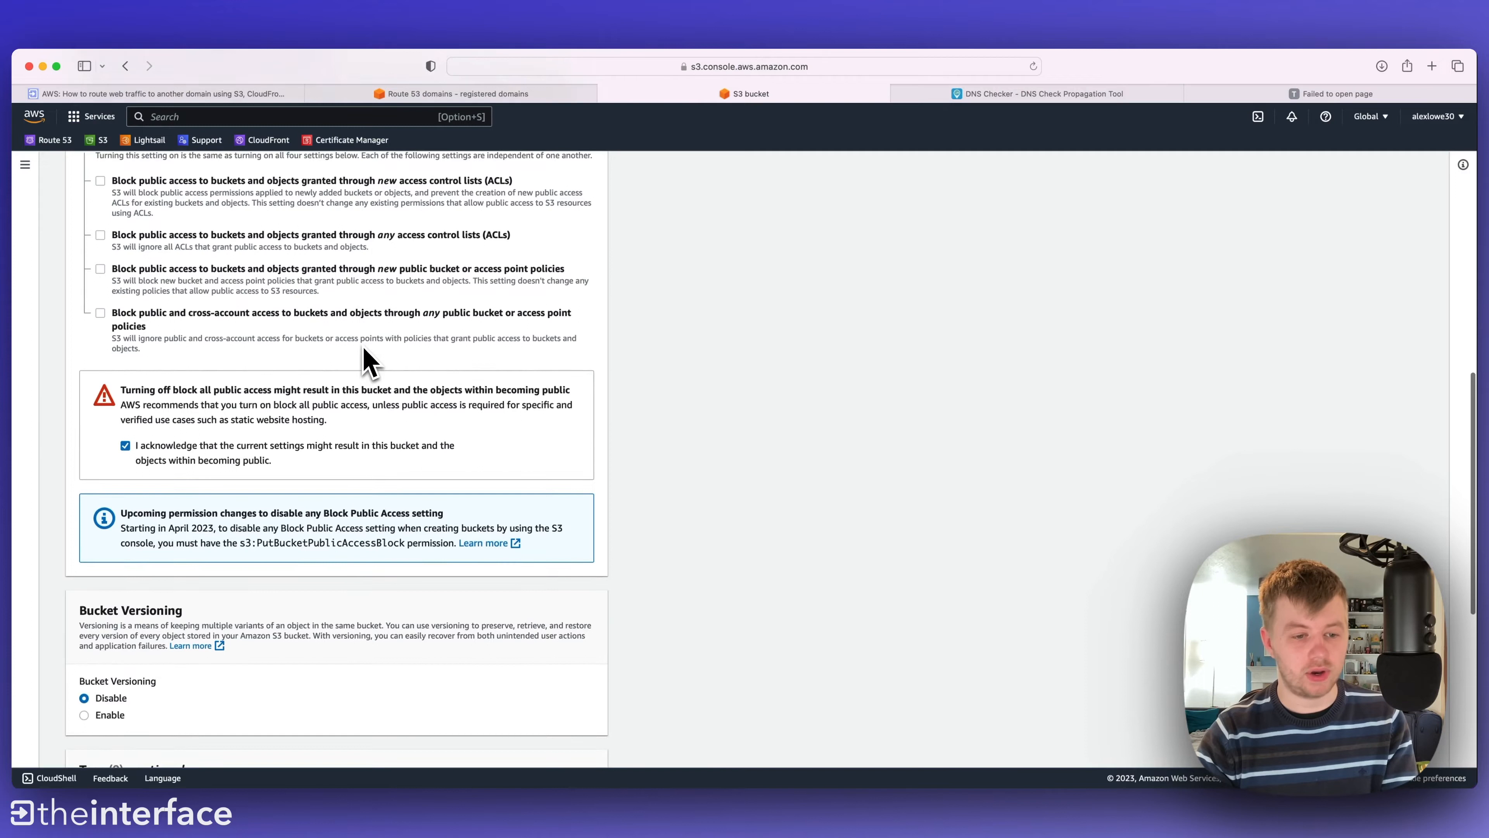
{"action": "scroll", "scroll_direction": "down", "scroll_amount": 3}
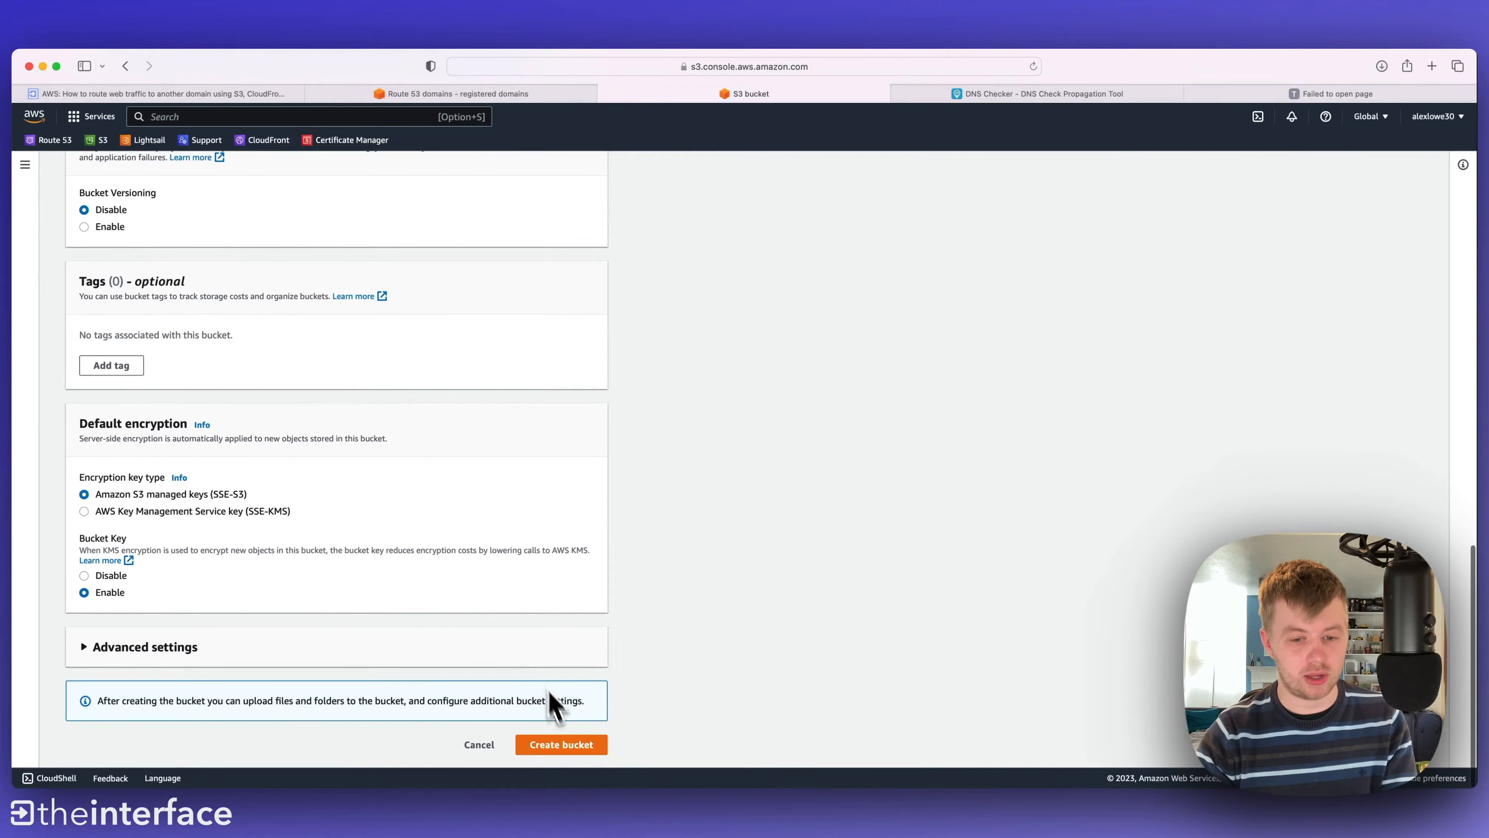
{"action": "left_click", "coordinate": [559, 743]}
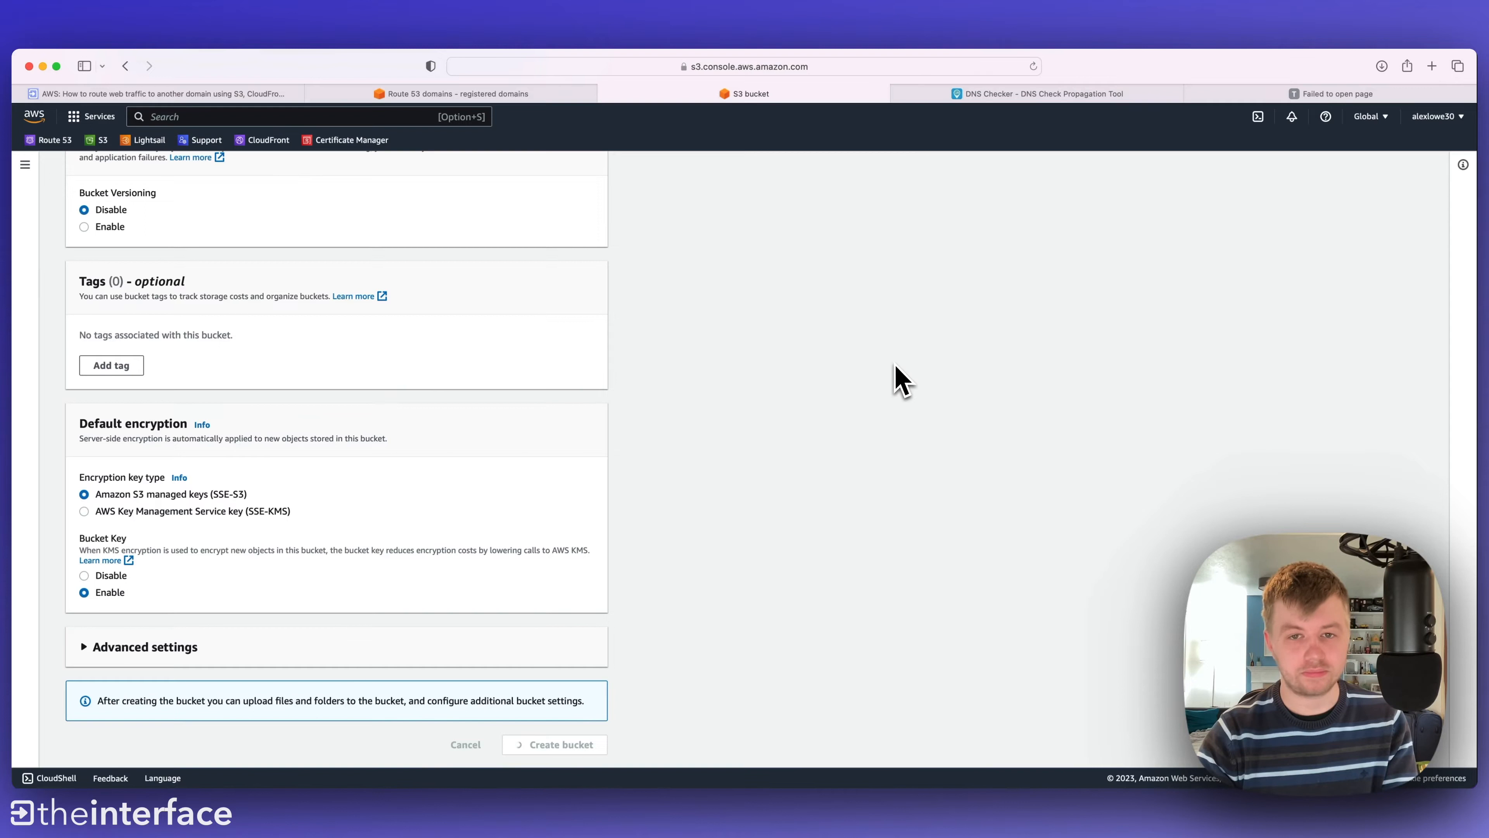
{"action": "left_click", "coordinate": [559, 743]}
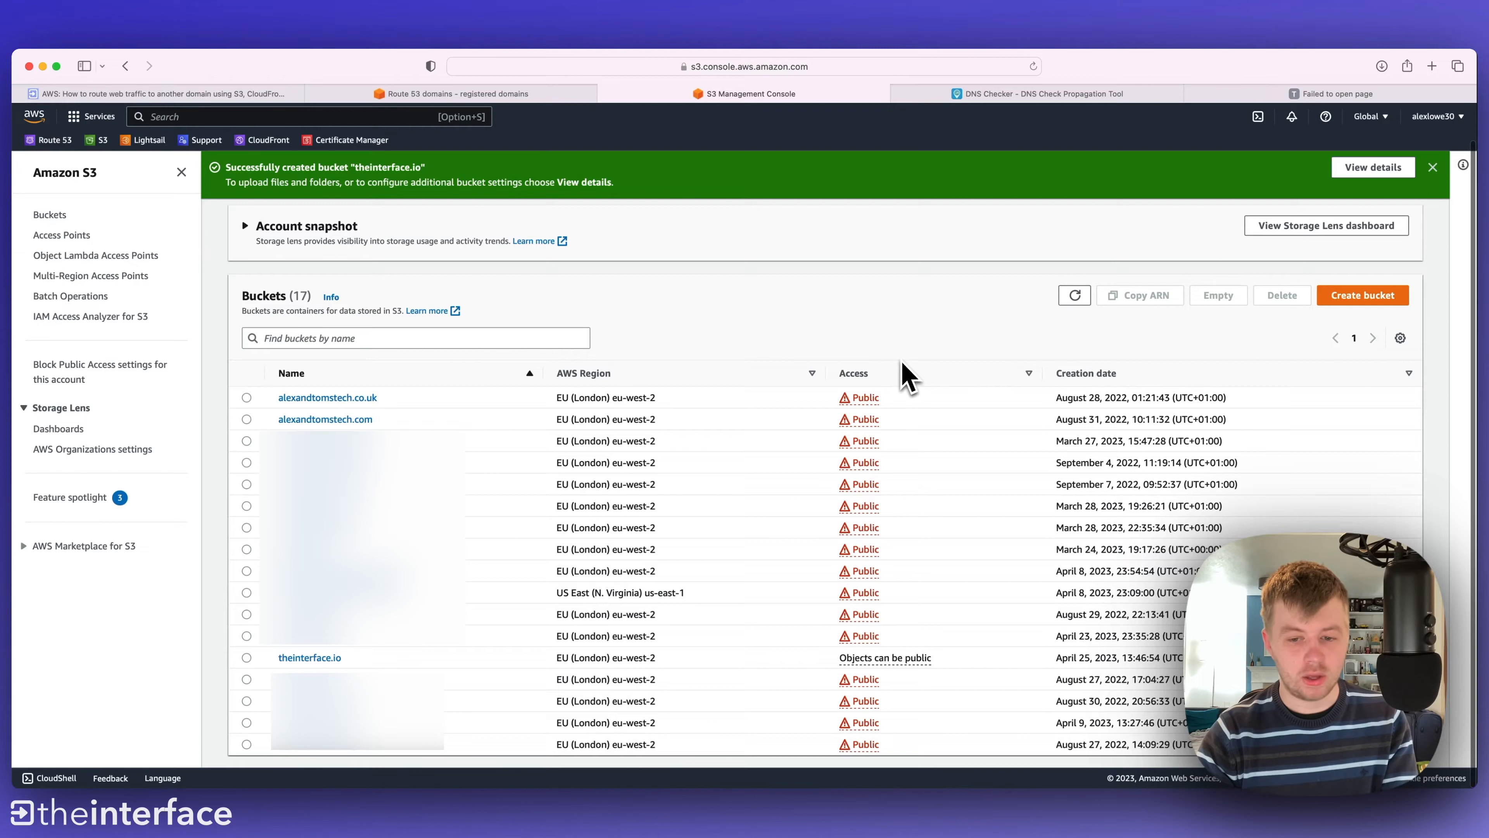
{"action": "mouse_move", "coordinate": [912, 684]}
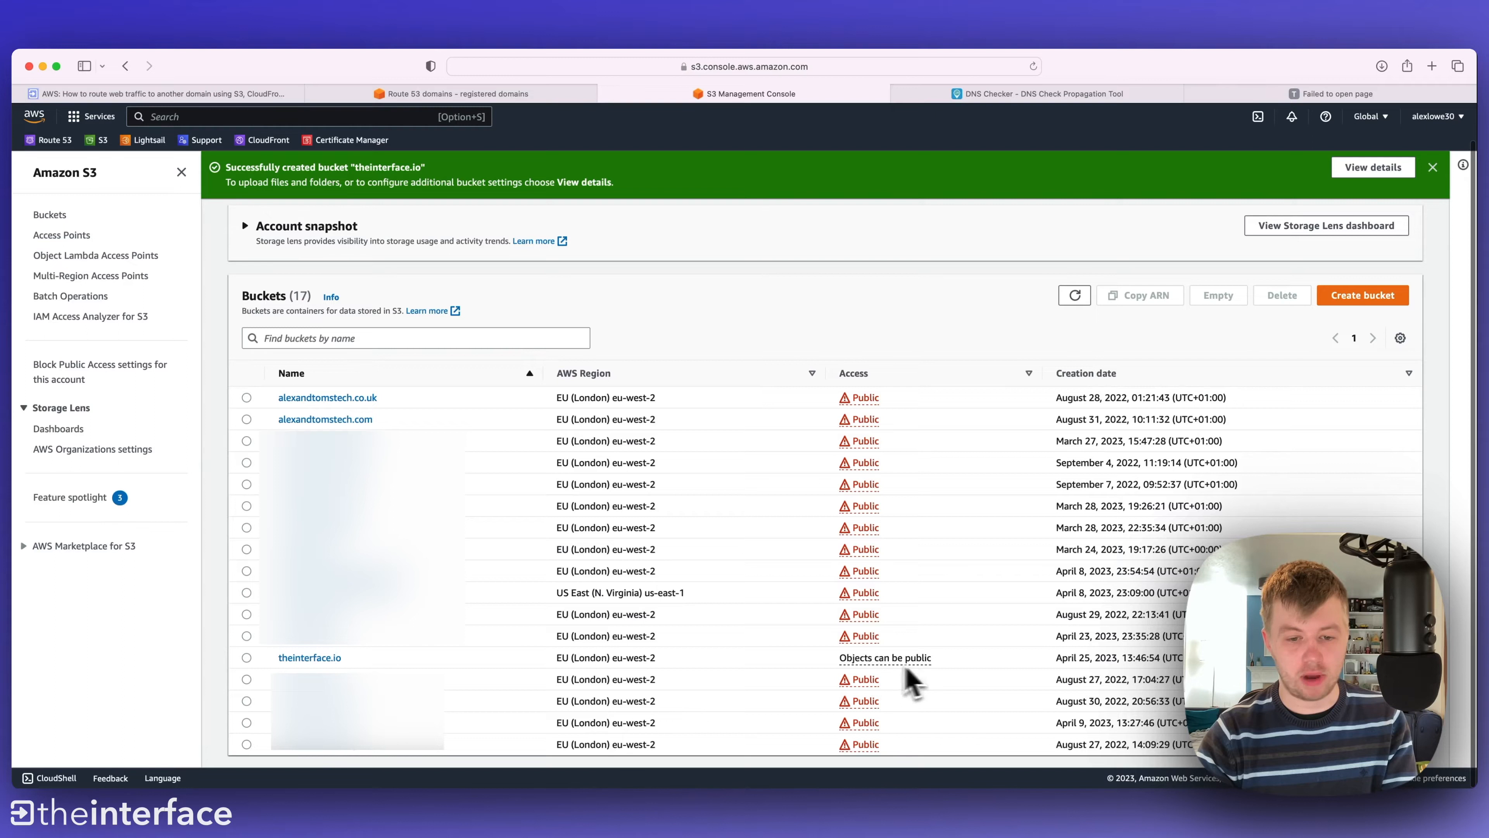
{"action": "mouse_move", "coordinate": [513, 688]}
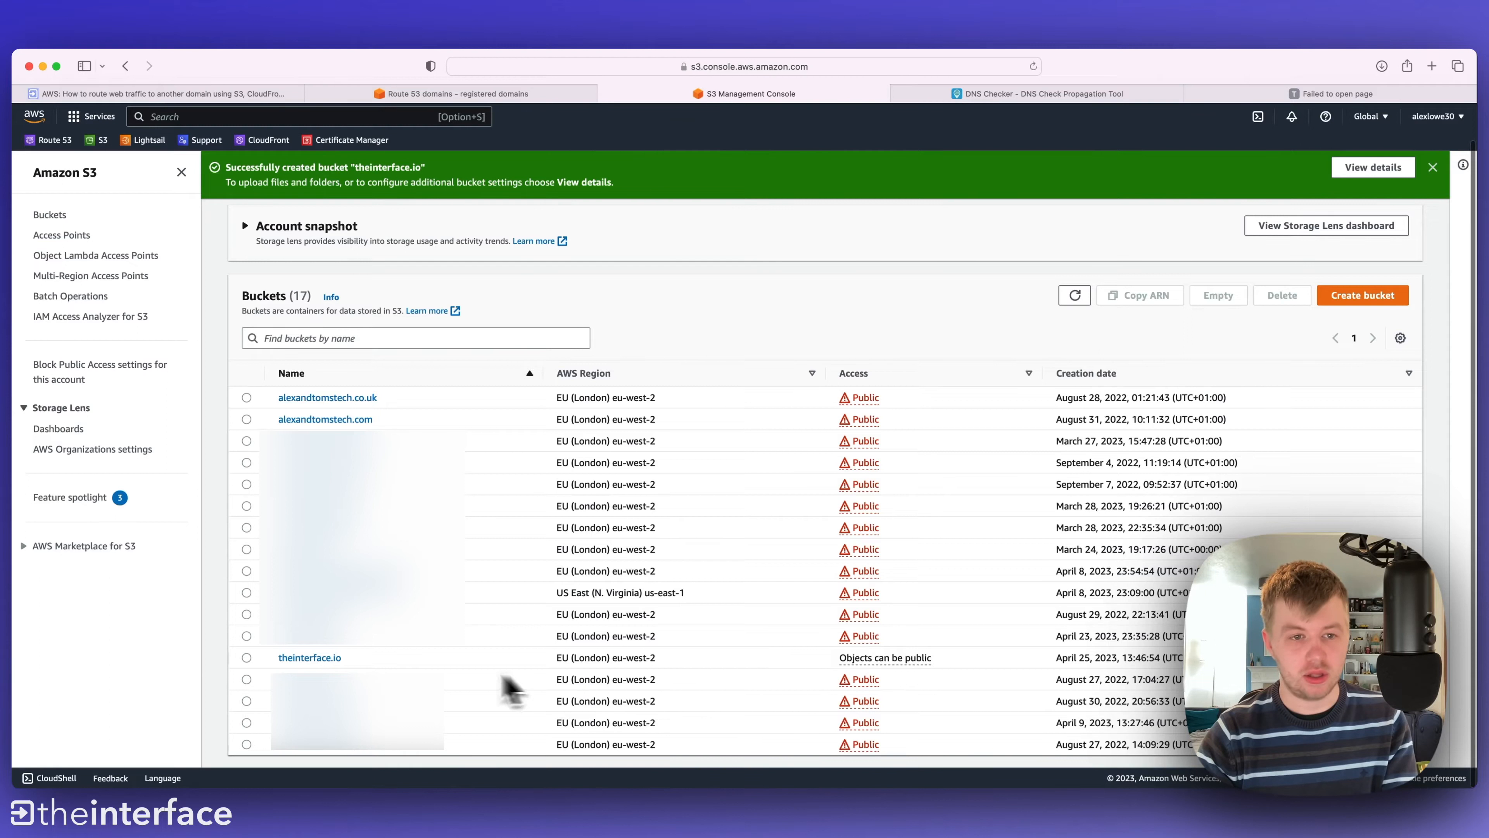
- Go into the empty theinterface.io bucket's own page
{"action": "left_click", "coordinate": [310, 657]}
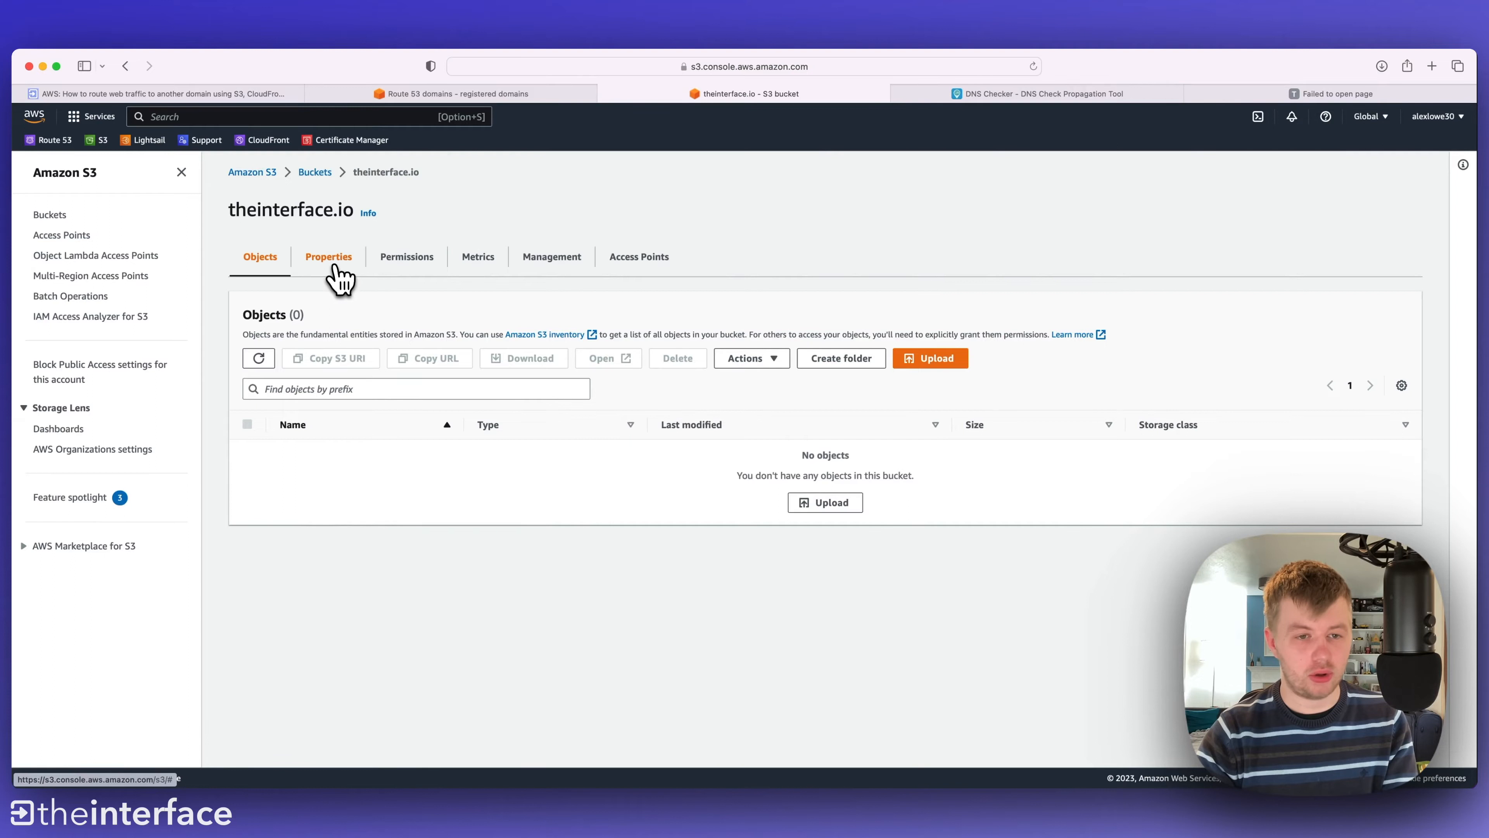
- Reach the bucket's Static website hosting settings under Properties for editing
{"action": "left_click", "coordinate": [327, 257]}
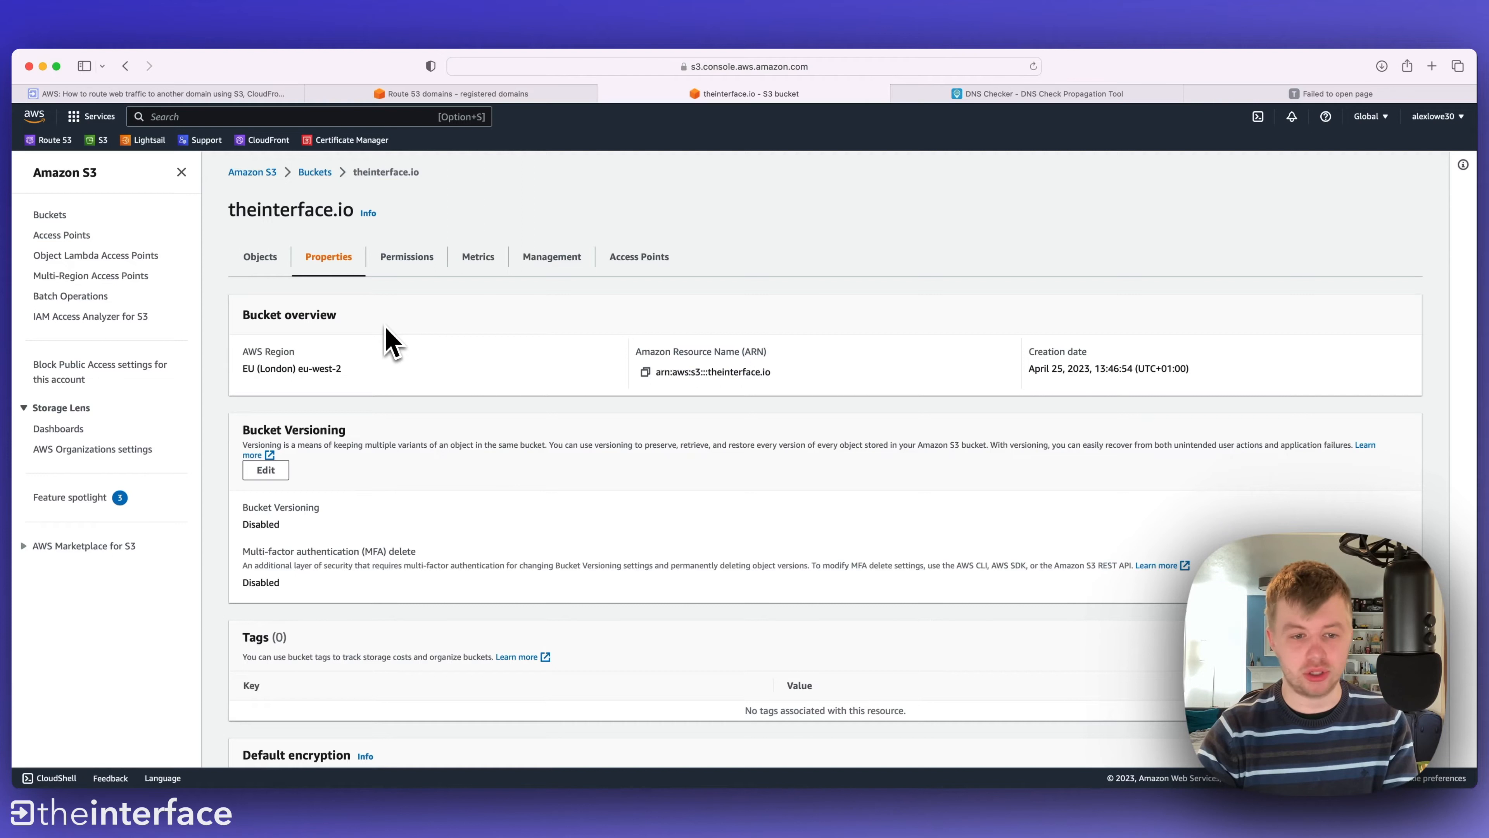
{"action": "scroll", "scroll_direction": "down", "scroll_amount": 3}
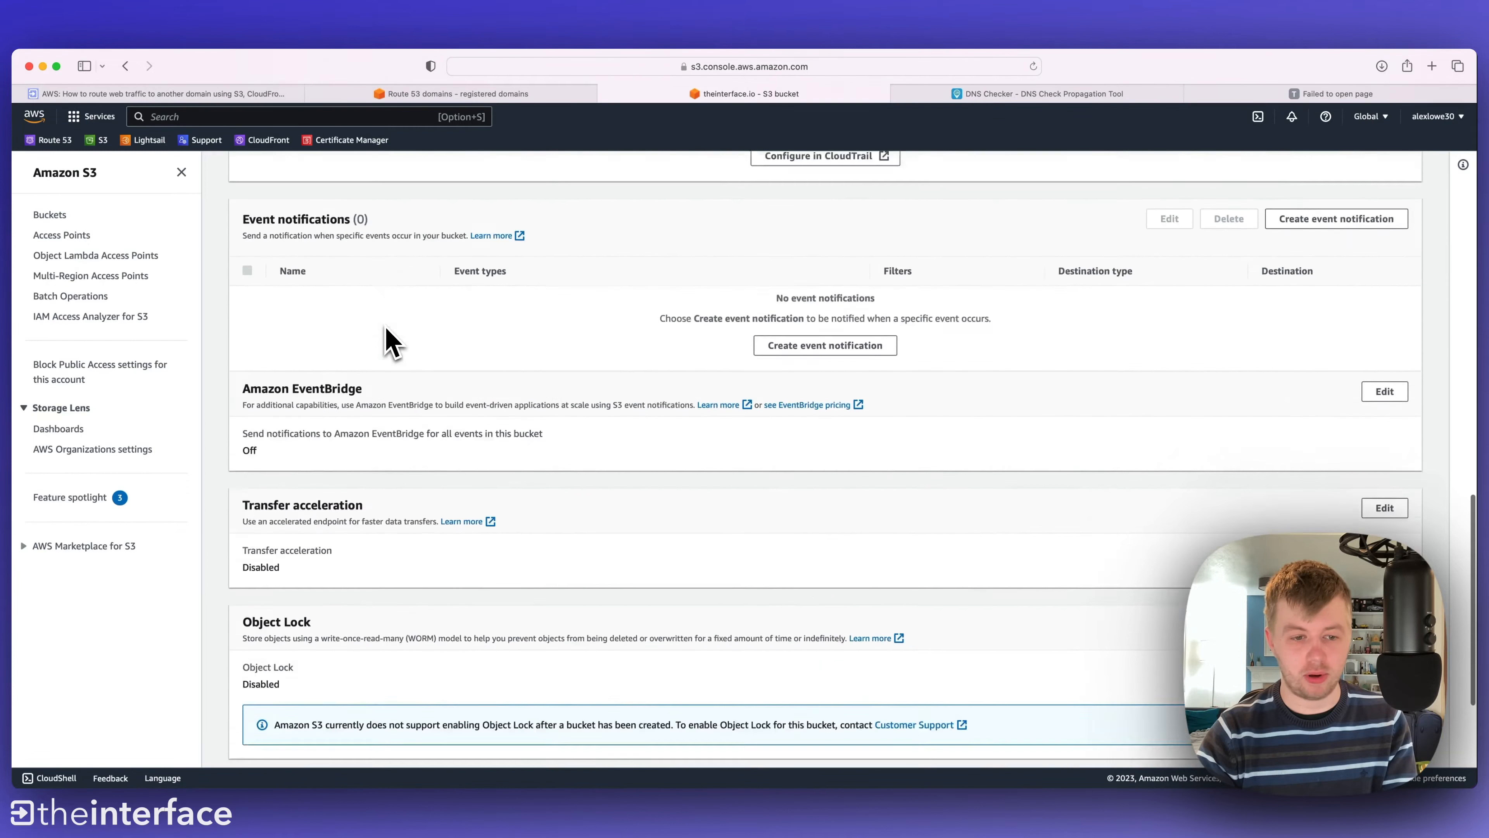
{"action": "scroll", "scroll_direction": "down", "scroll_amount": 3}
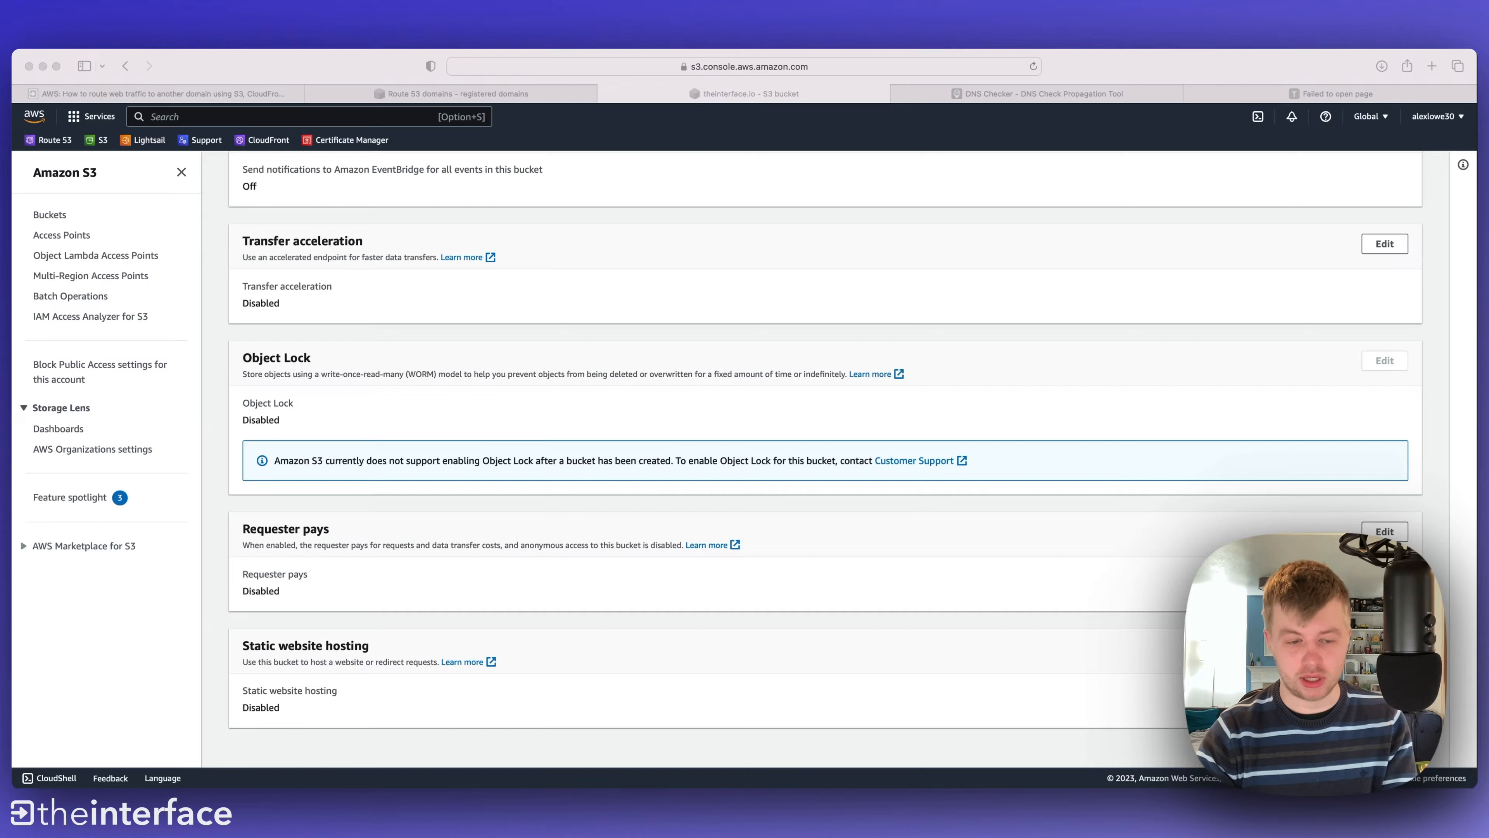
{"action": "left_click", "coordinate": [1383, 530]}
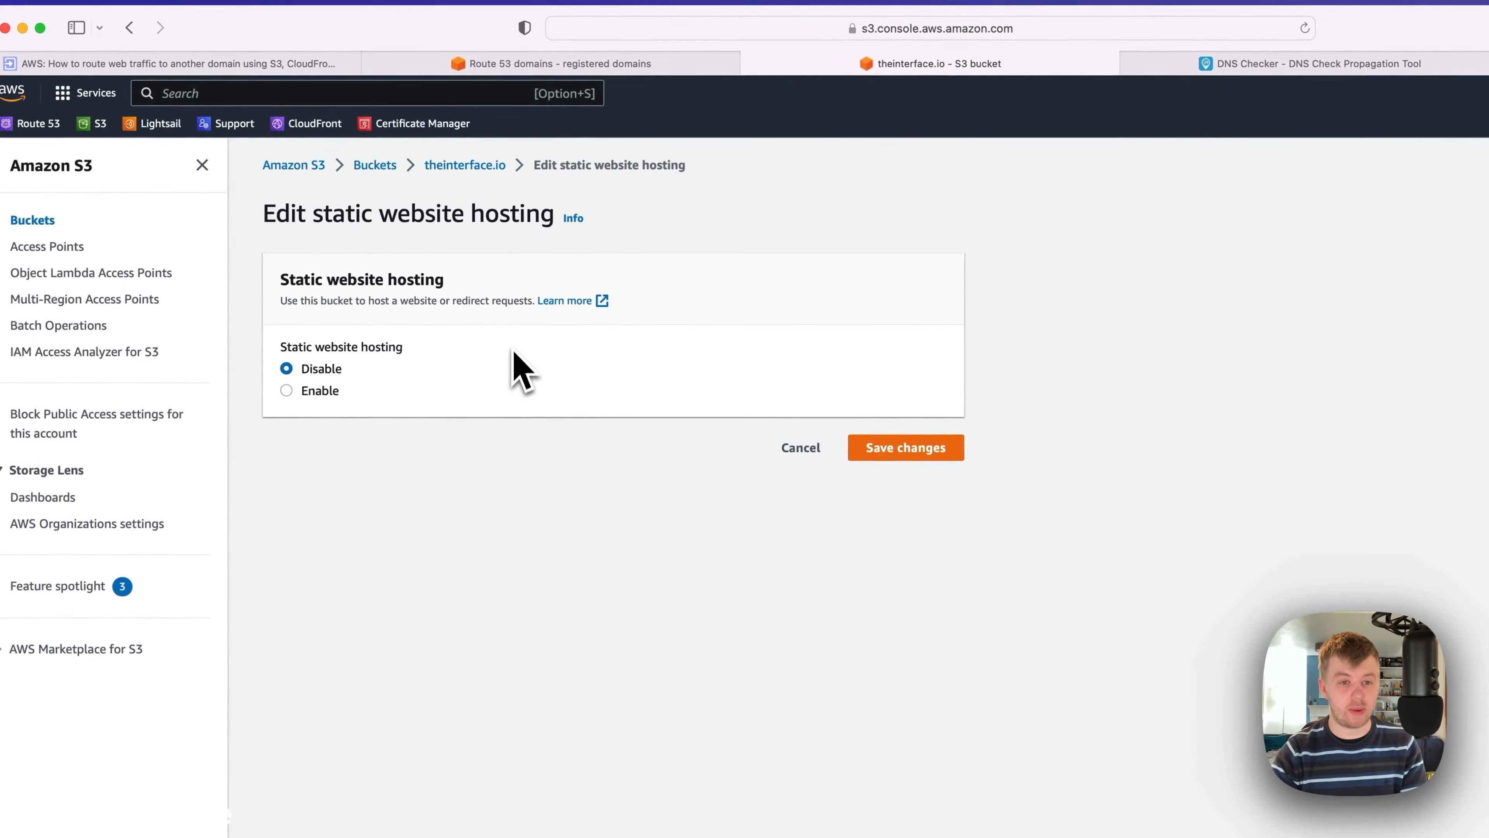
{"action": "mouse_move", "coordinate": [388, 363]}
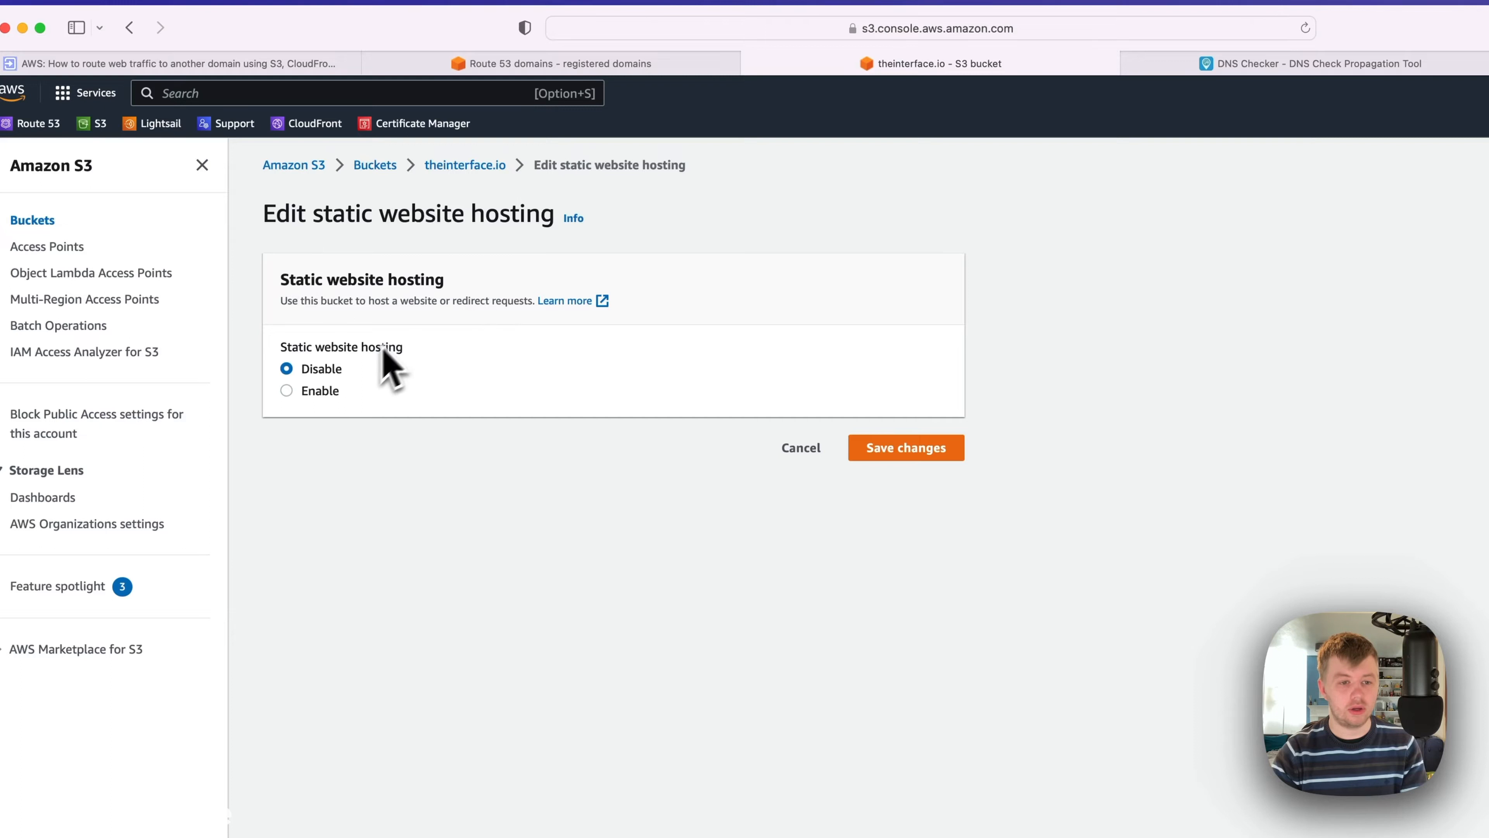
- Enable static website hosting redirecting requests to host theinterface.uk and save
{"action": "left_click", "coordinate": [287, 390]}
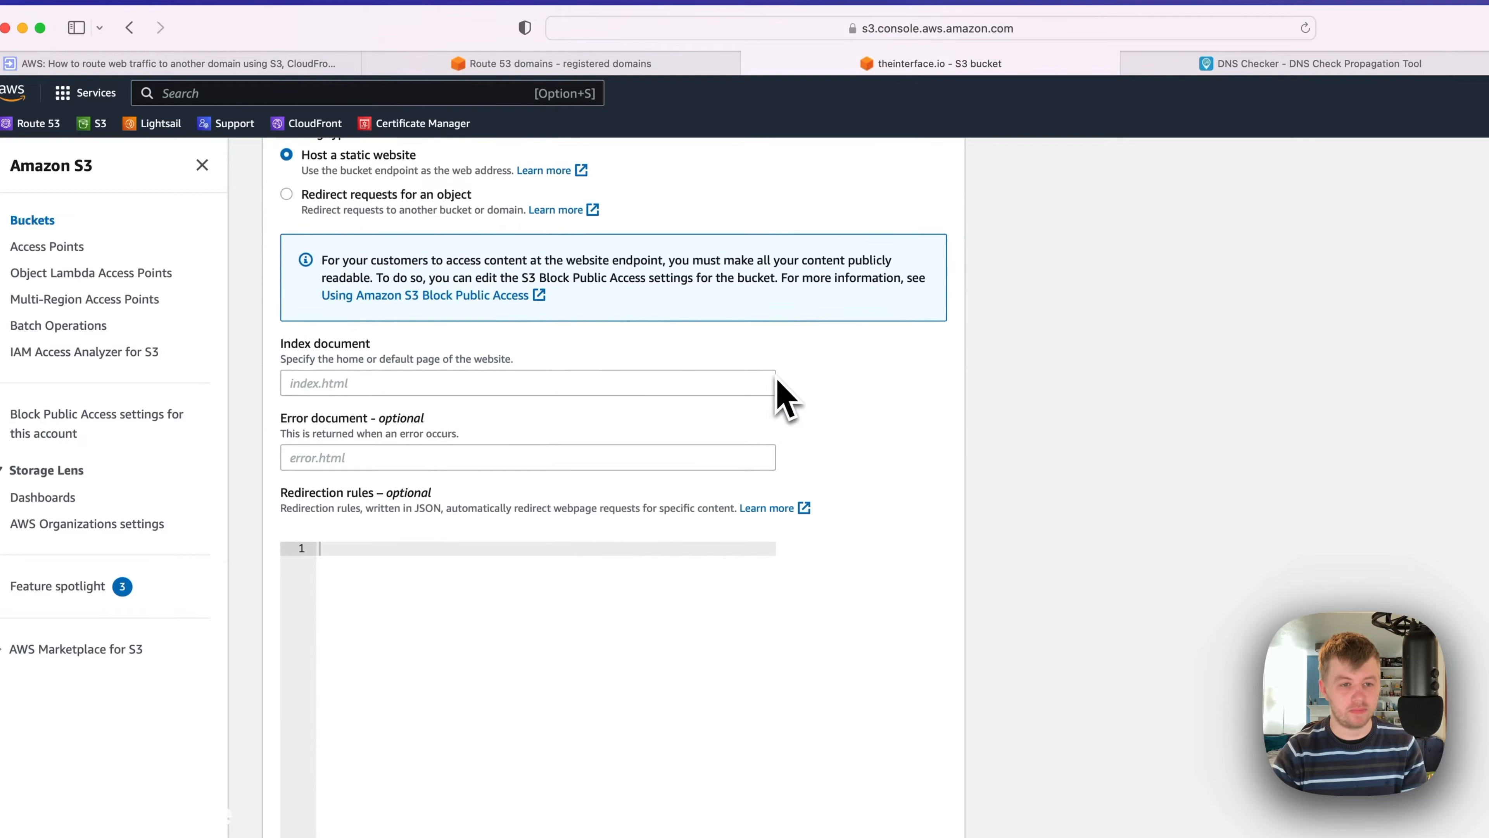
{"action": "scroll", "scroll_direction": "up", "scroll_amount": 3}
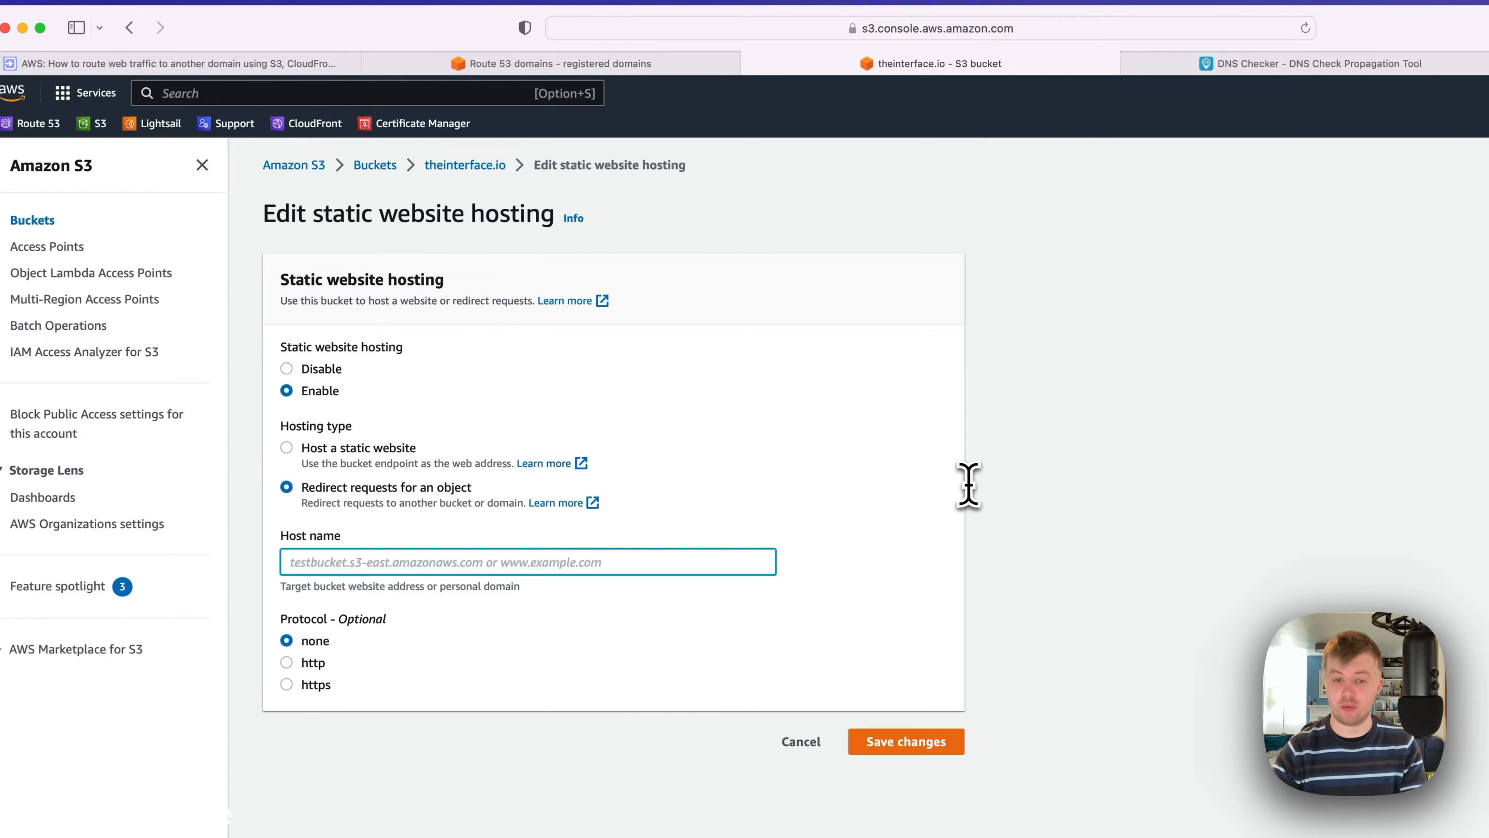
{"action": "type", "text": "thein"}
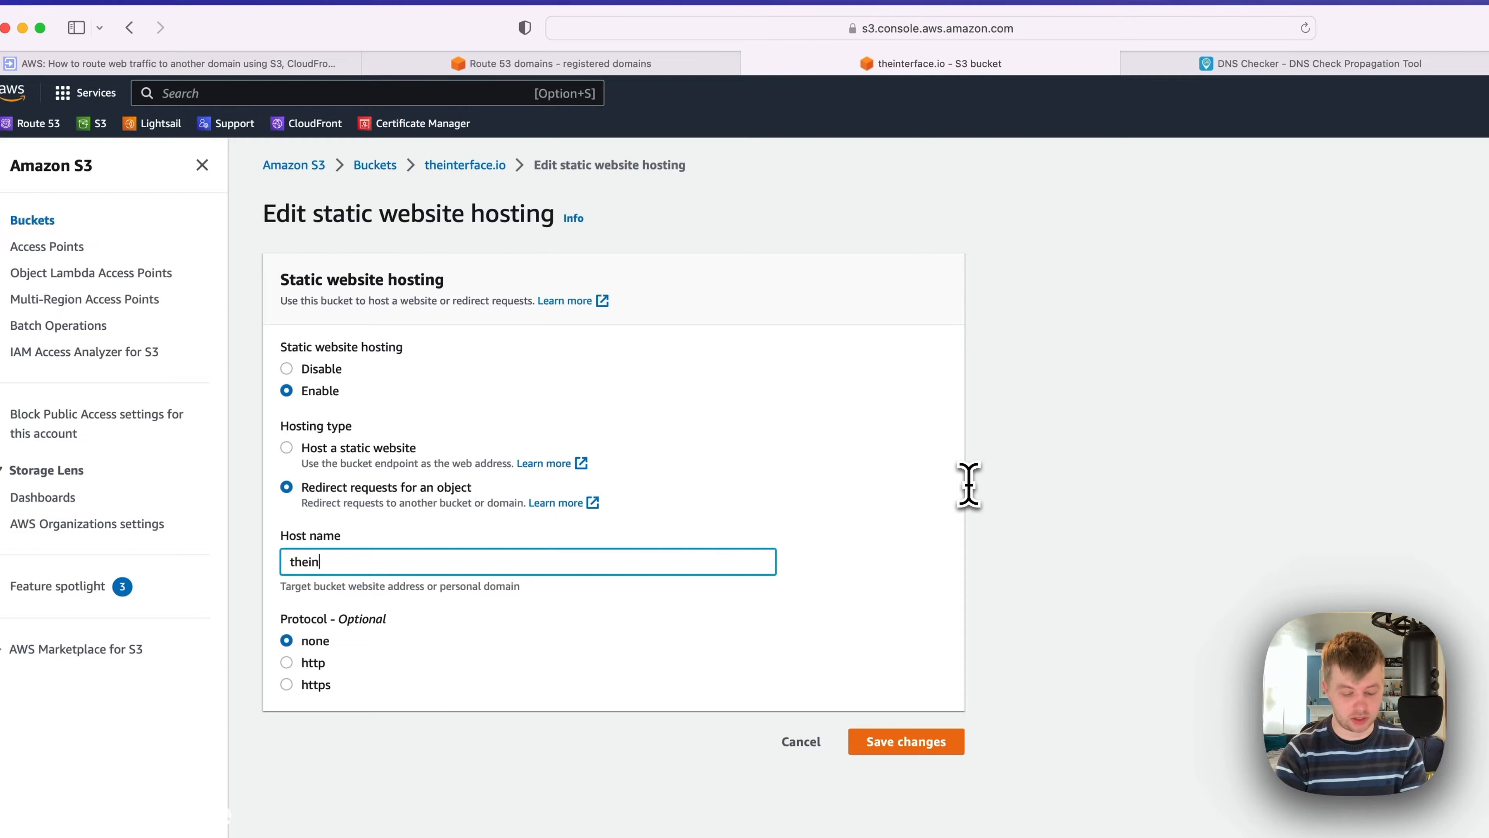
{"action": "type", "text": "terface.uk"}
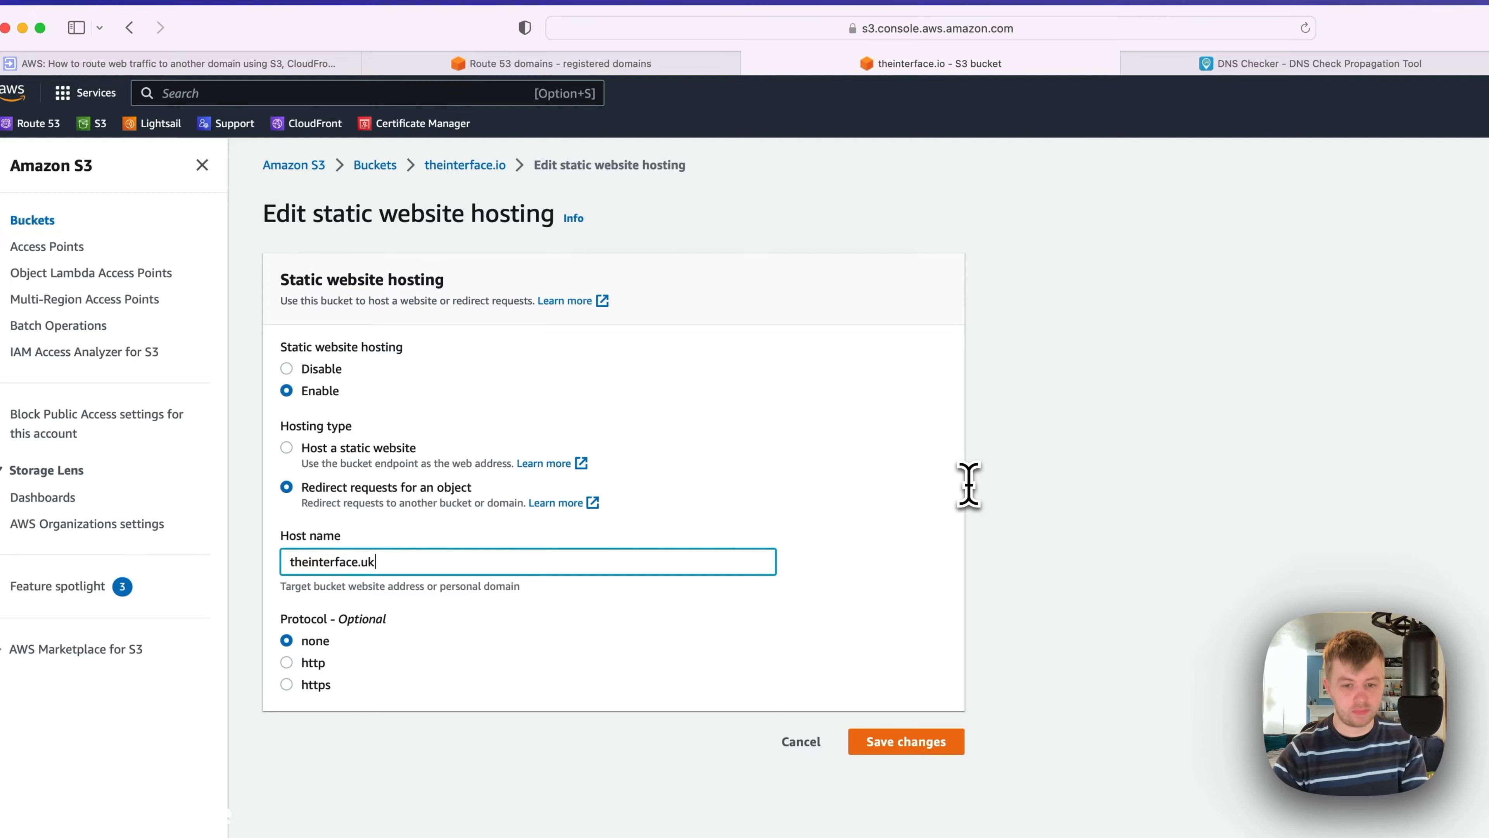
{"action": "left_click", "coordinate": [904, 740]}
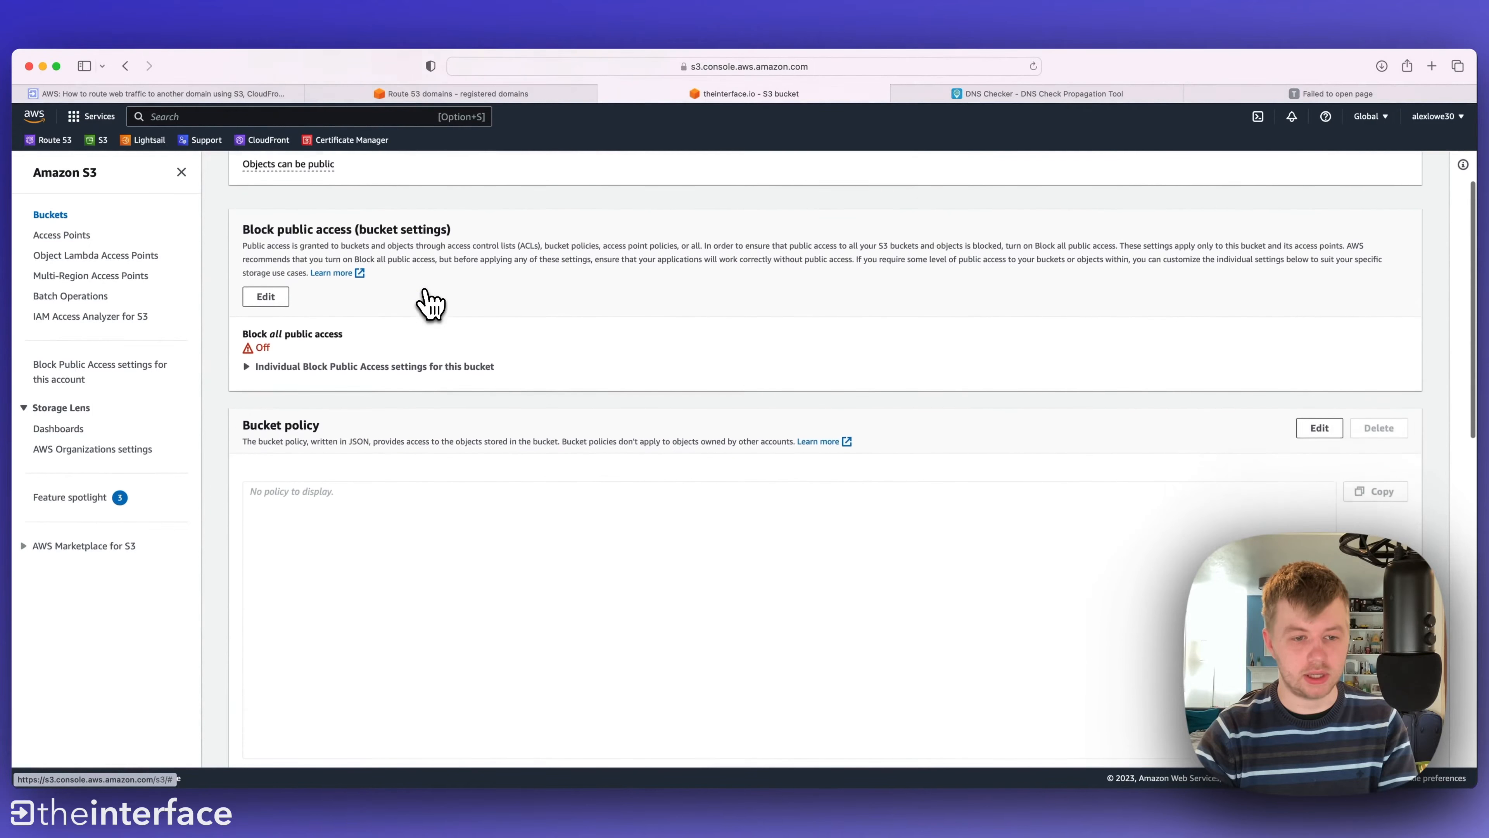
- Begin editing the theinterface.io bucket policy under Permissions
{"action": "scroll", "scroll_direction": "down", "scroll_amount": 3}
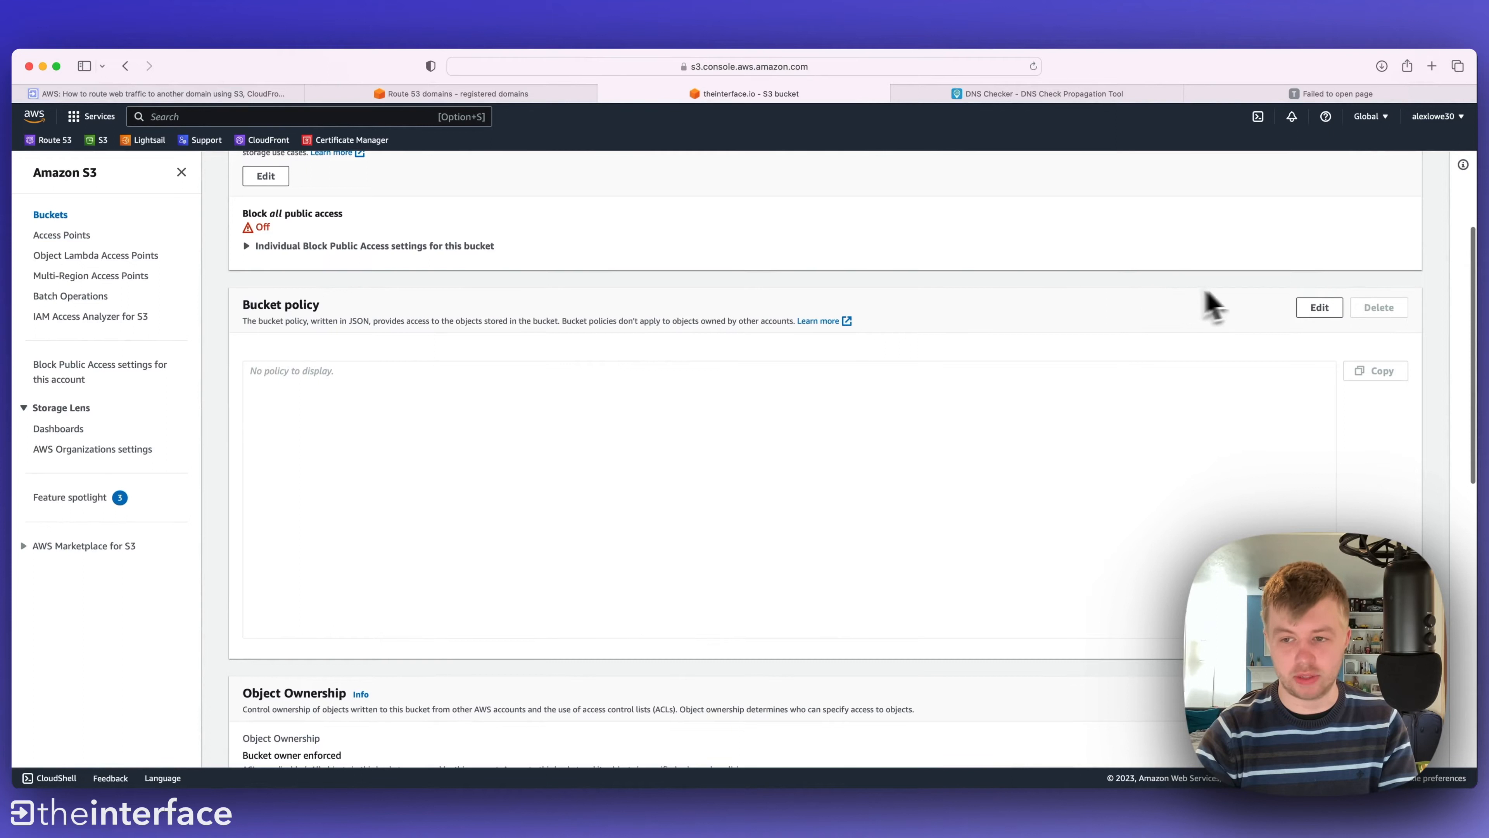
{"action": "left_click", "coordinate": [1318, 308]}
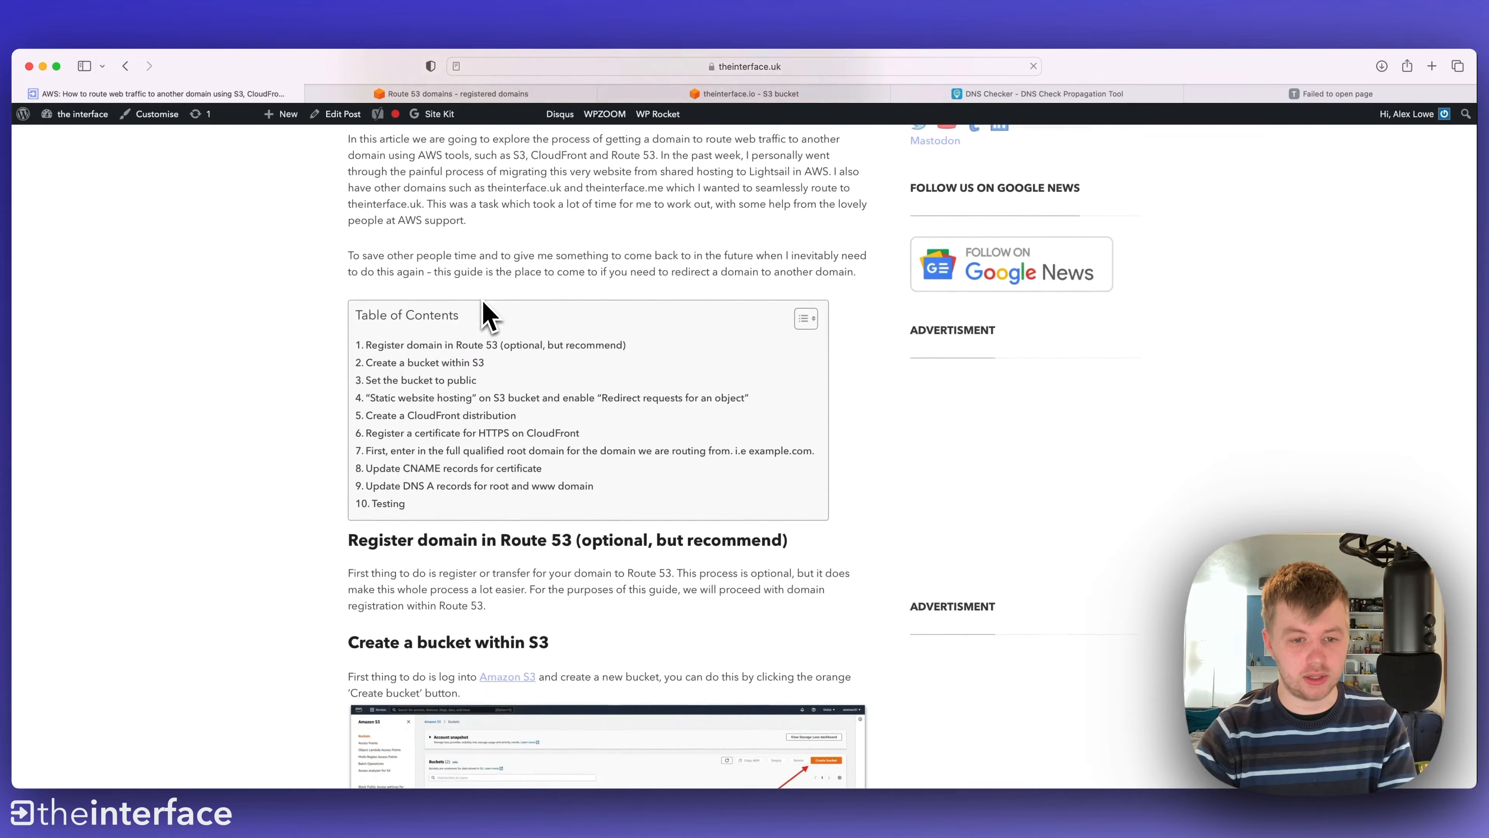
- Copy the sample PublicReadGetObject policy JSON from the guide and return to S3
{"action": "scroll", "scroll_direction": "down", "scroll_amount": 3}
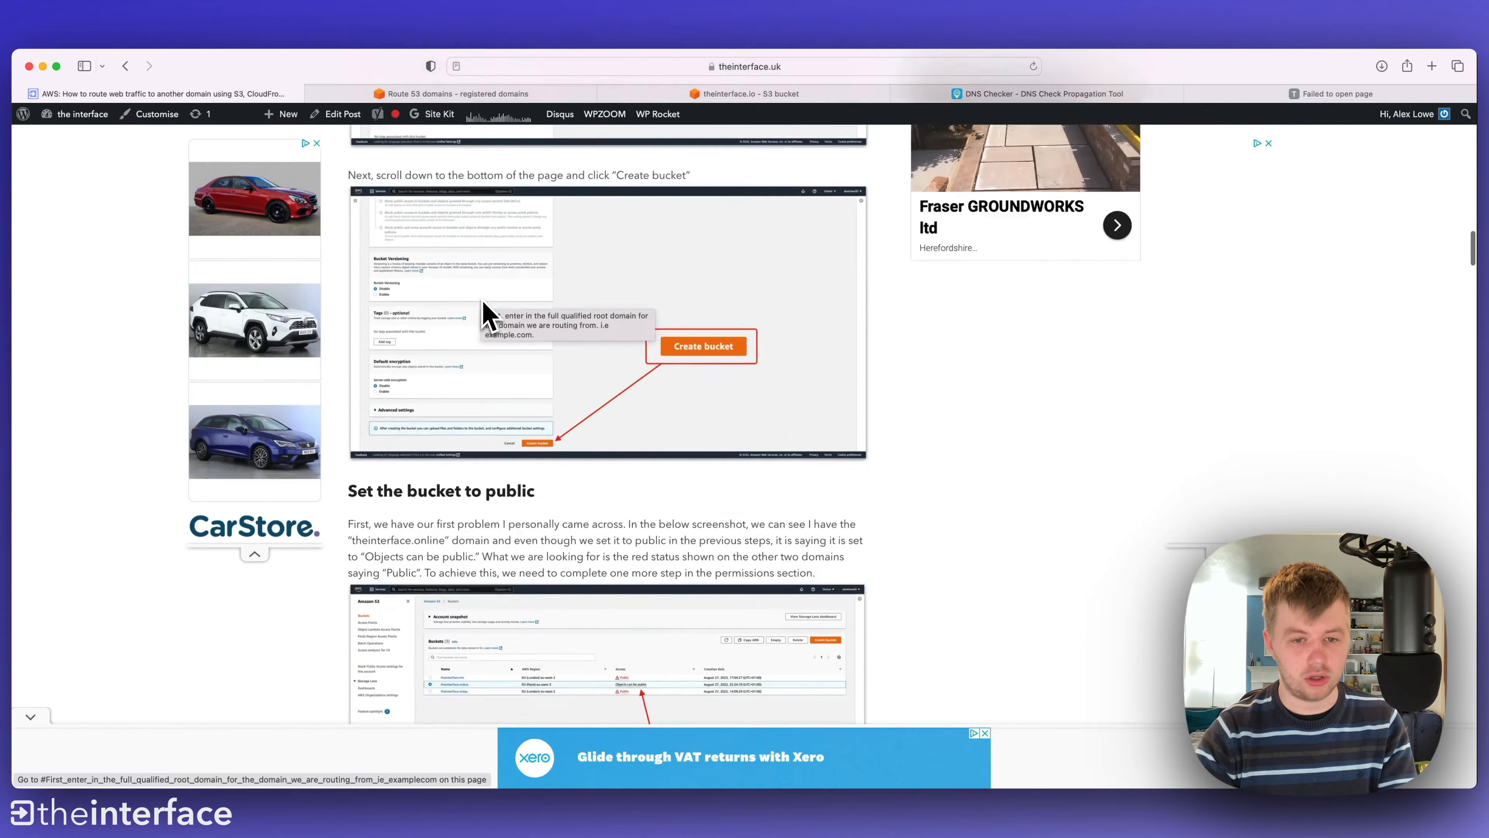
{"action": "scroll", "scroll_direction": "down", "scroll_amount": 3}
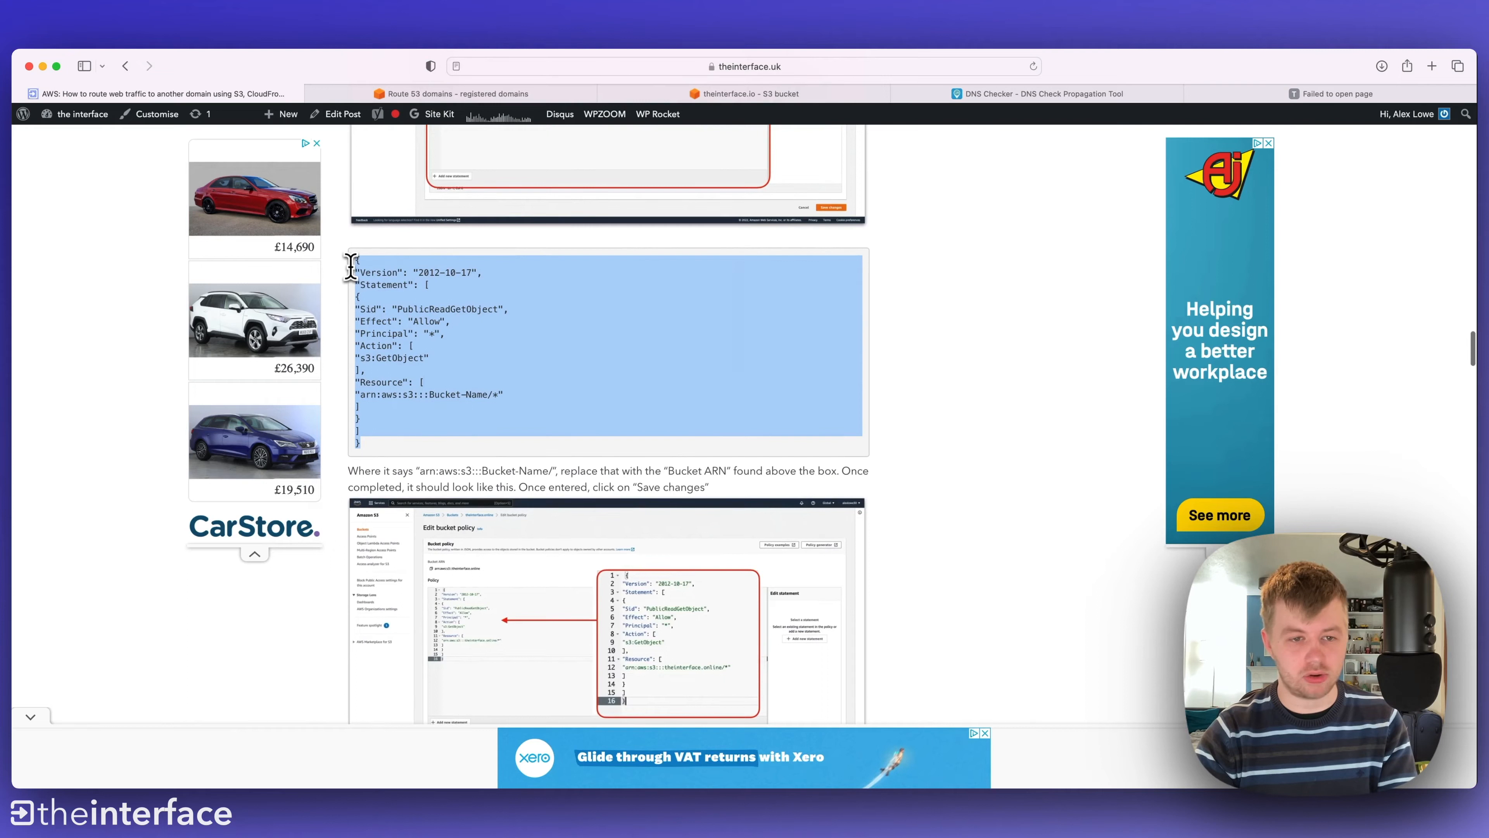
{"action": "mouse_move", "coordinate": [559, 114]}
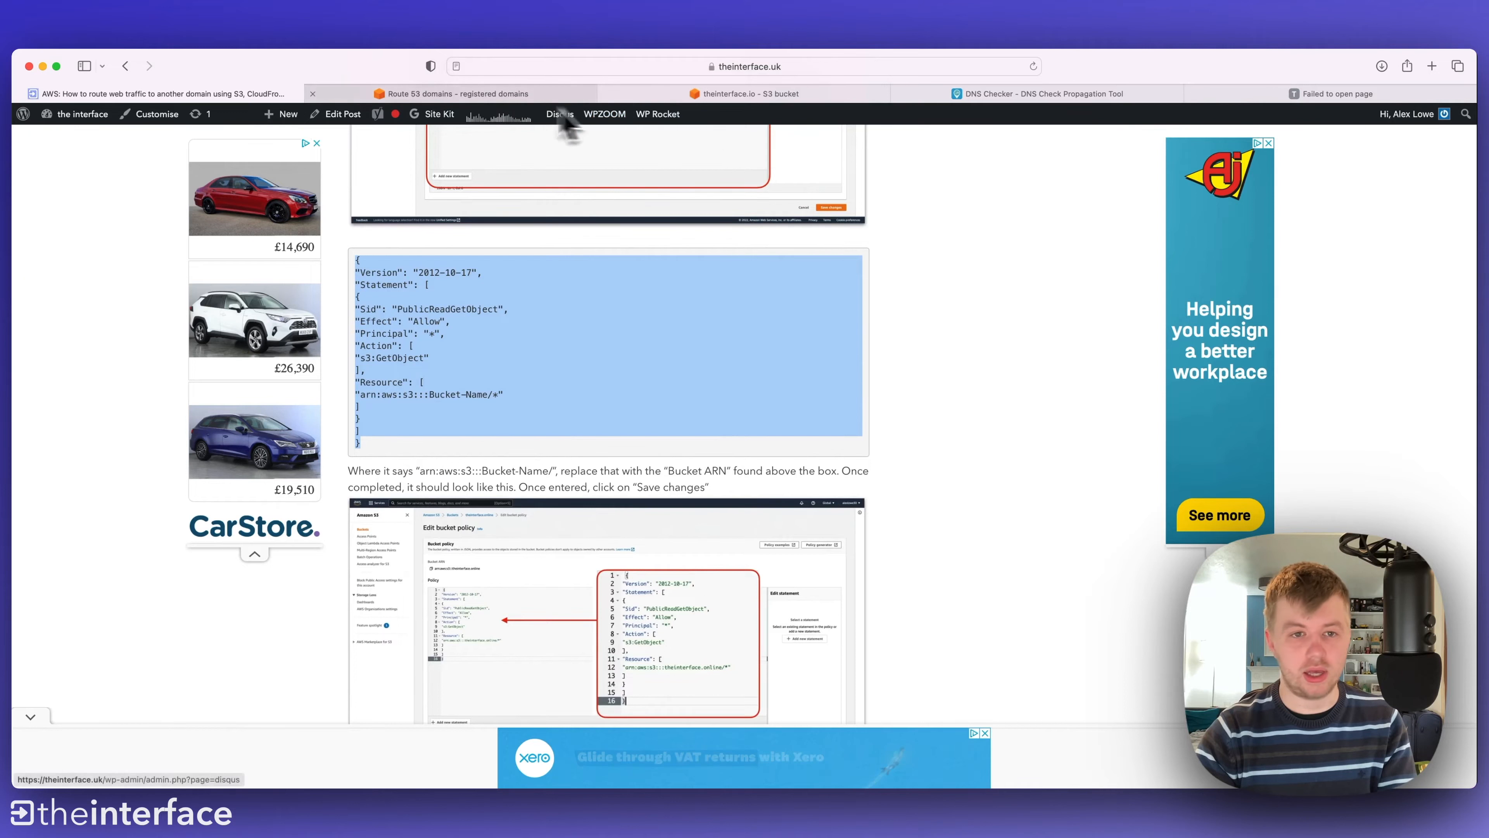
{"action": "left_click", "coordinate": [747, 93]}
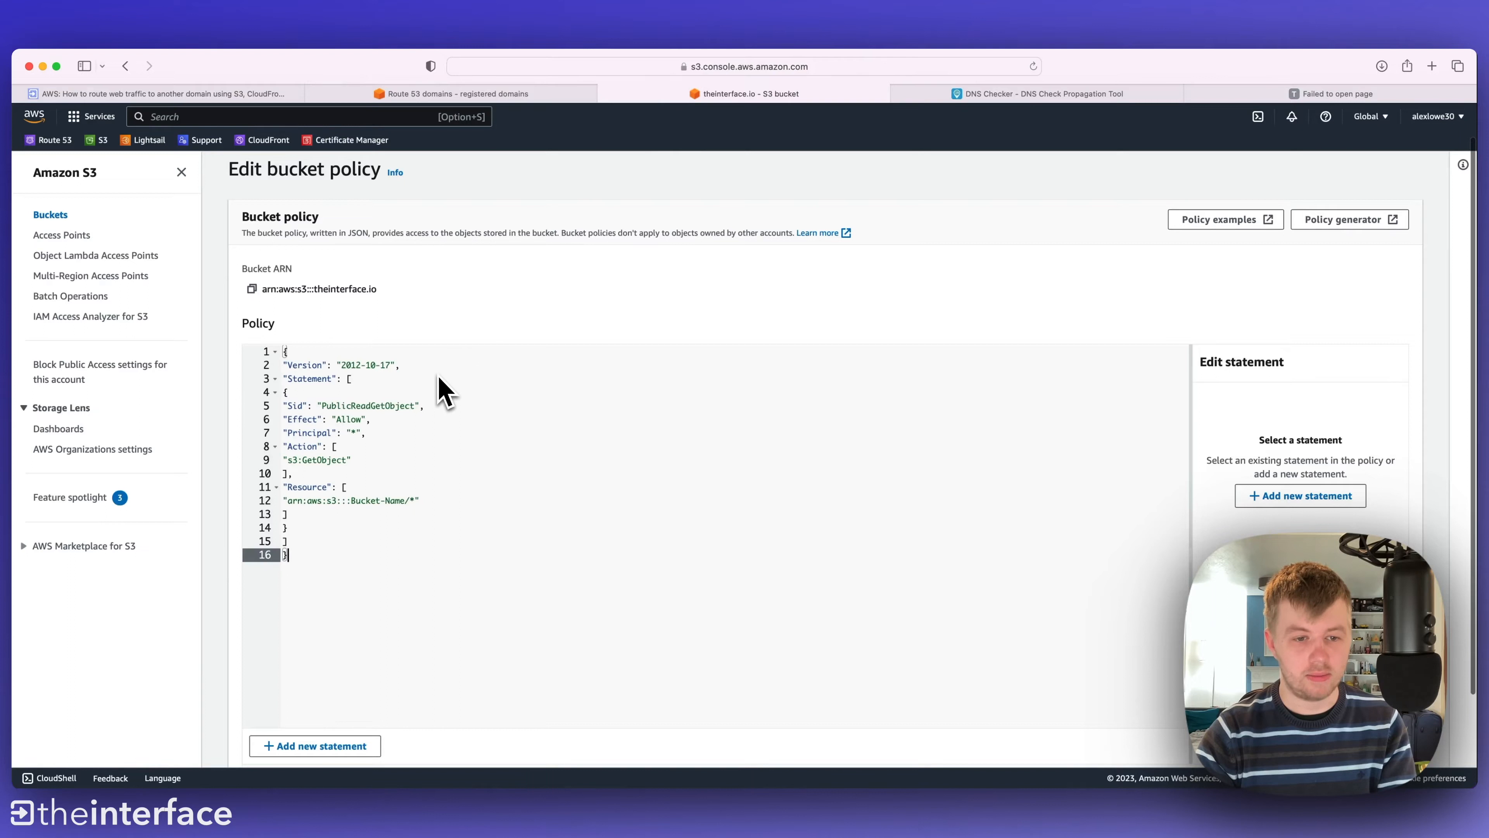
{"action": "mouse_move", "coordinate": [338, 513]}
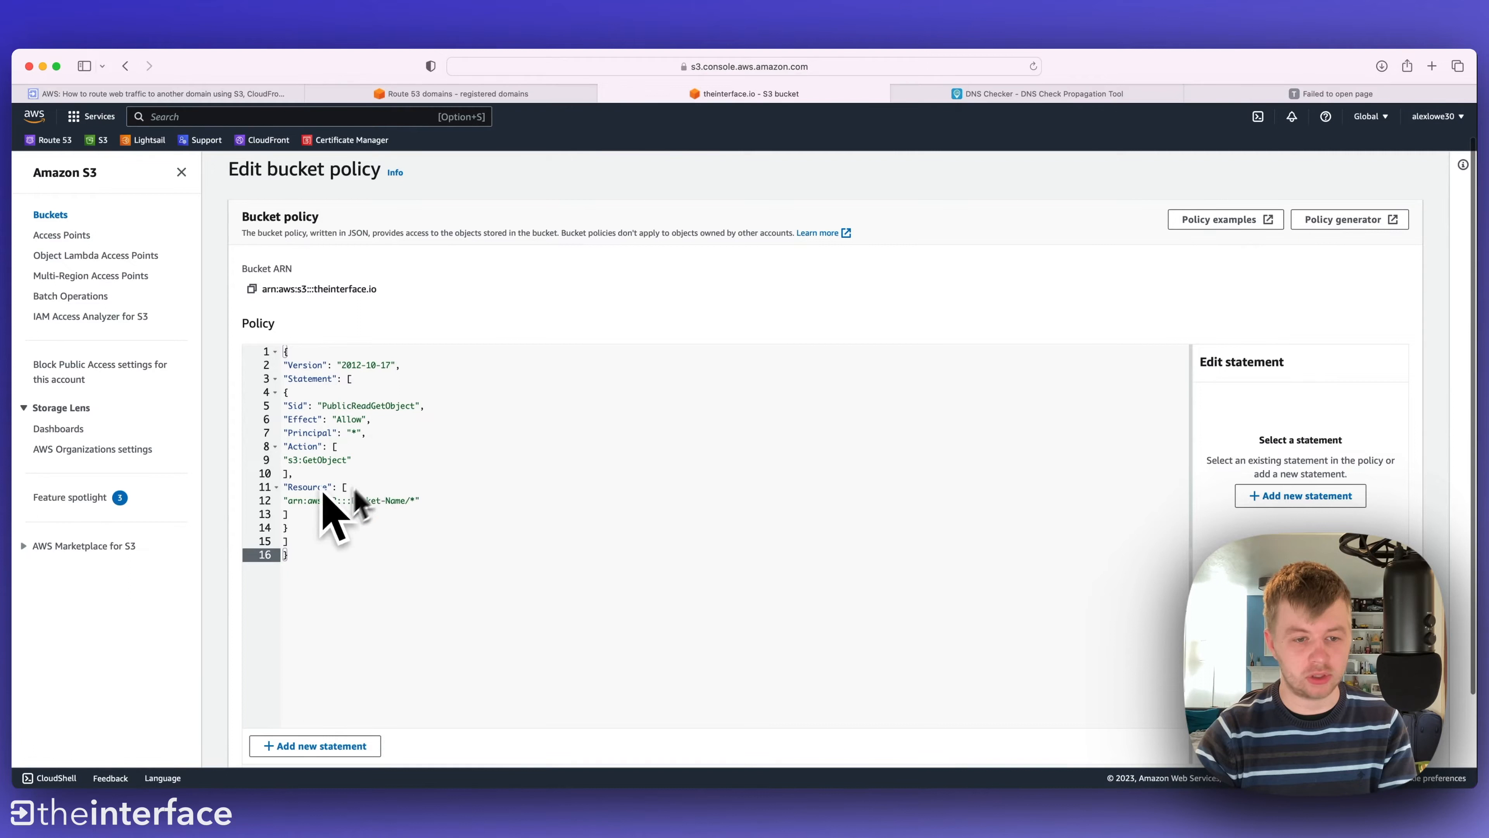
{"action": "mouse_move", "coordinate": [289, 313]}
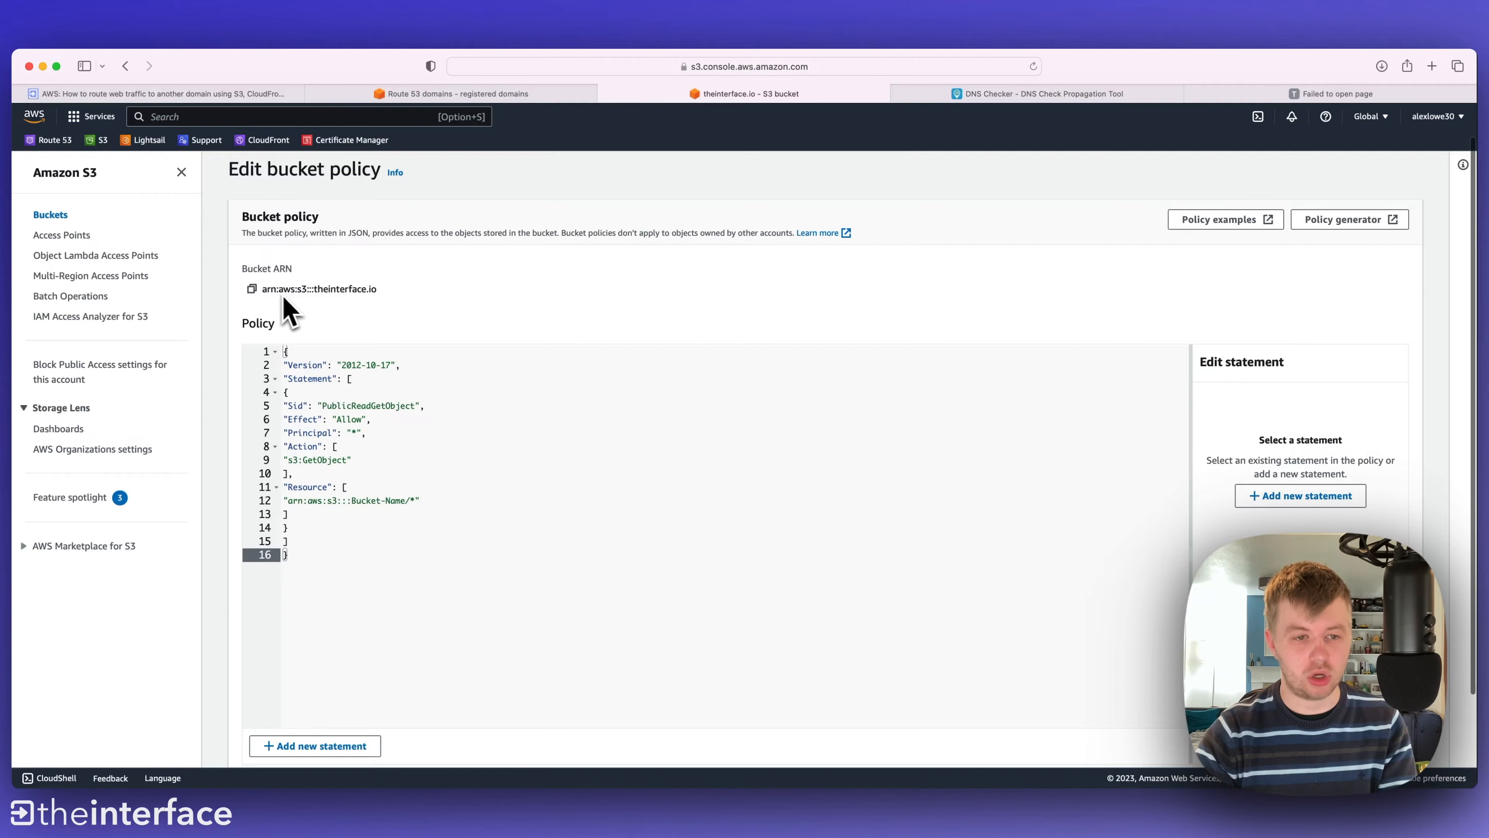
- Set the policy resource to the bucket's ARN followed by /* and save the public-read policy
{"action": "left_click", "coordinate": [250, 288]}
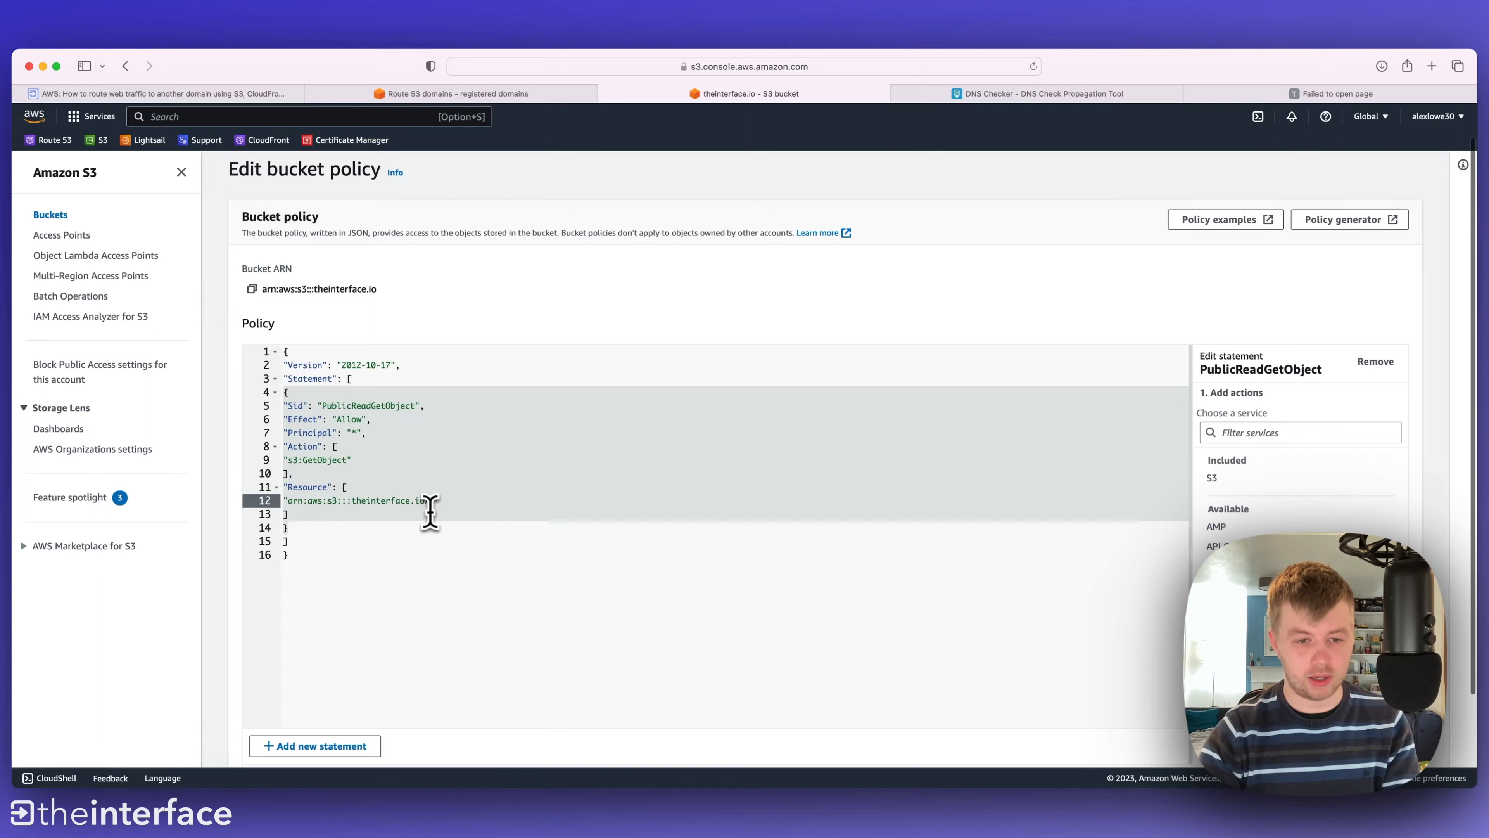
{"action": "type", "text": "/*"}
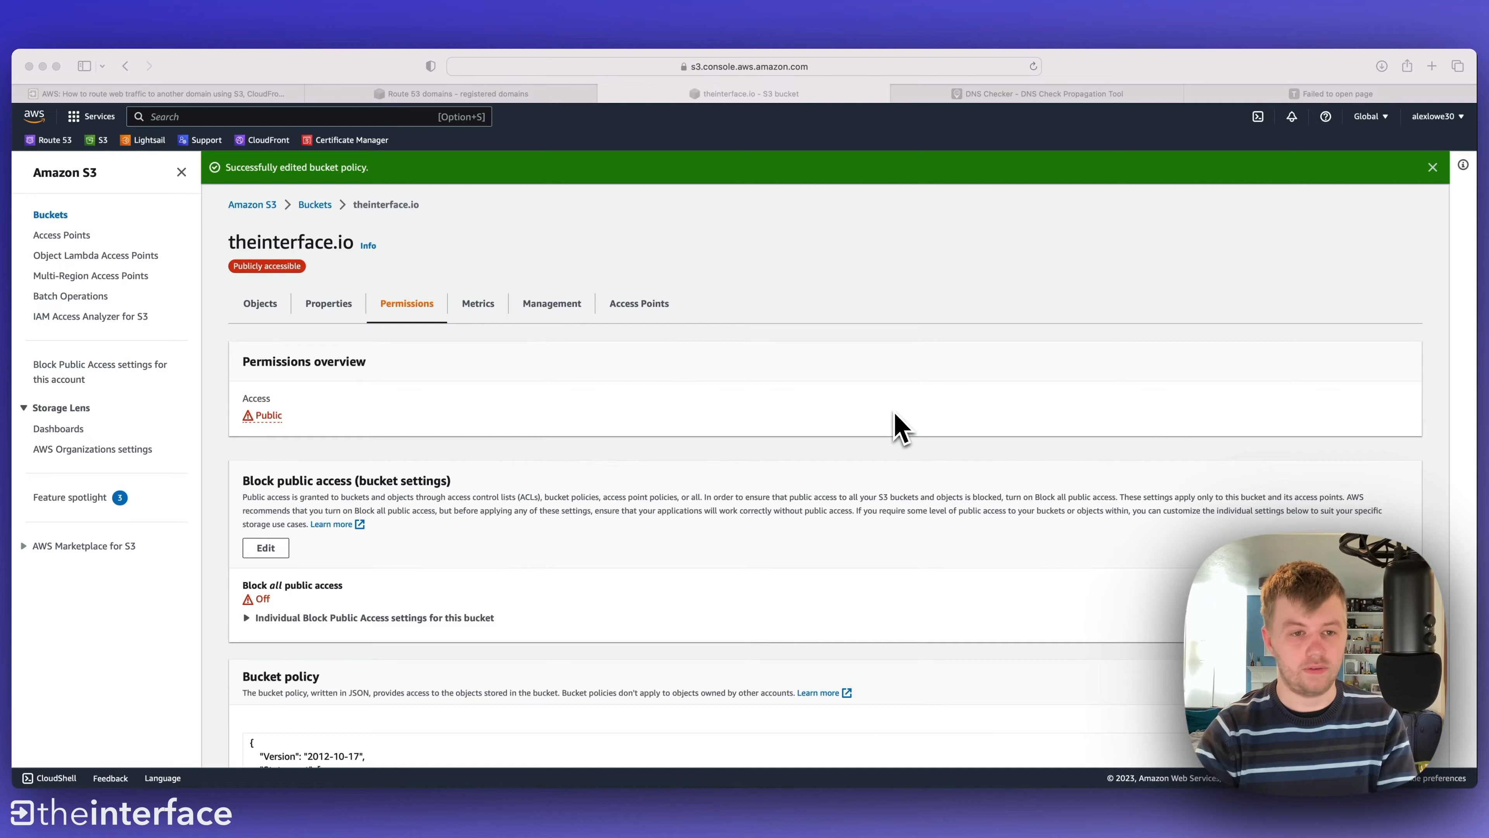
{"action": "mouse_move", "coordinate": [306, 176]}
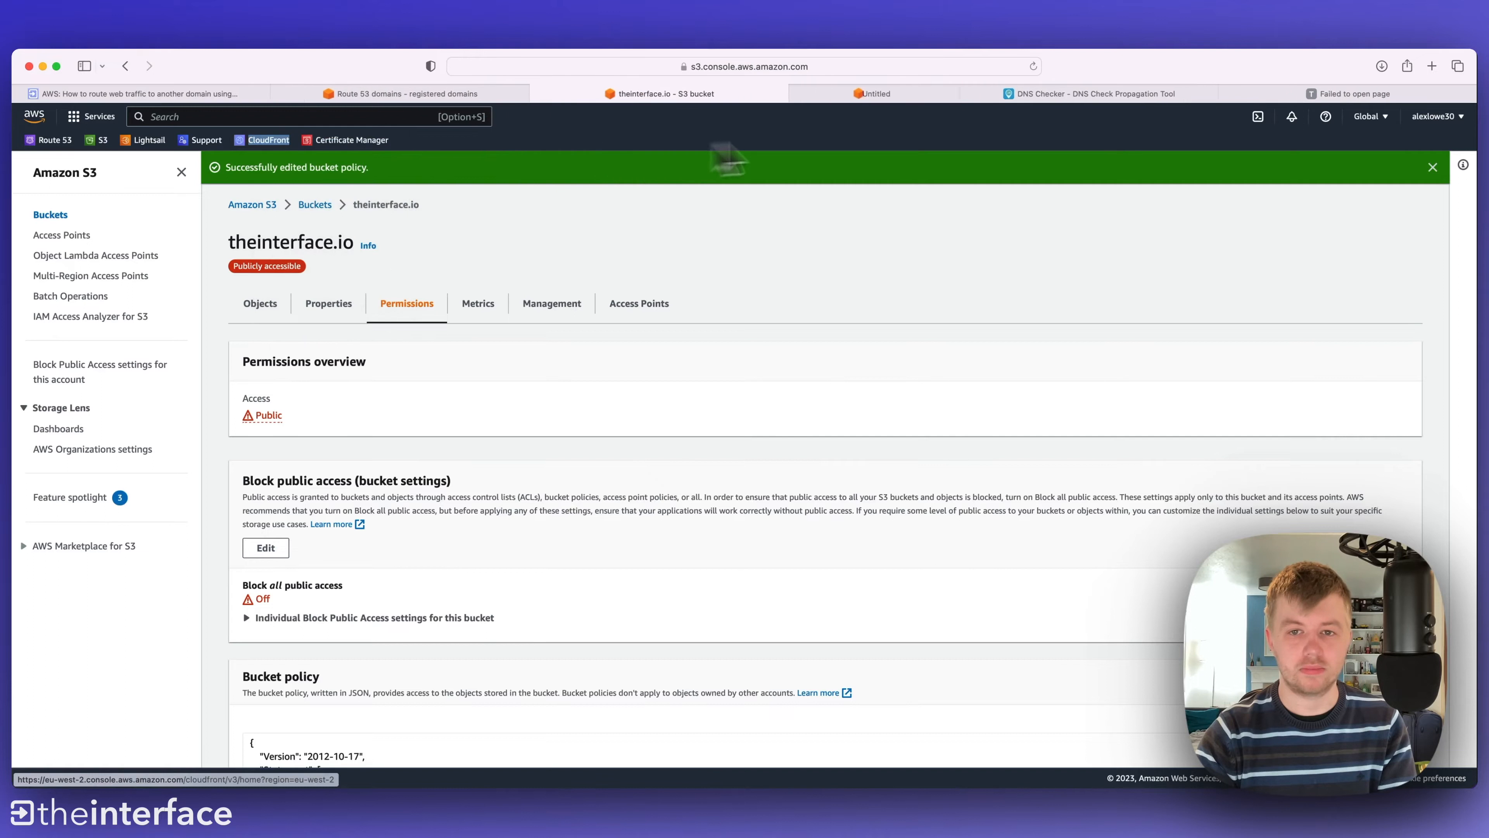
- Start a blank new CloudFront distribution, then return to the theinterface.io S3 bucket page
{"action": "left_click", "coordinate": [872, 93]}
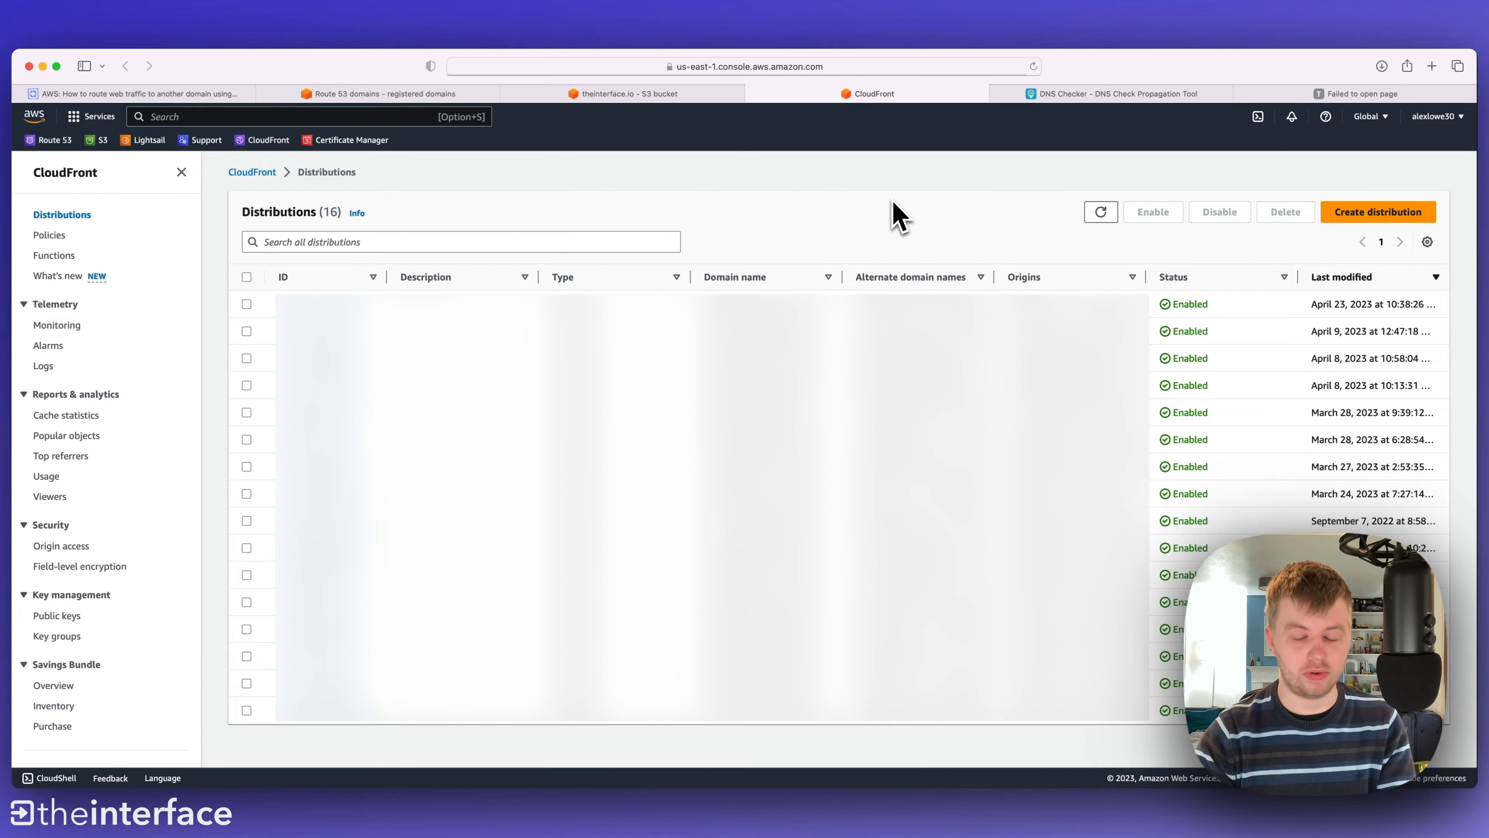
{"action": "mouse_move", "coordinate": [1063, 221]}
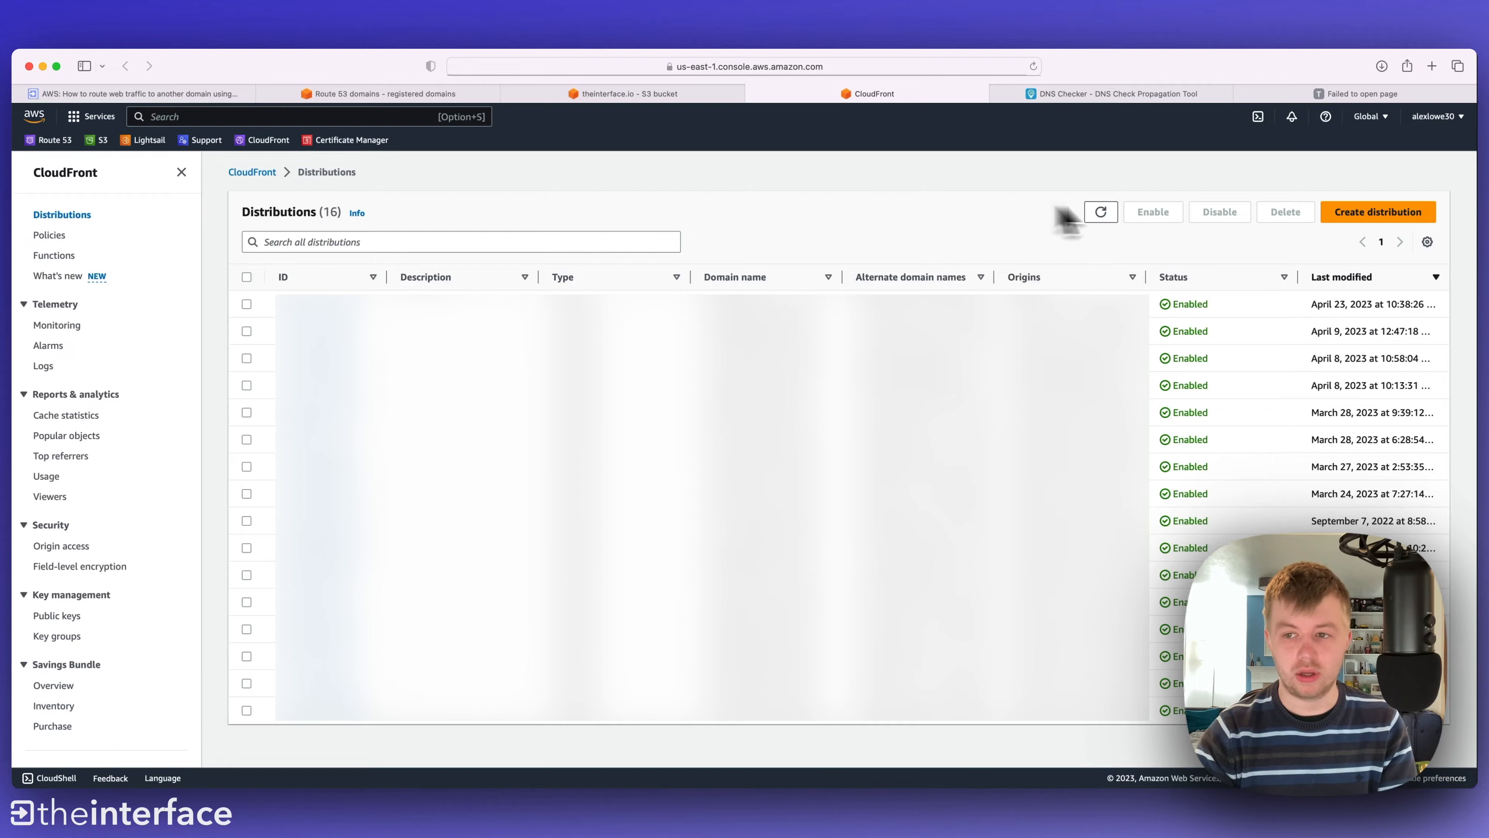
{"action": "mouse_move", "coordinate": [1377, 210]}
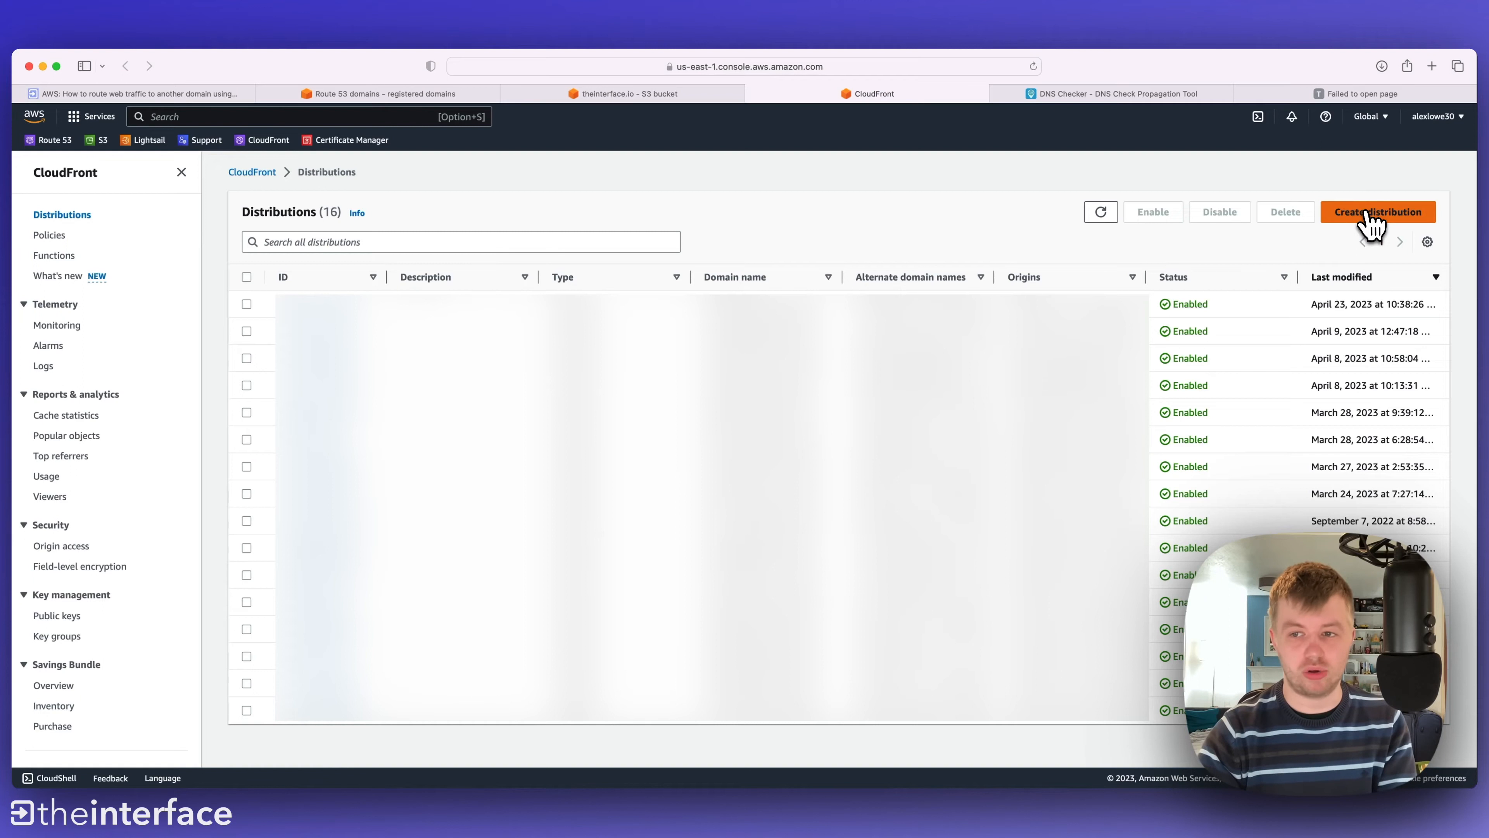
{"action": "left_click", "coordinate": [1377, 211]}
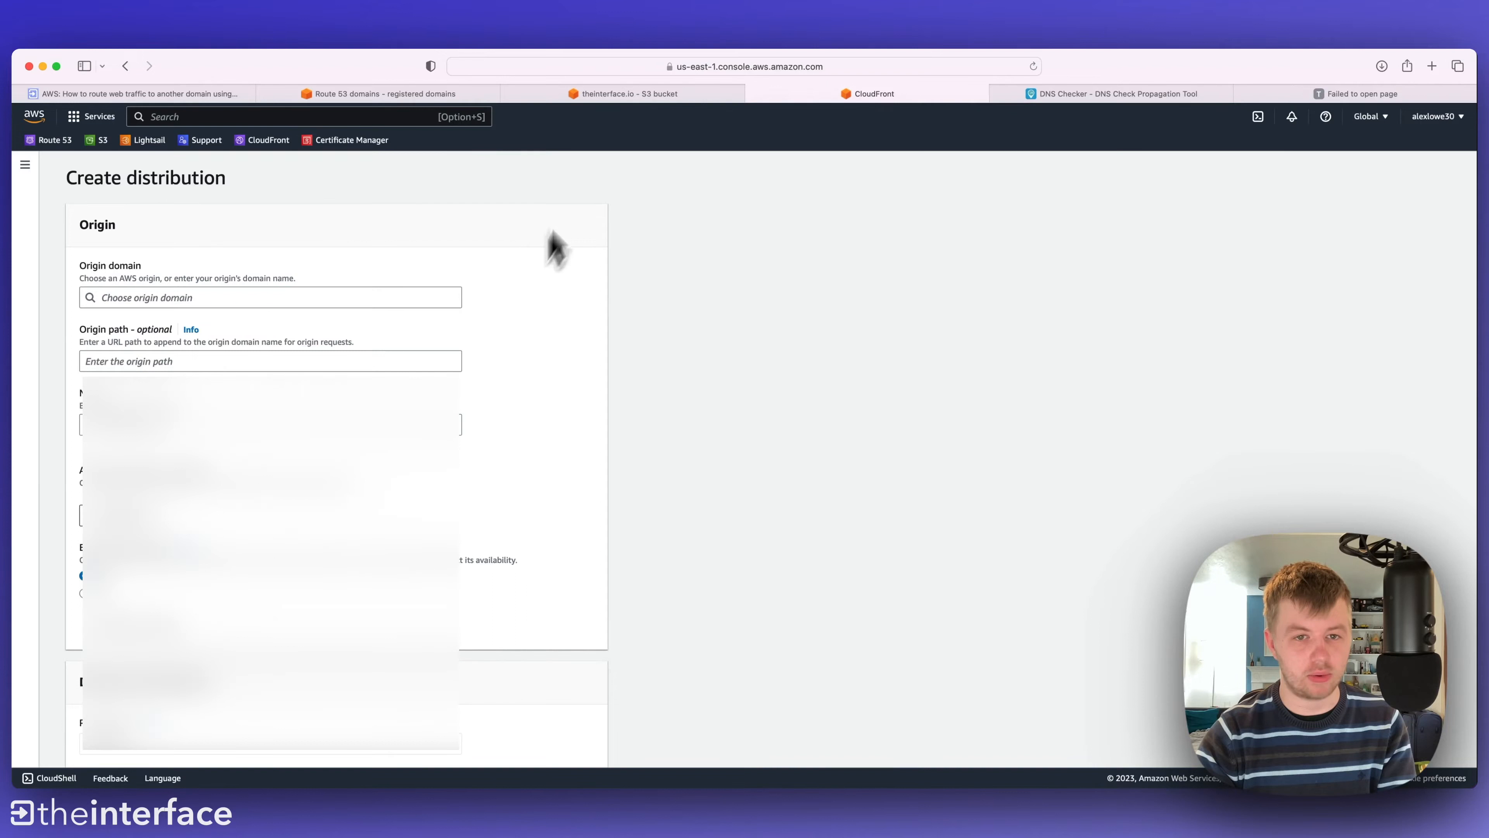
{"action": "left_click", "coordinate": [622, 93]}
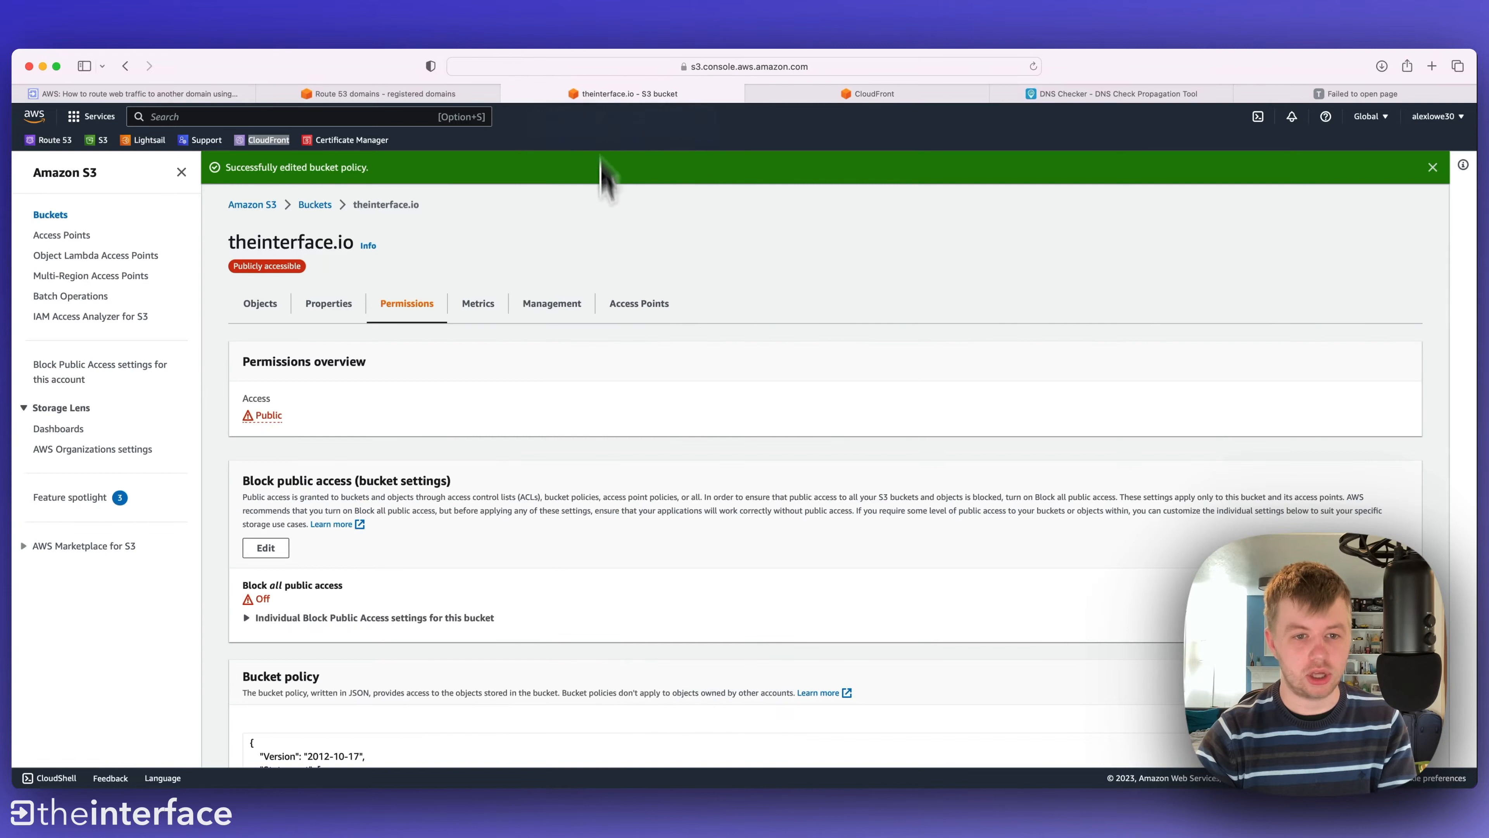
- Find the bucket website endpoint theinterface.io.s3-website.eu-west-2.amazonaws.com under Static website hosting in Properties
{"action": "scroll", "scroll_direction": "down", "scroll_amount": 3}
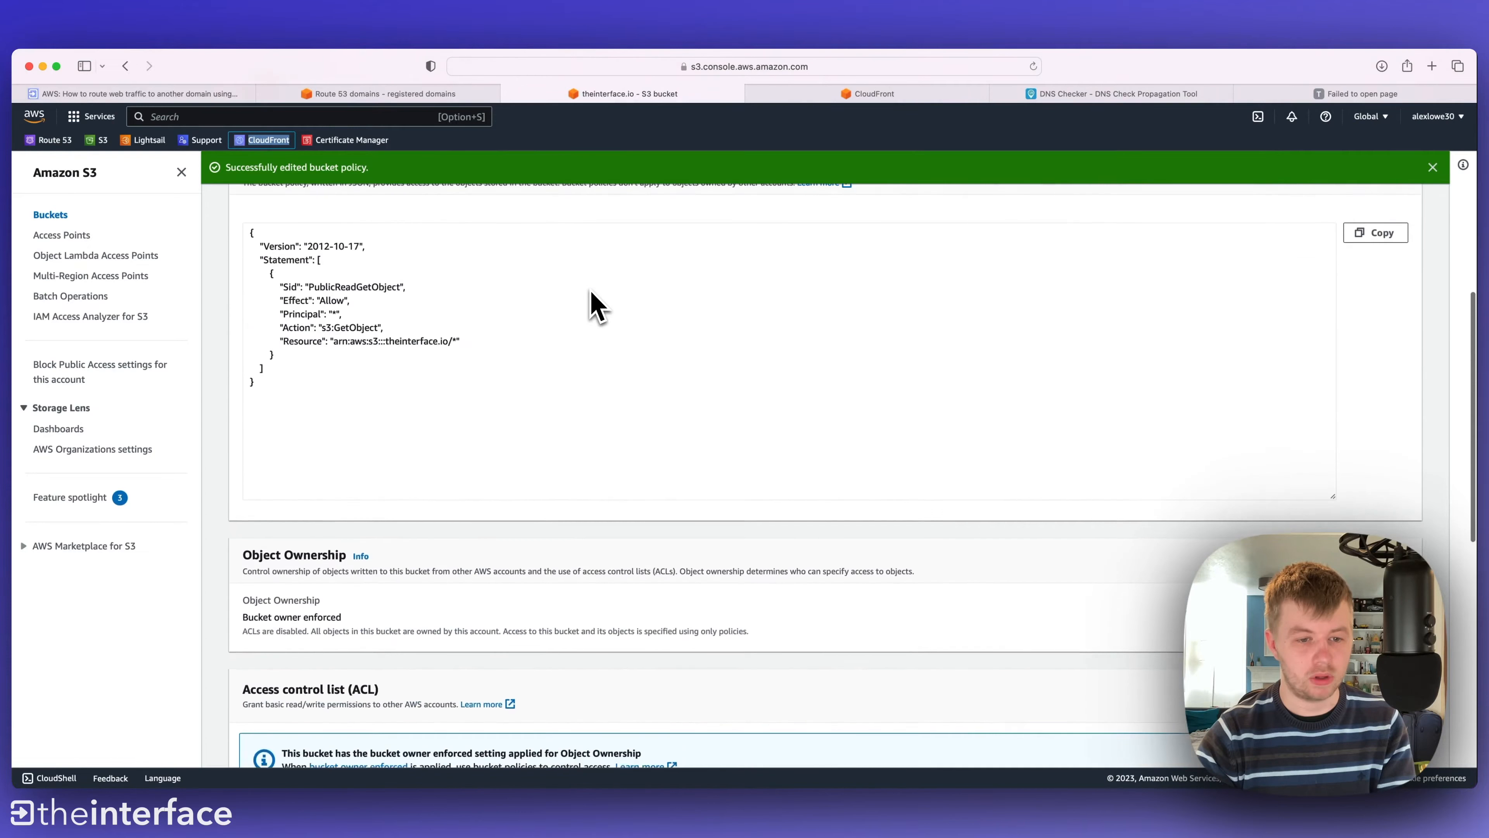
{"action": "left_click", "coordinate": [327, 271]}
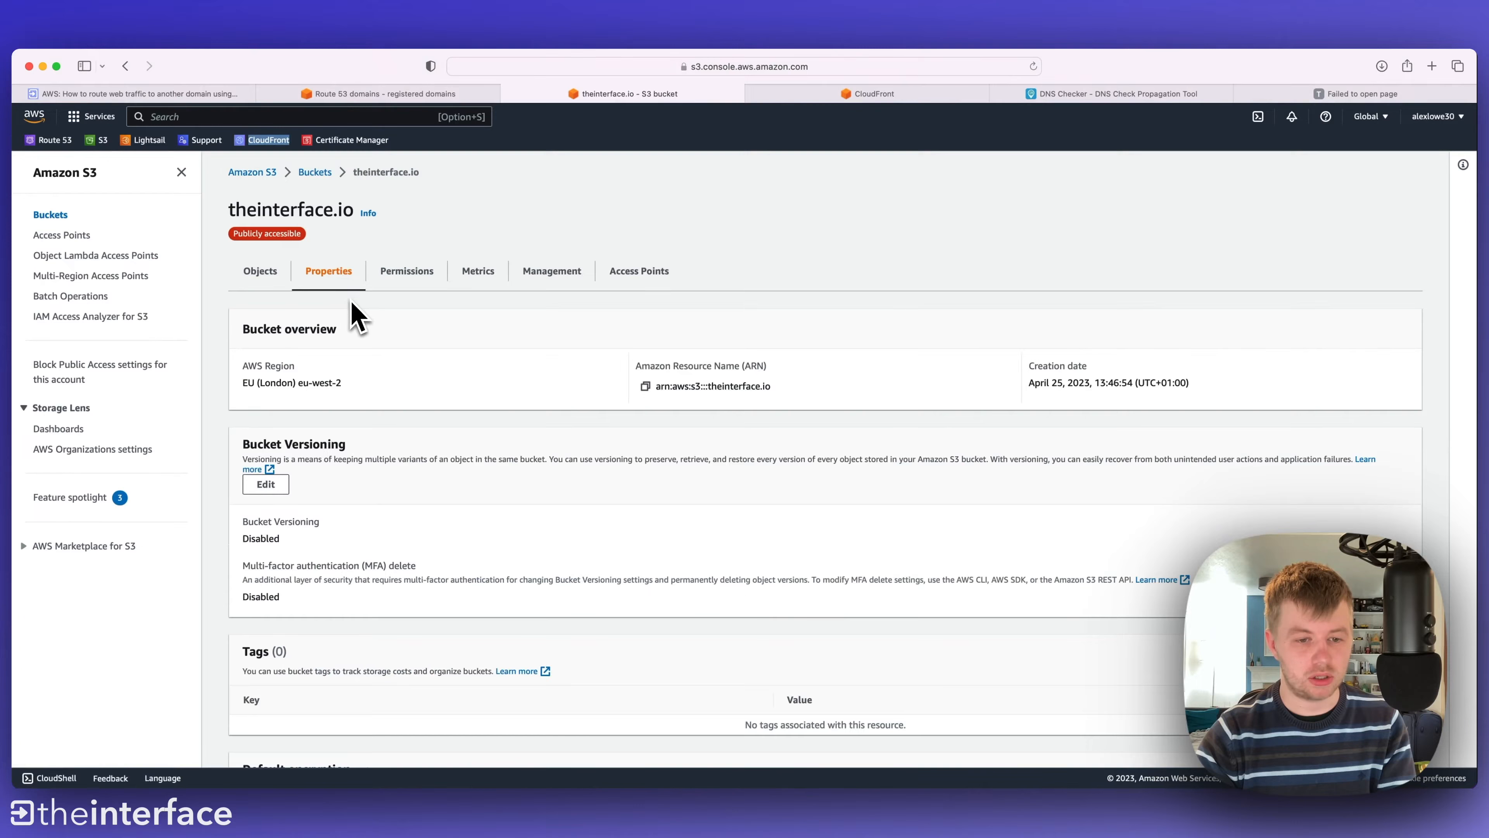
{"action": "scroll", "scroll_direction": "down", "scroll_amount": 3}
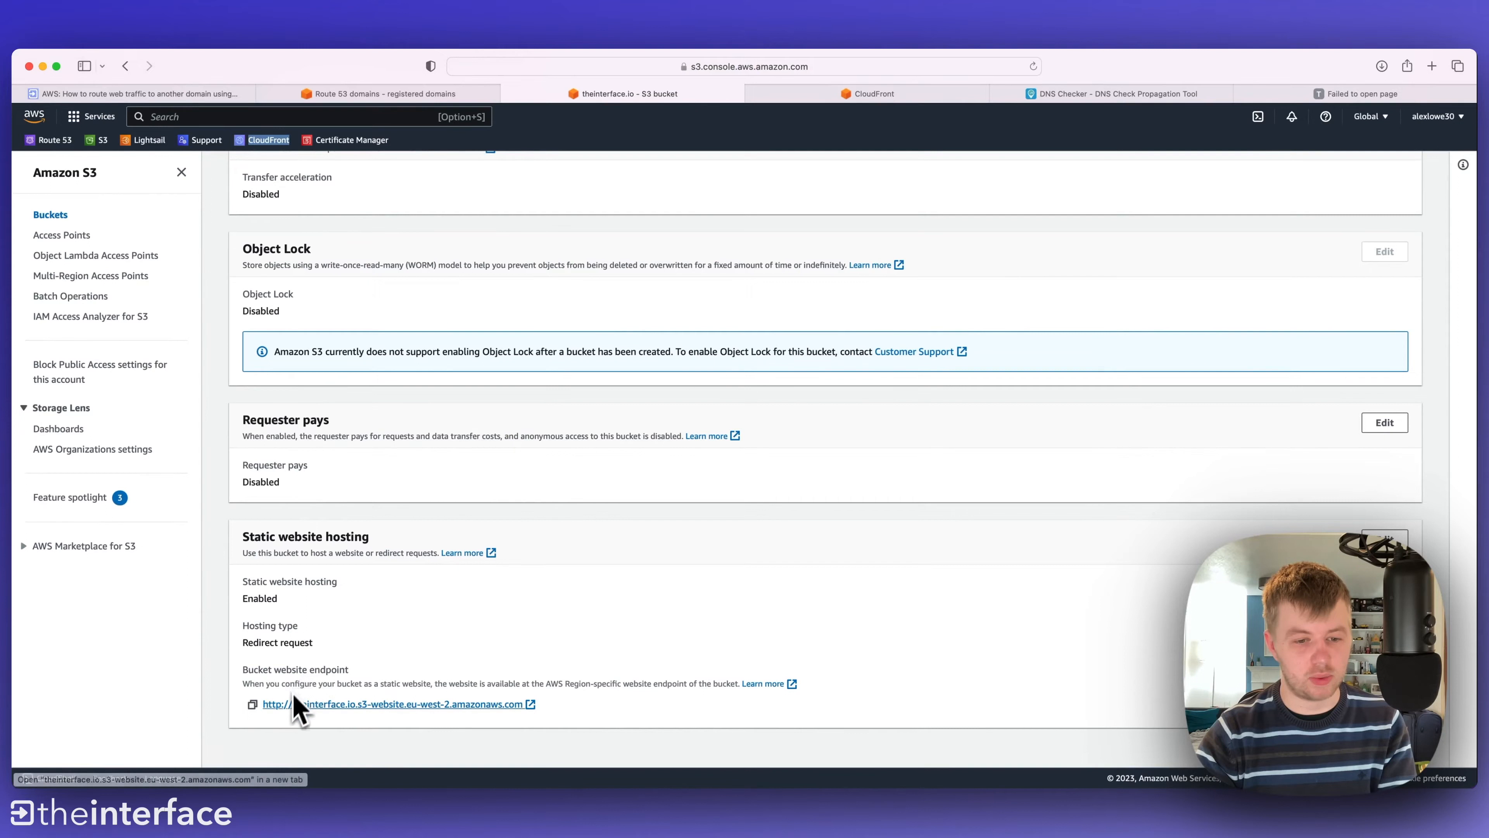
{"action": "mouse_move", "coordinate": [416, 726]}
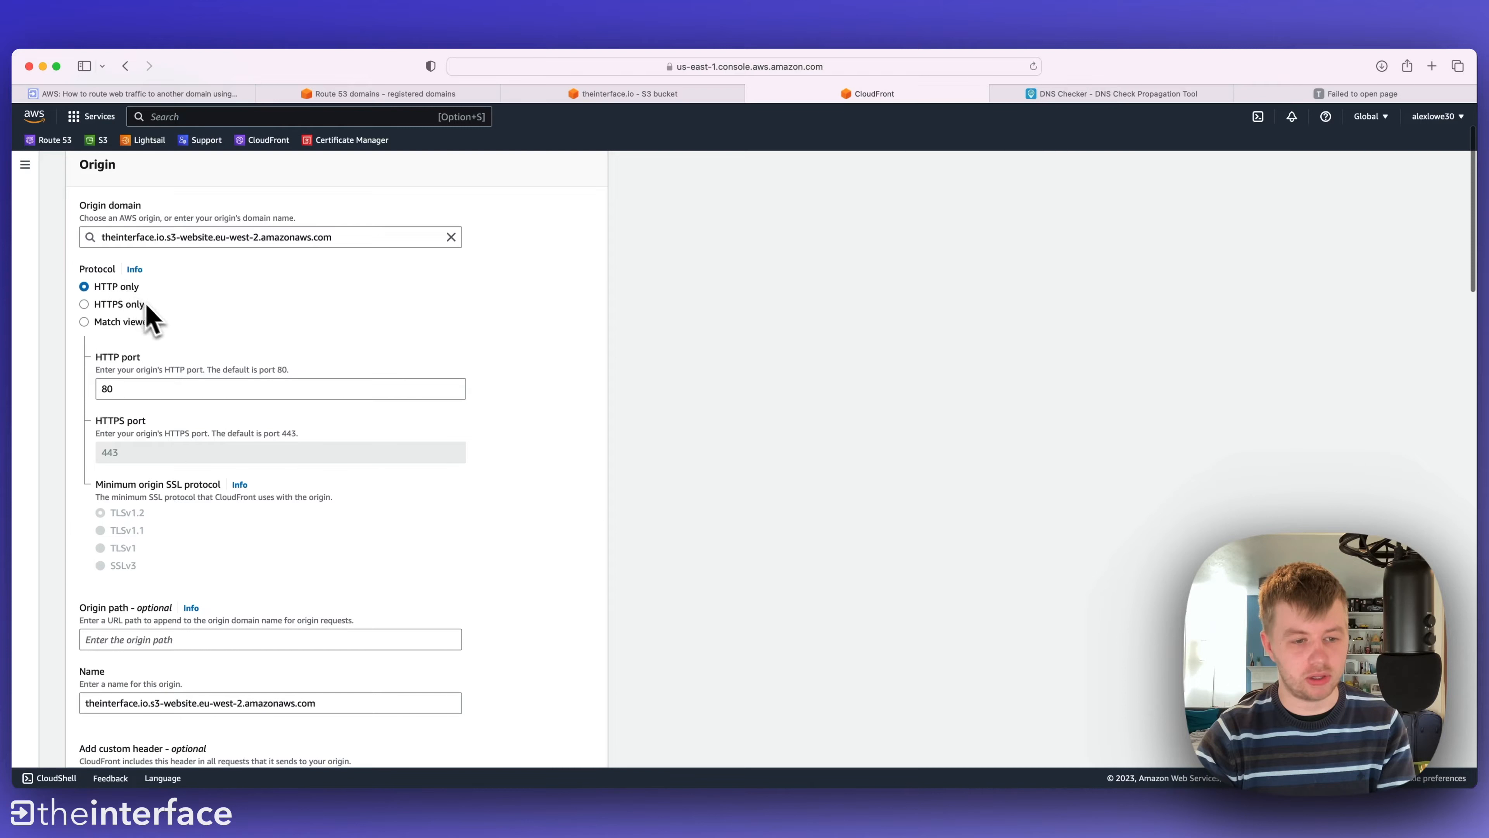
- Keep the S3 website endpoint origin on HTTP only and set Viewer protocol policy to Redirect HTTP to HTTPS
{"action": "scroll", "scroll_direction": "down", "scroll_amount": 3}
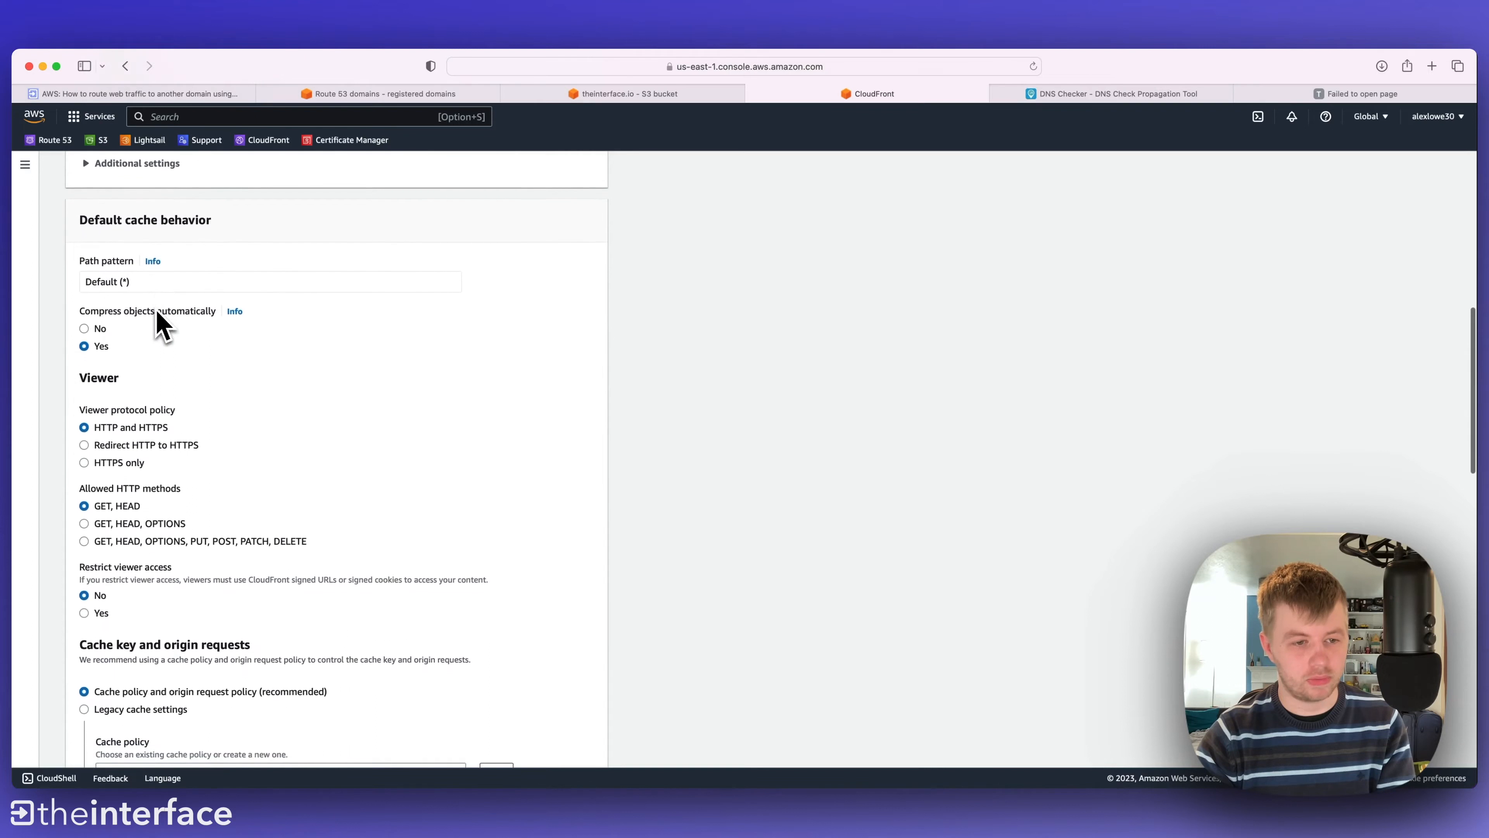
{"action": "scroll", "scroll_direction": "down", "scroll_amount": 3}
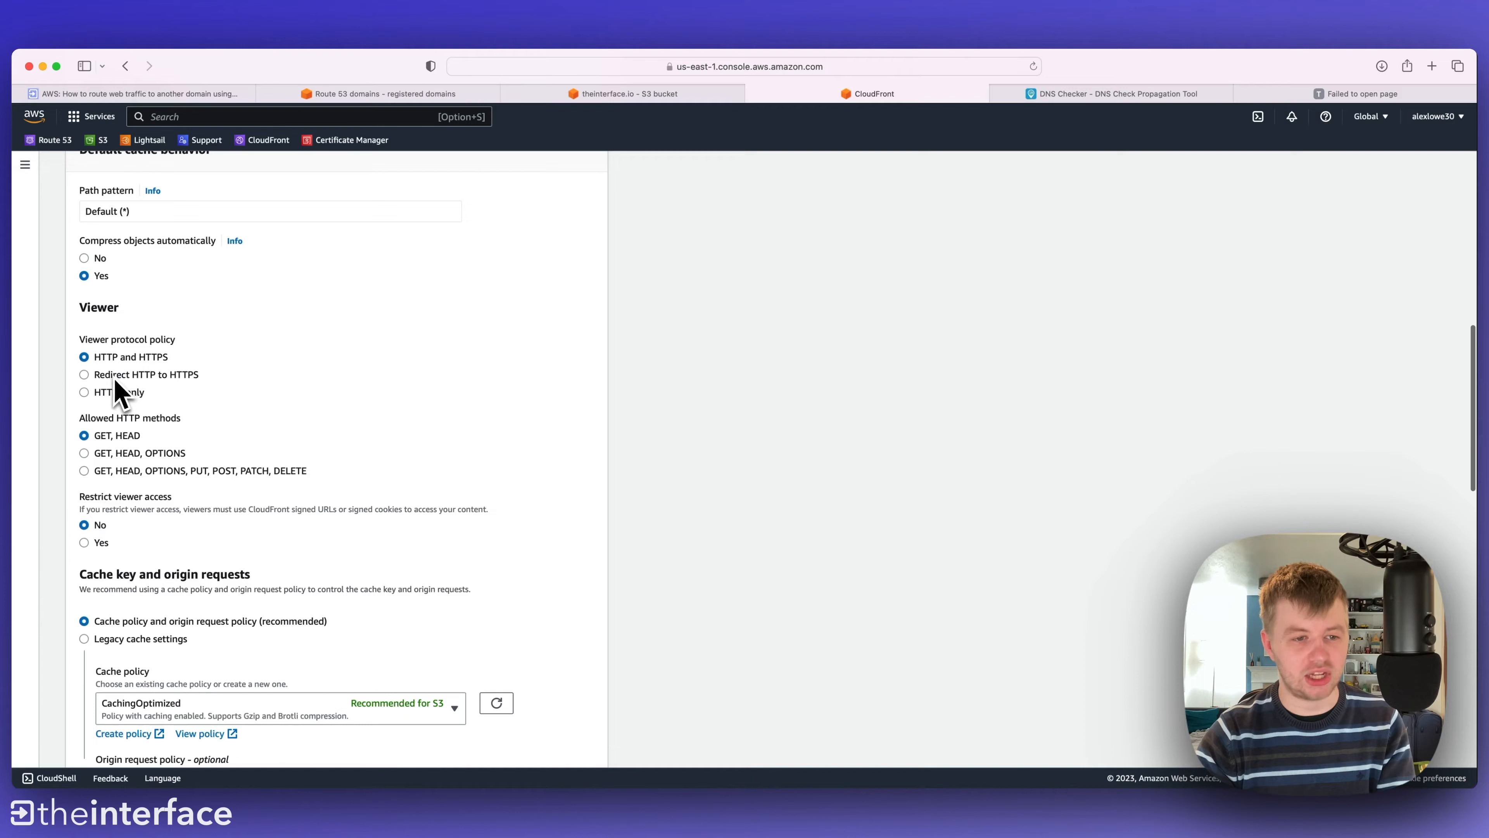
{"action": "left_click", "coordinate": [85, 373]}
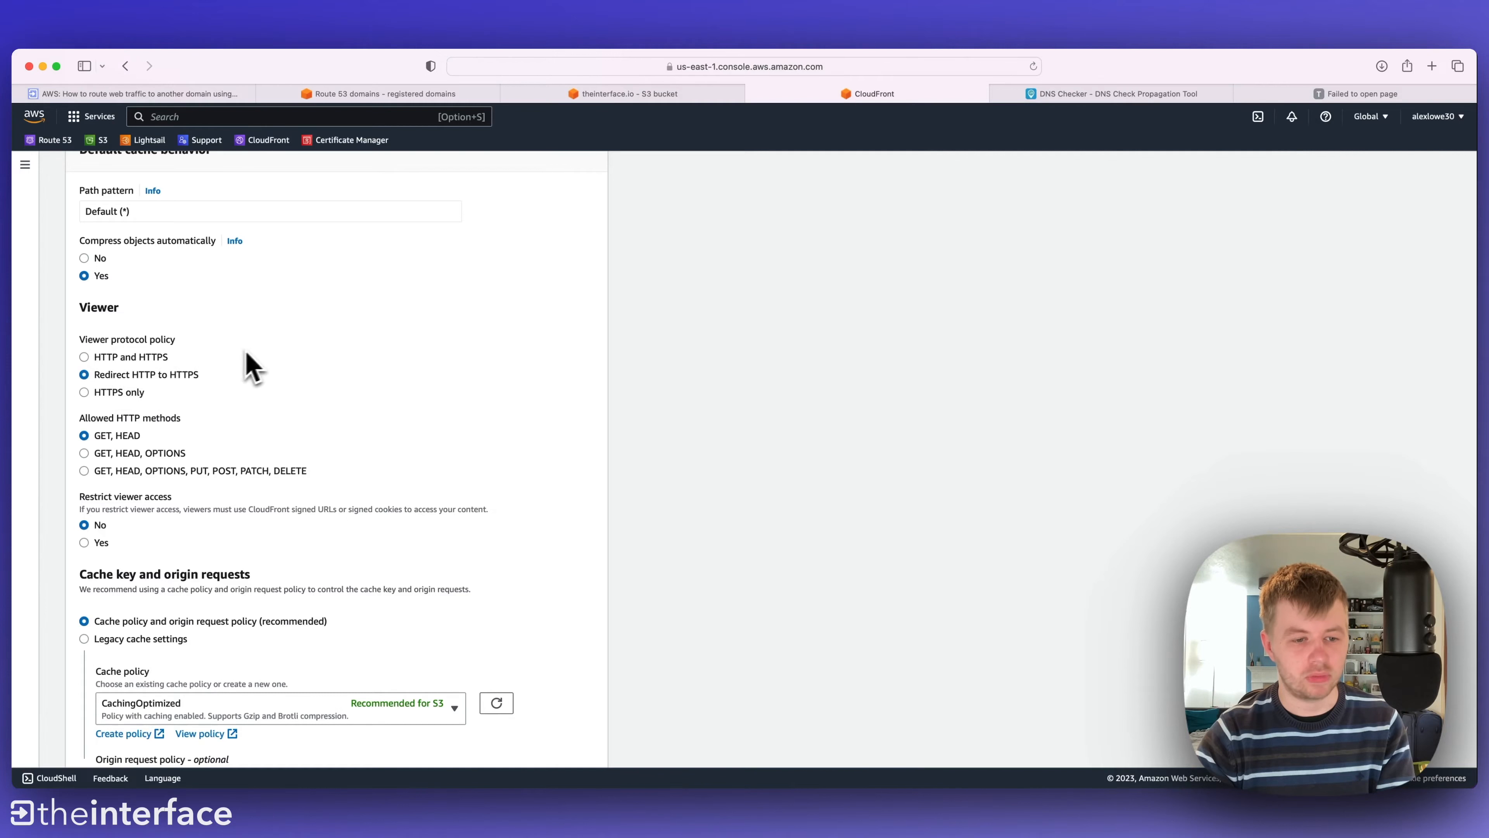
{"action": "scroll", "scroll_direction": "down", "scroll_amount": 3}
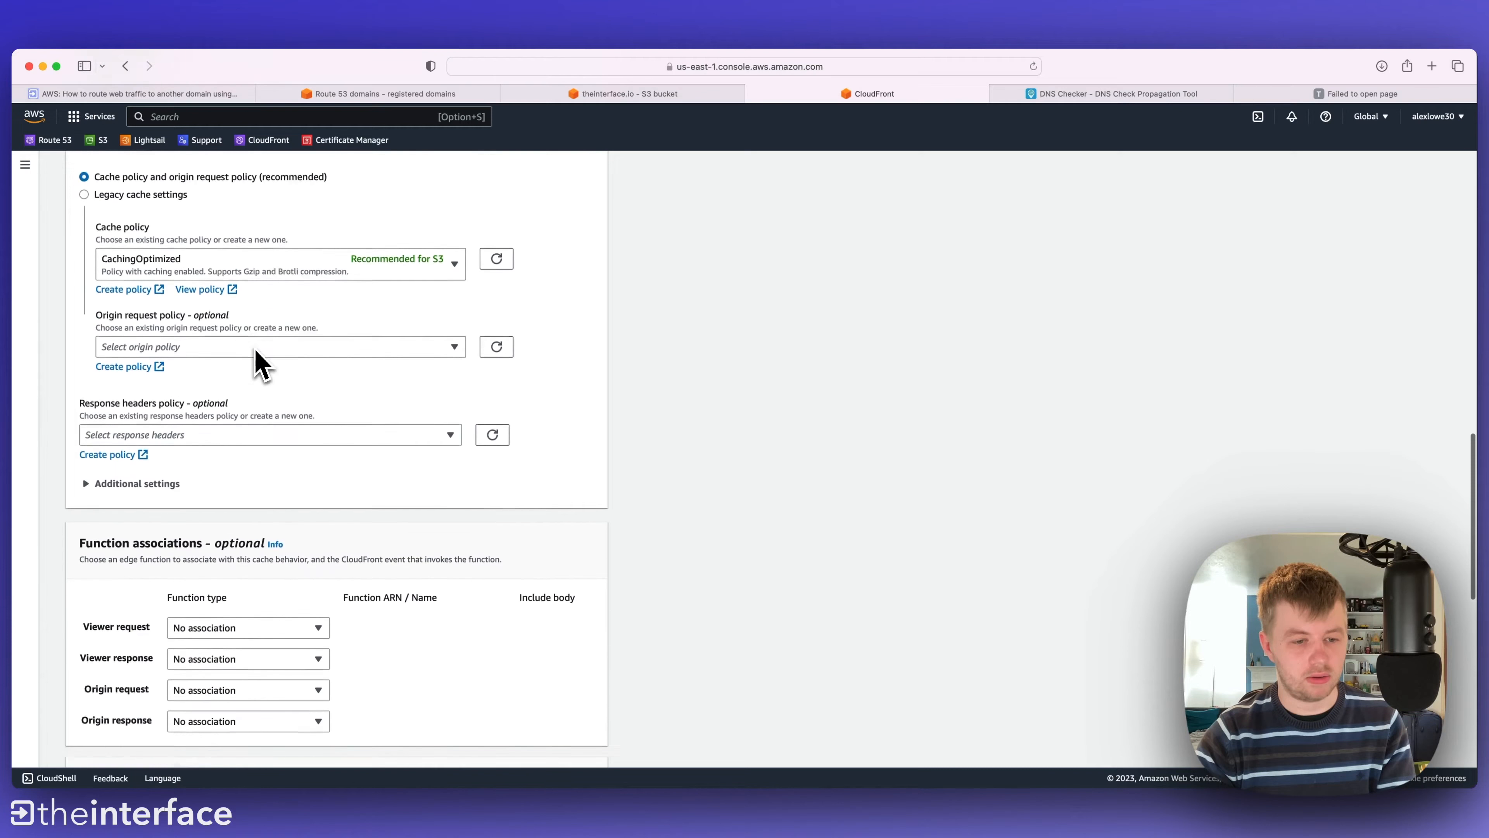
{"action": "scroll", "scroll_direction": "down", "scroll_amount": 3}
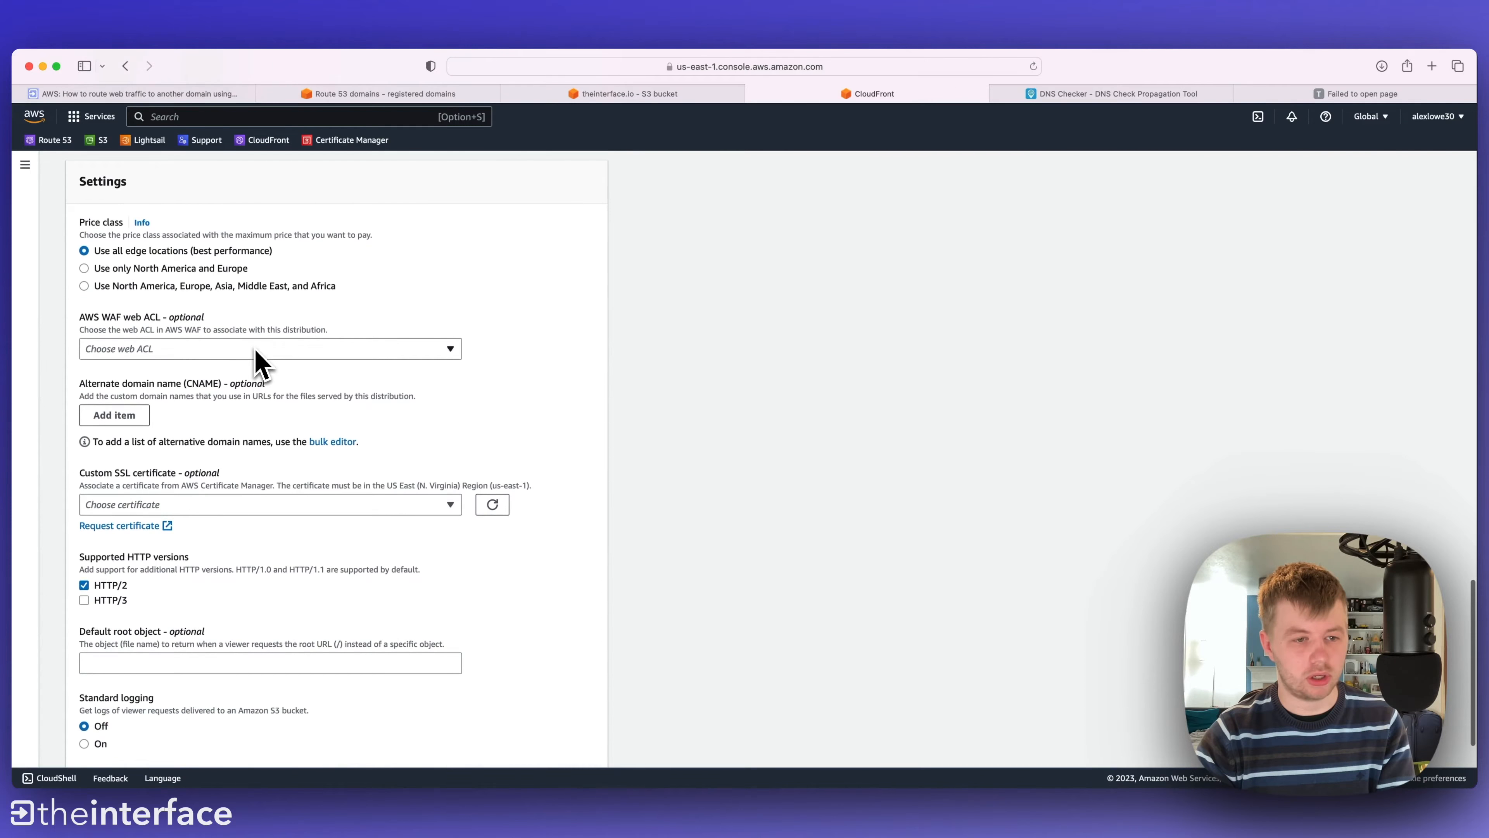
{"action": "left_click", "coordinate": [113, 415]}
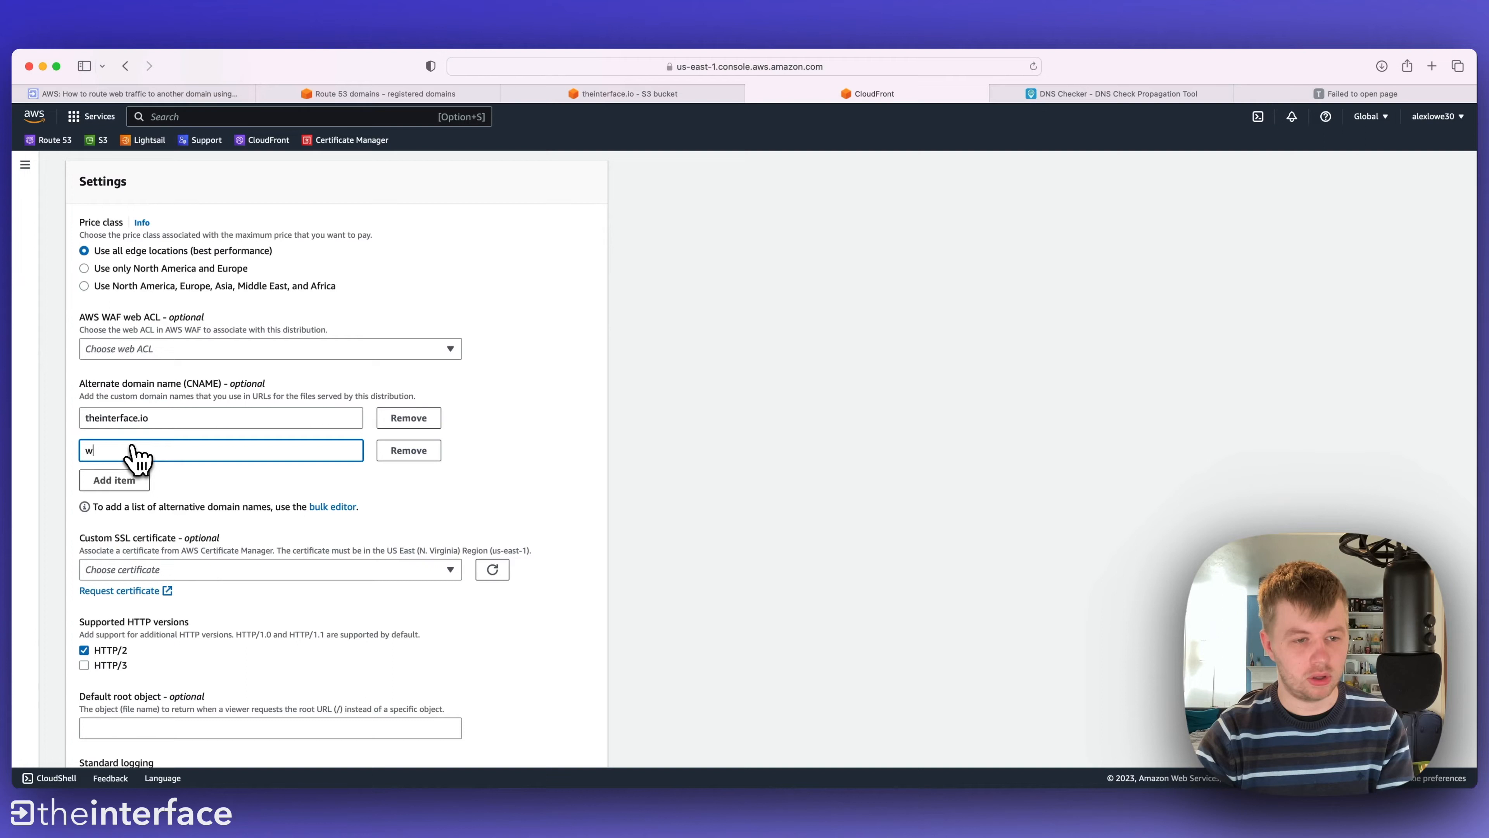
{"action": "type", "text": "ww.theinterface.io"}
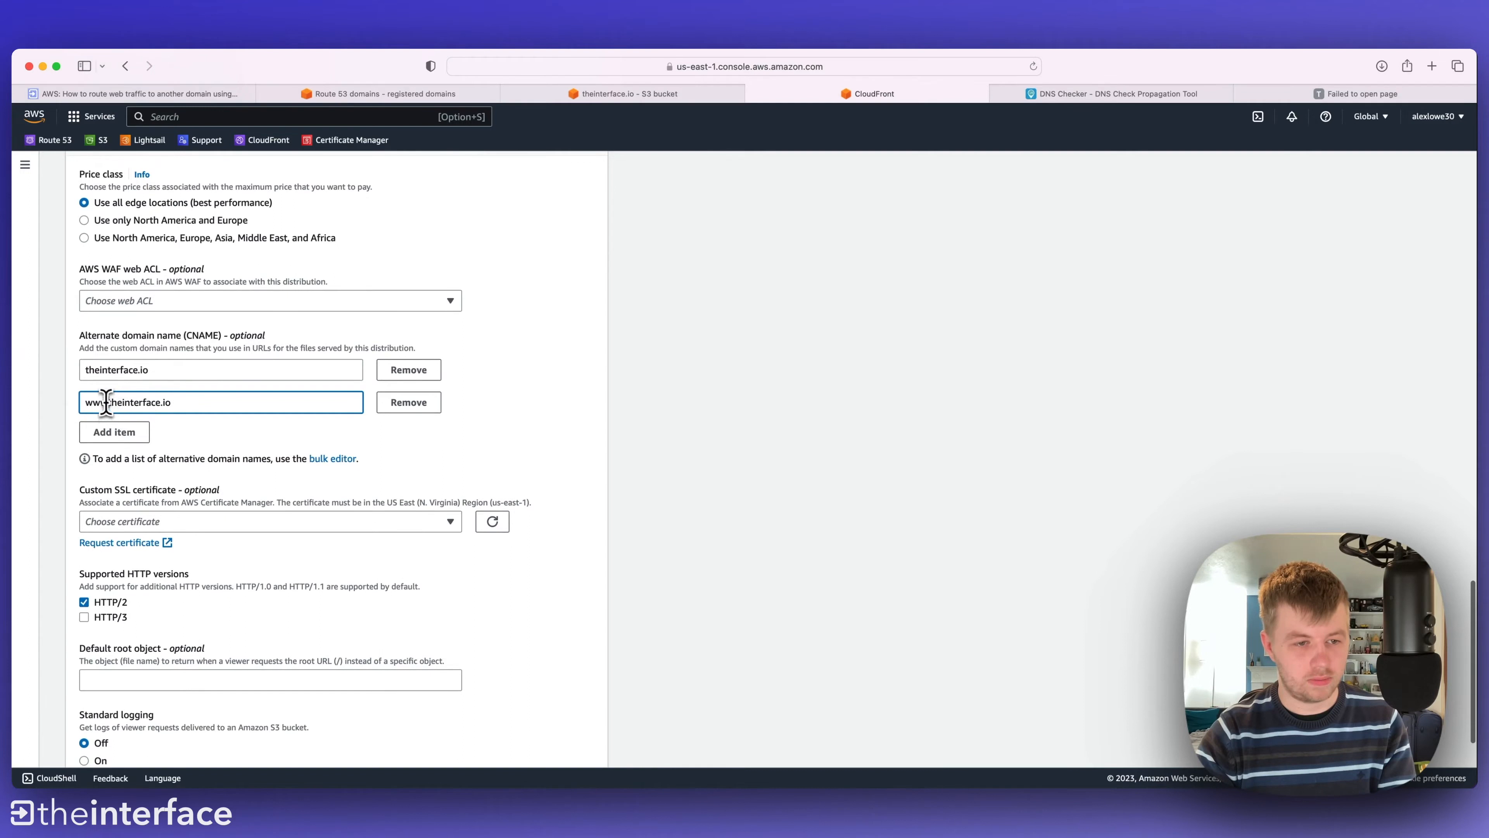
{"action": "scroll", "scroll_direction": "down", "scroll_amount": 3}
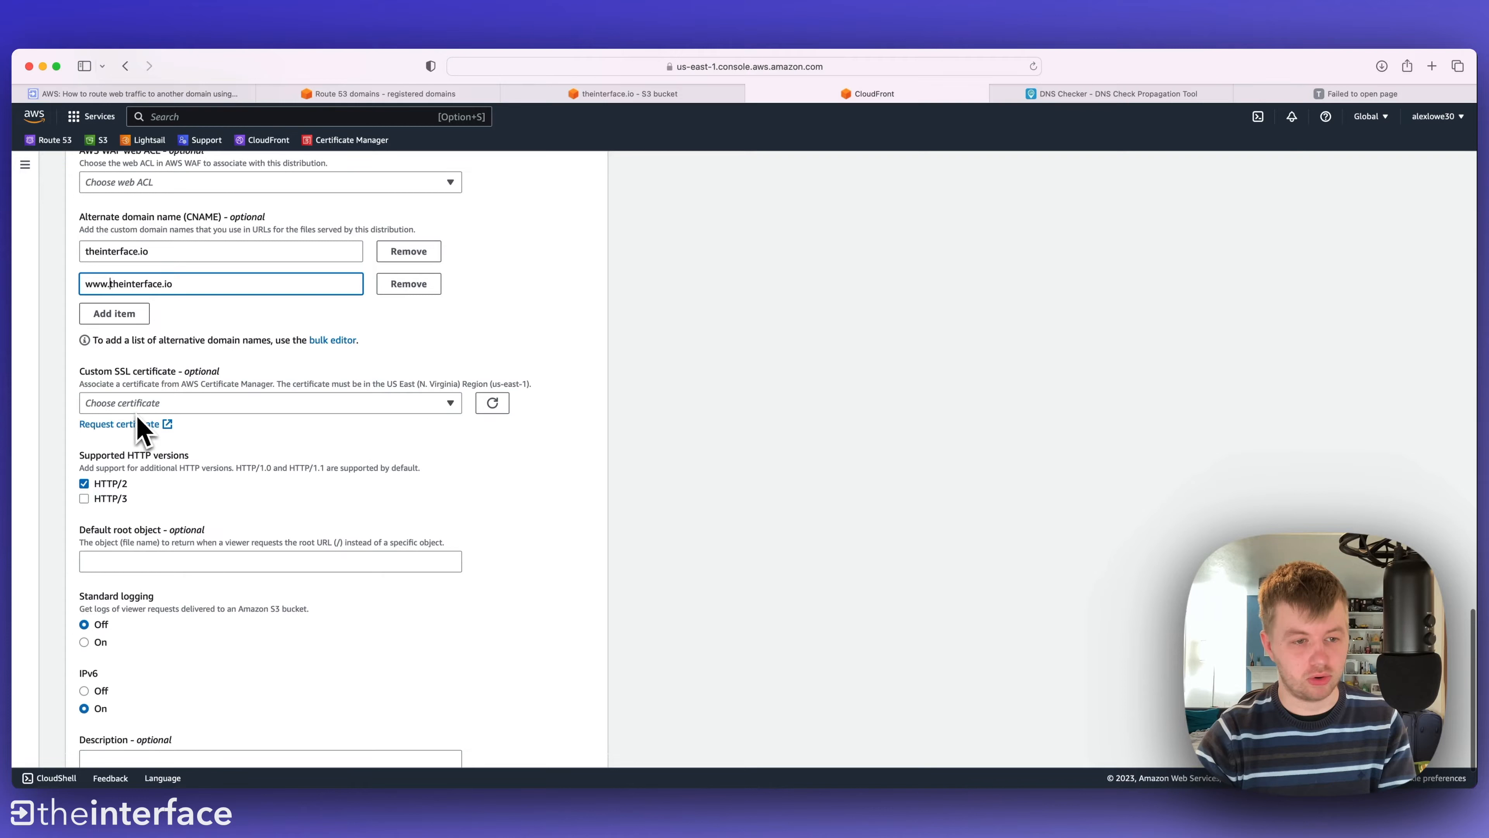
{"action": "left_click", "coordinate": [107, 423]}
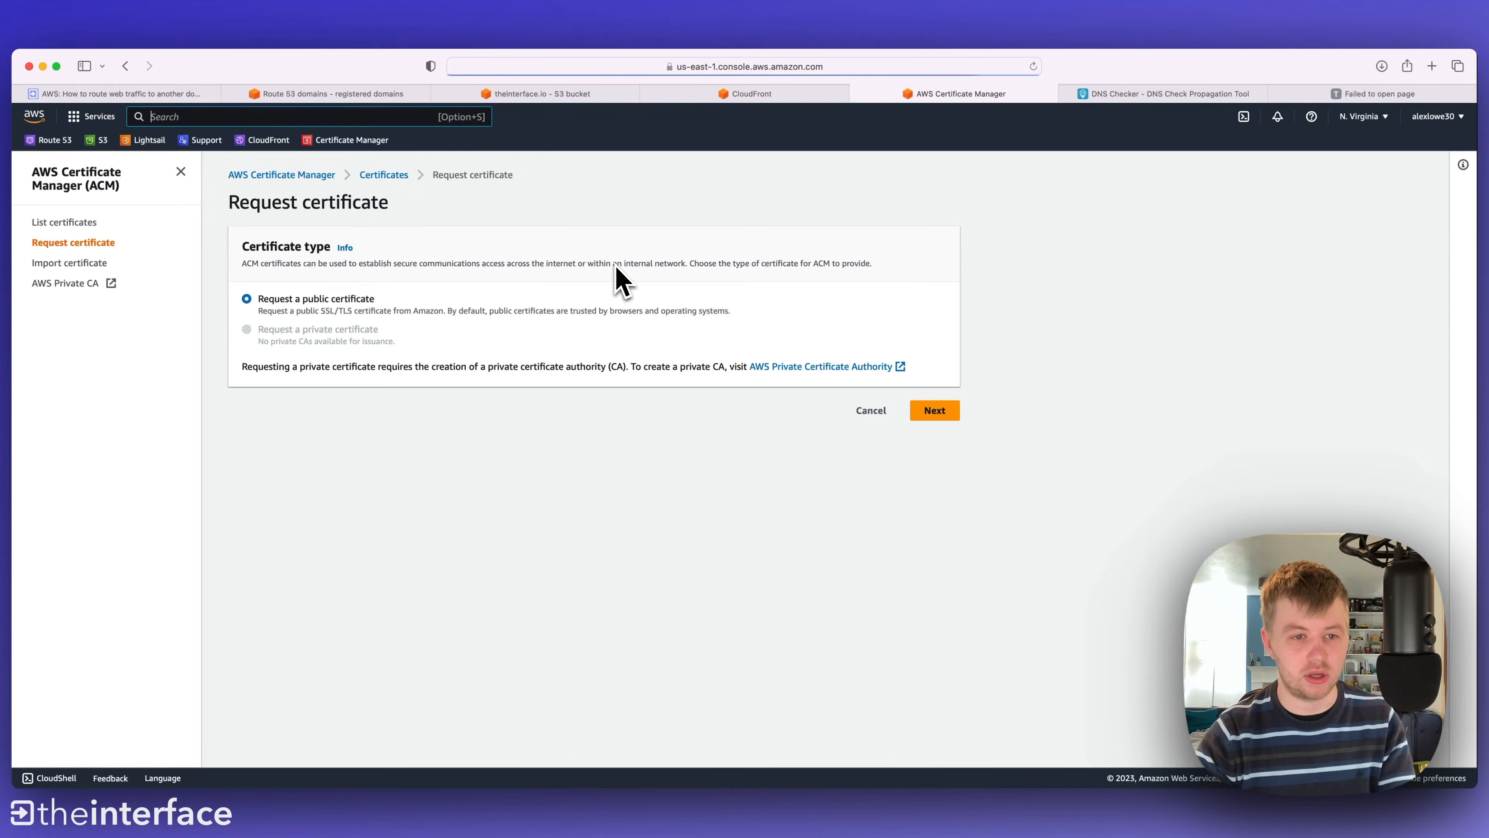
{"action": "mouse_move", "coordinate": [363, 322]}
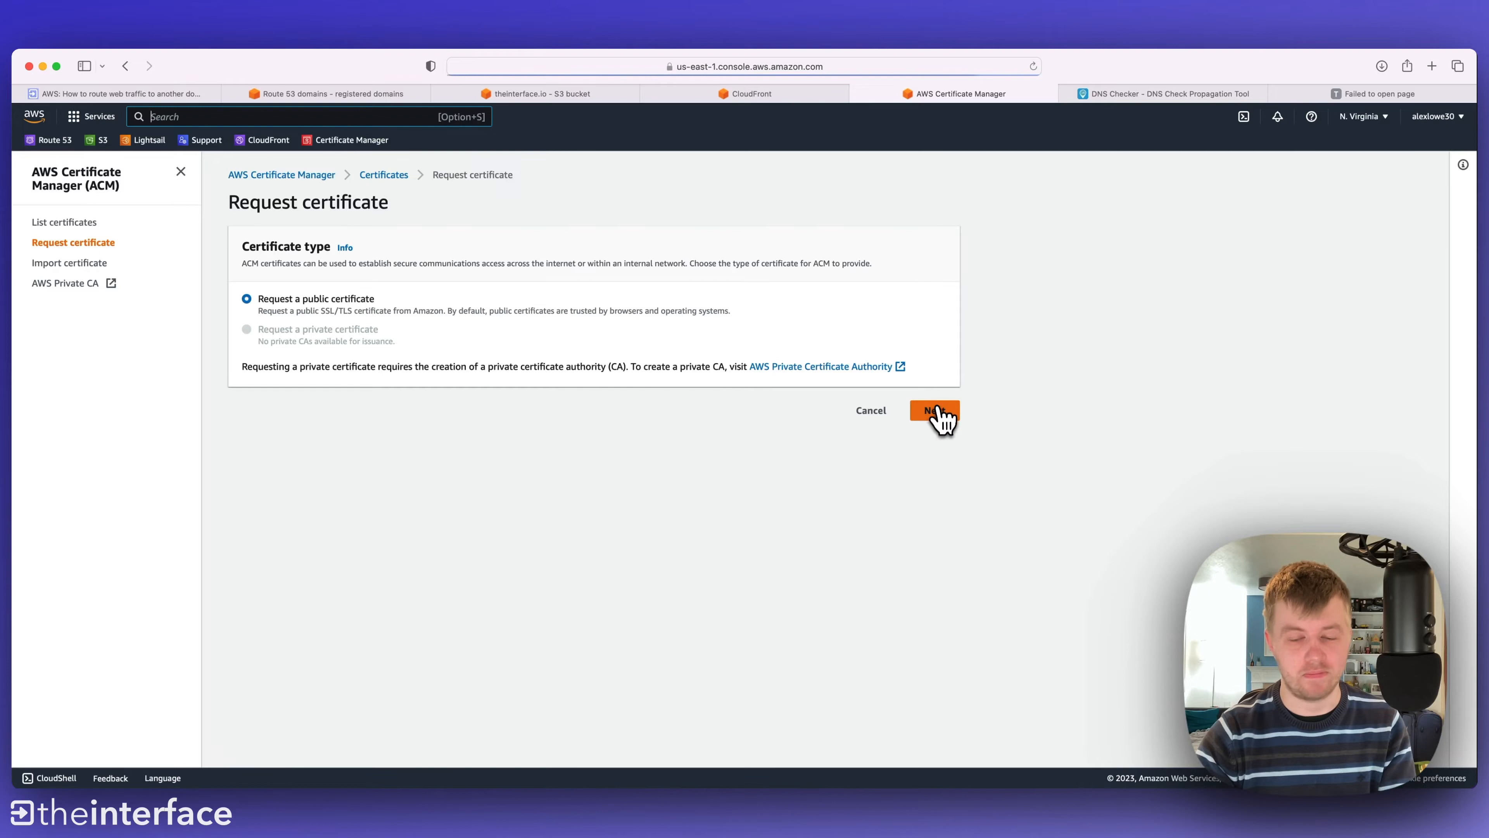
{"action": "left_click", "coordinate": [934, 411]}
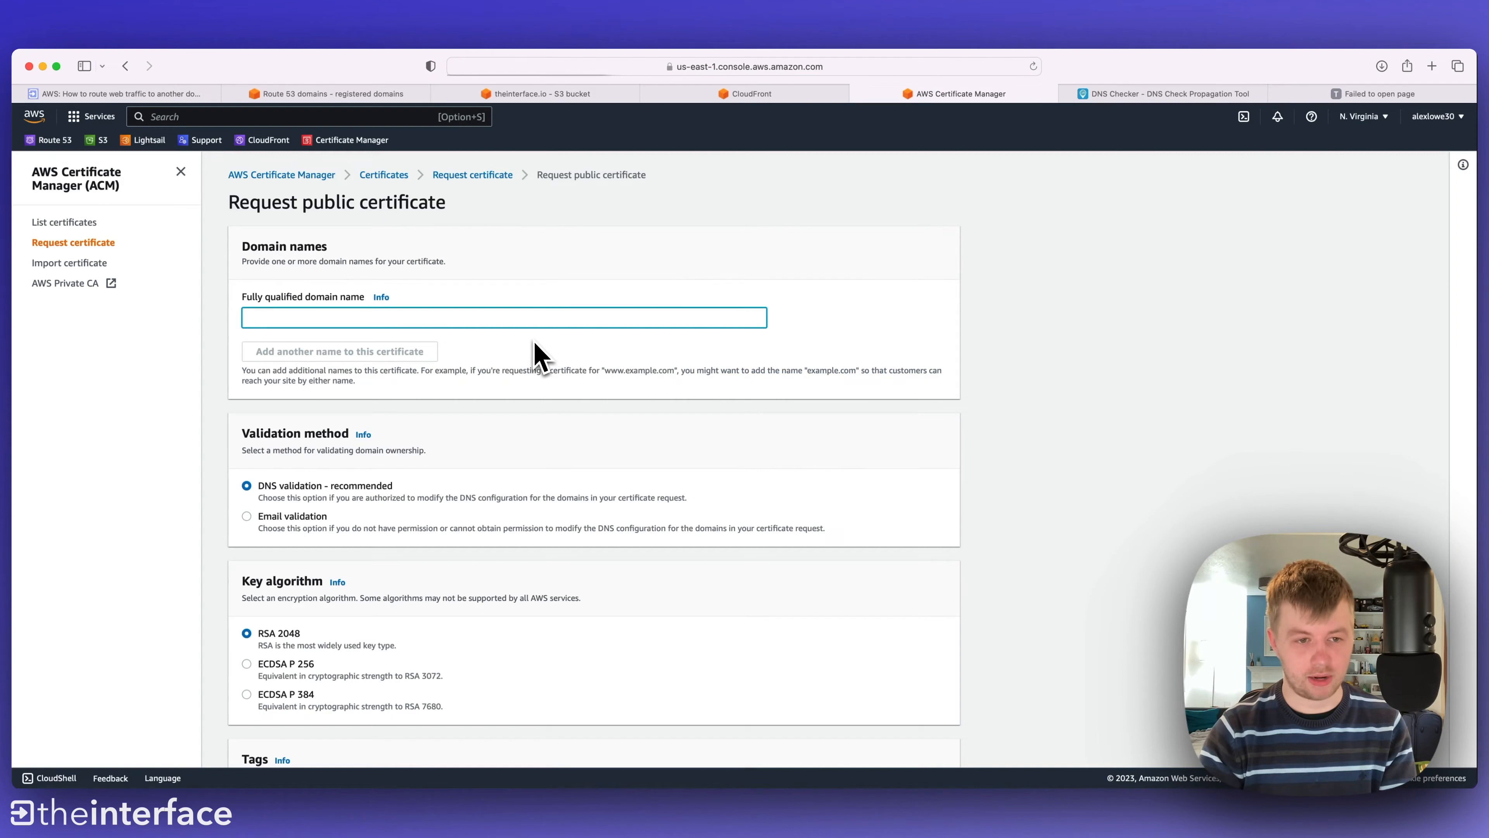
{"action": "left_click", "coordinate": [338, 351]}
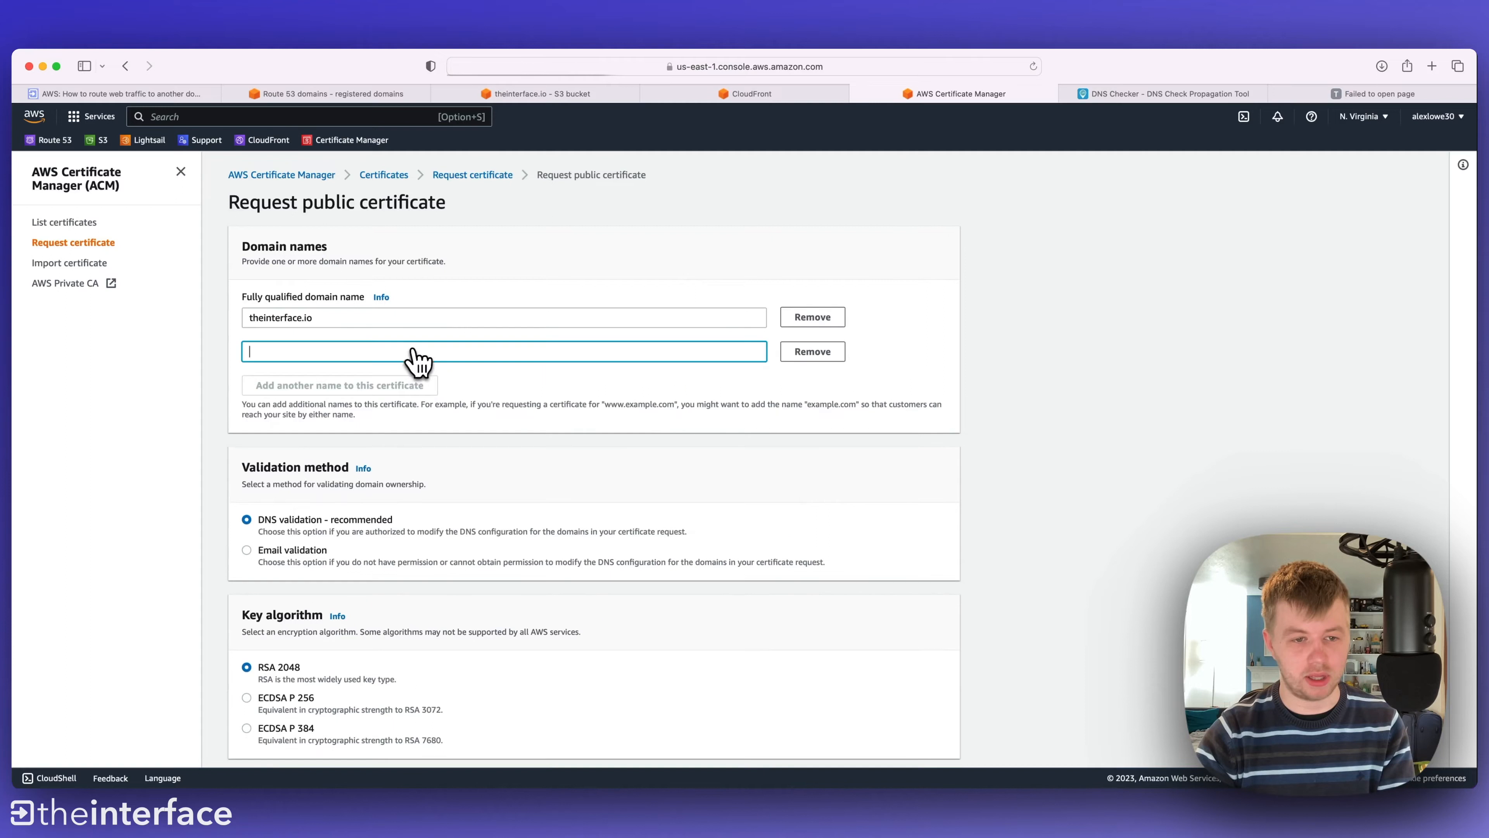
{"action": "type", "text": "www.theinterface.io"}
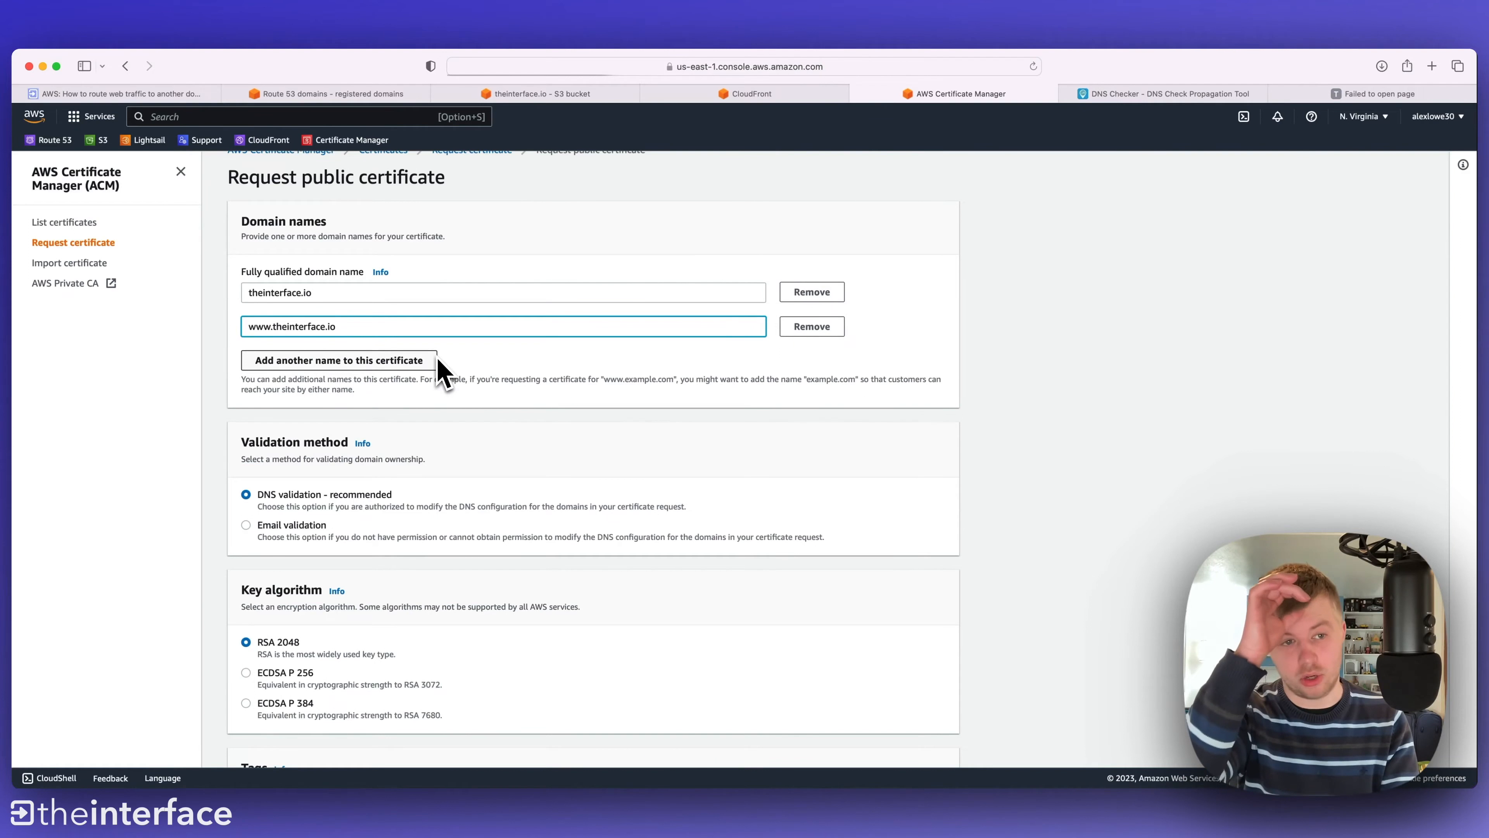
{"action": "scroll", "scroll_direction": "down", "scroll_amount": 3}
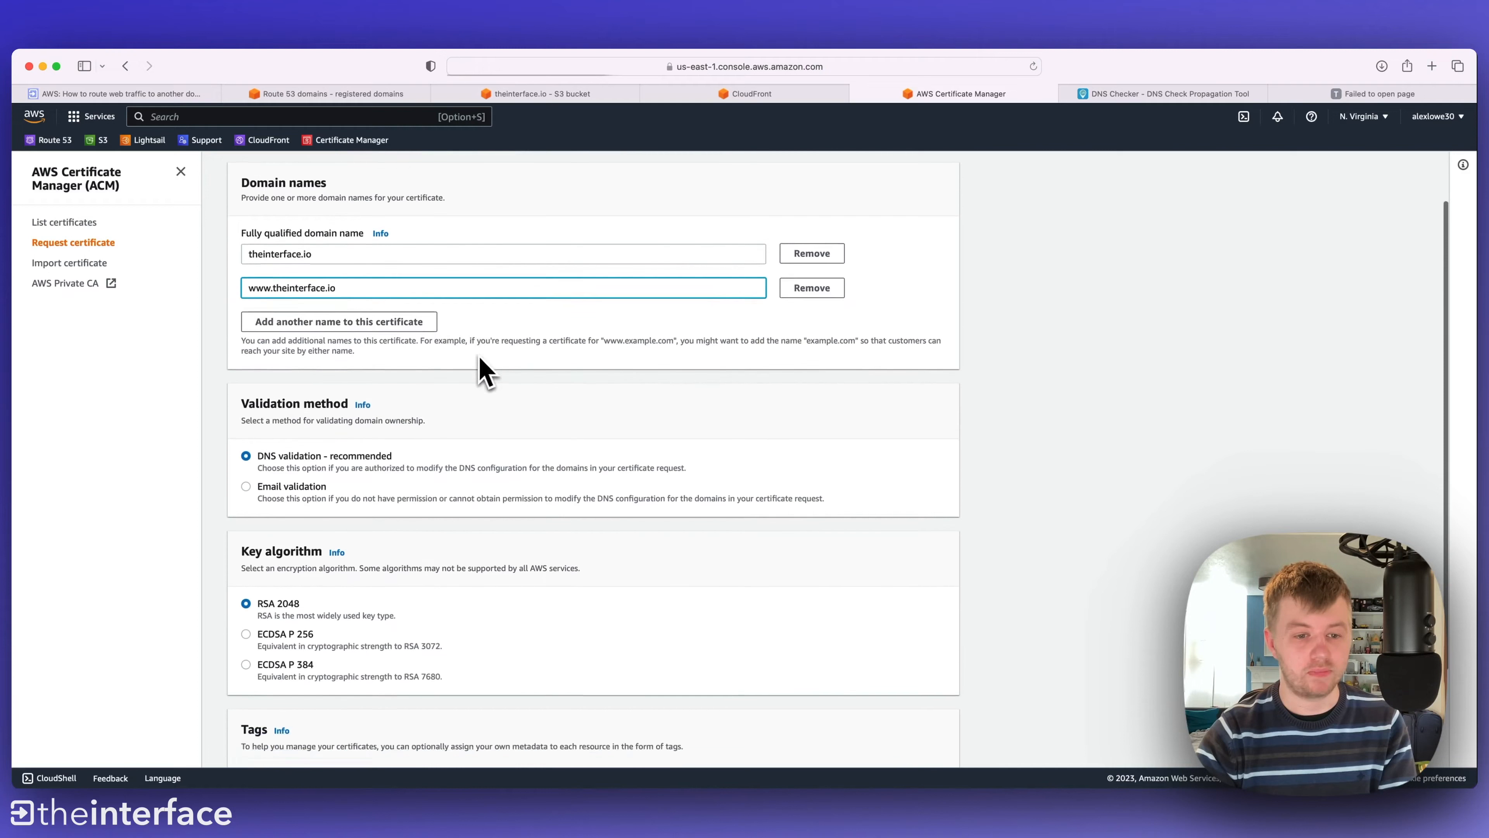
{"action": "scroll", "scroll_direction": "down", "scroll_amount": 3}
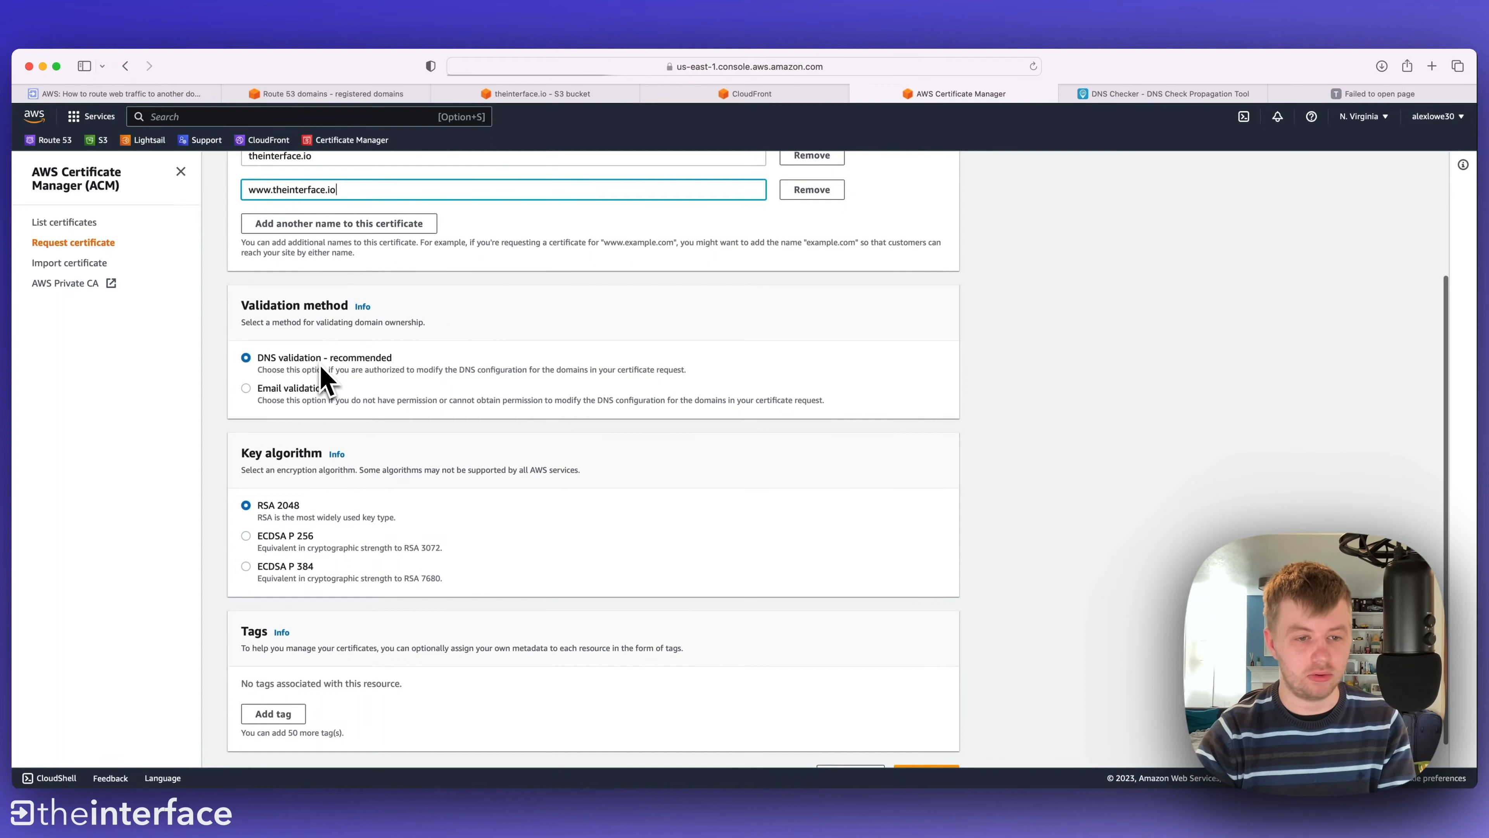
{"action": "scroll", "scroll_direction": "down", "scroll_amount": 3}
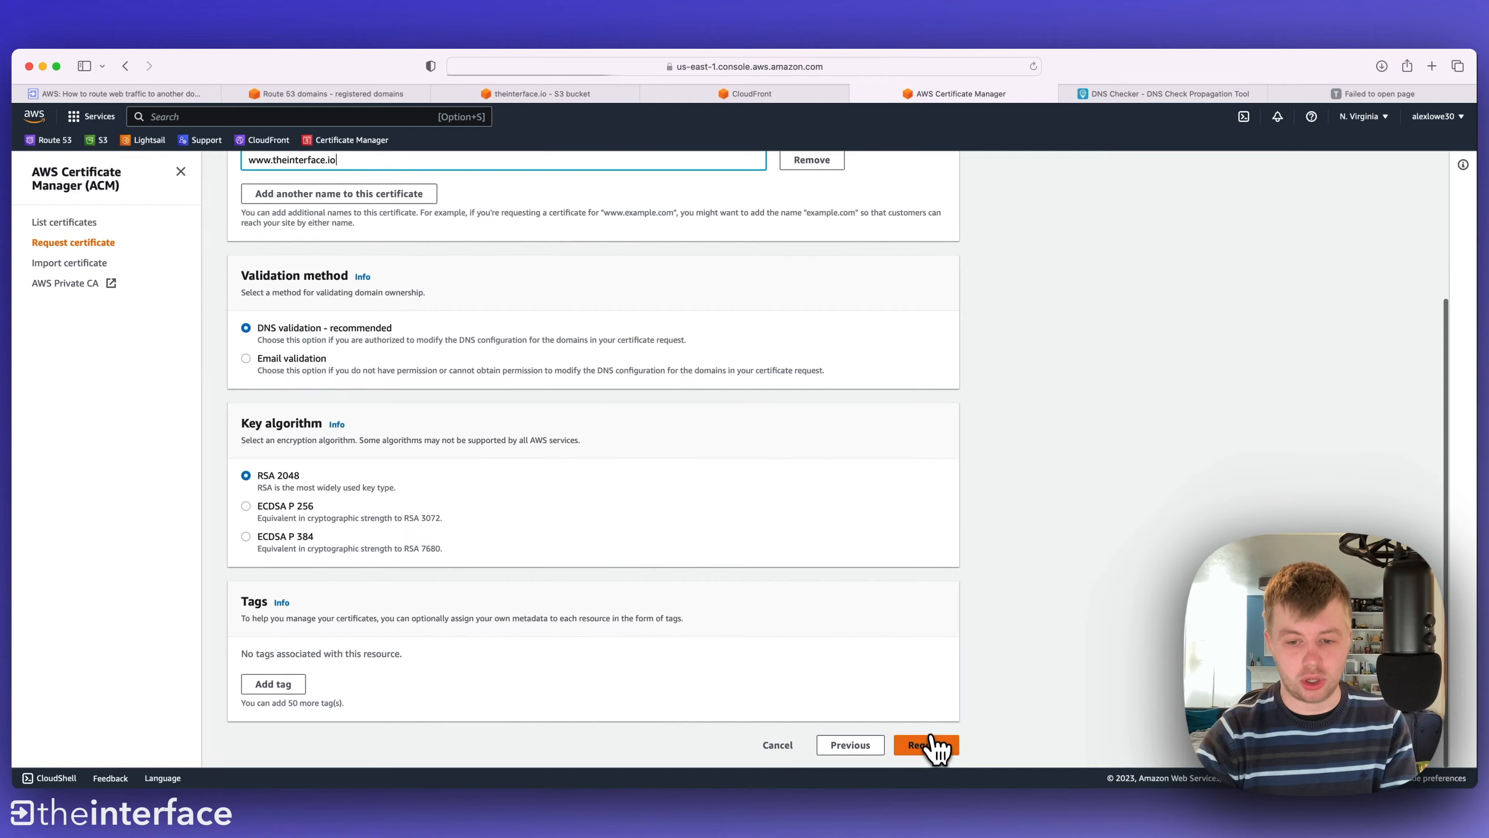
{"action": "left_click", "coordinate": [926, 745]}
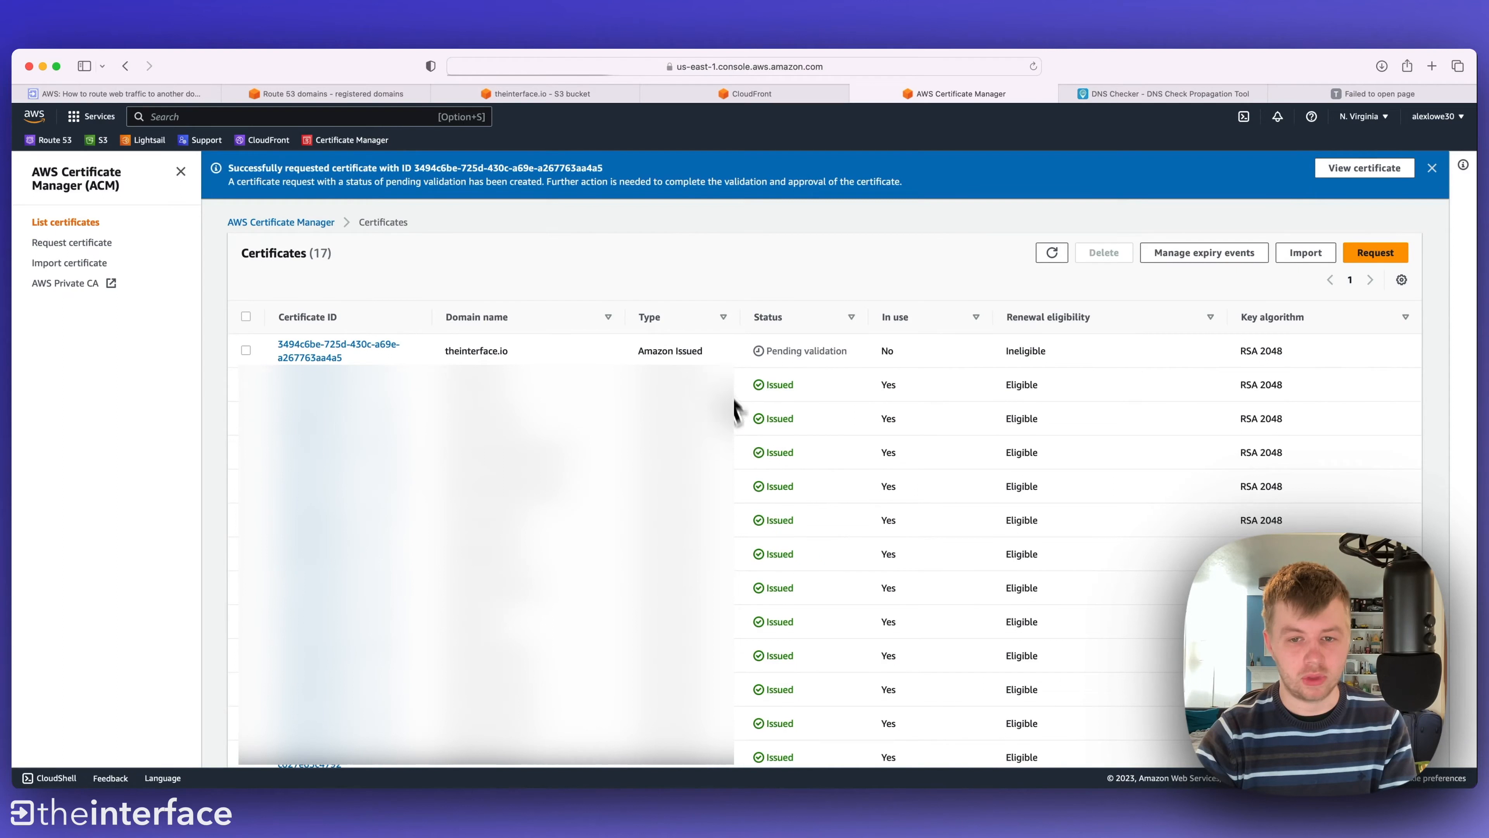
{"action": "mouse_move", "coordinate": [940, 299]}
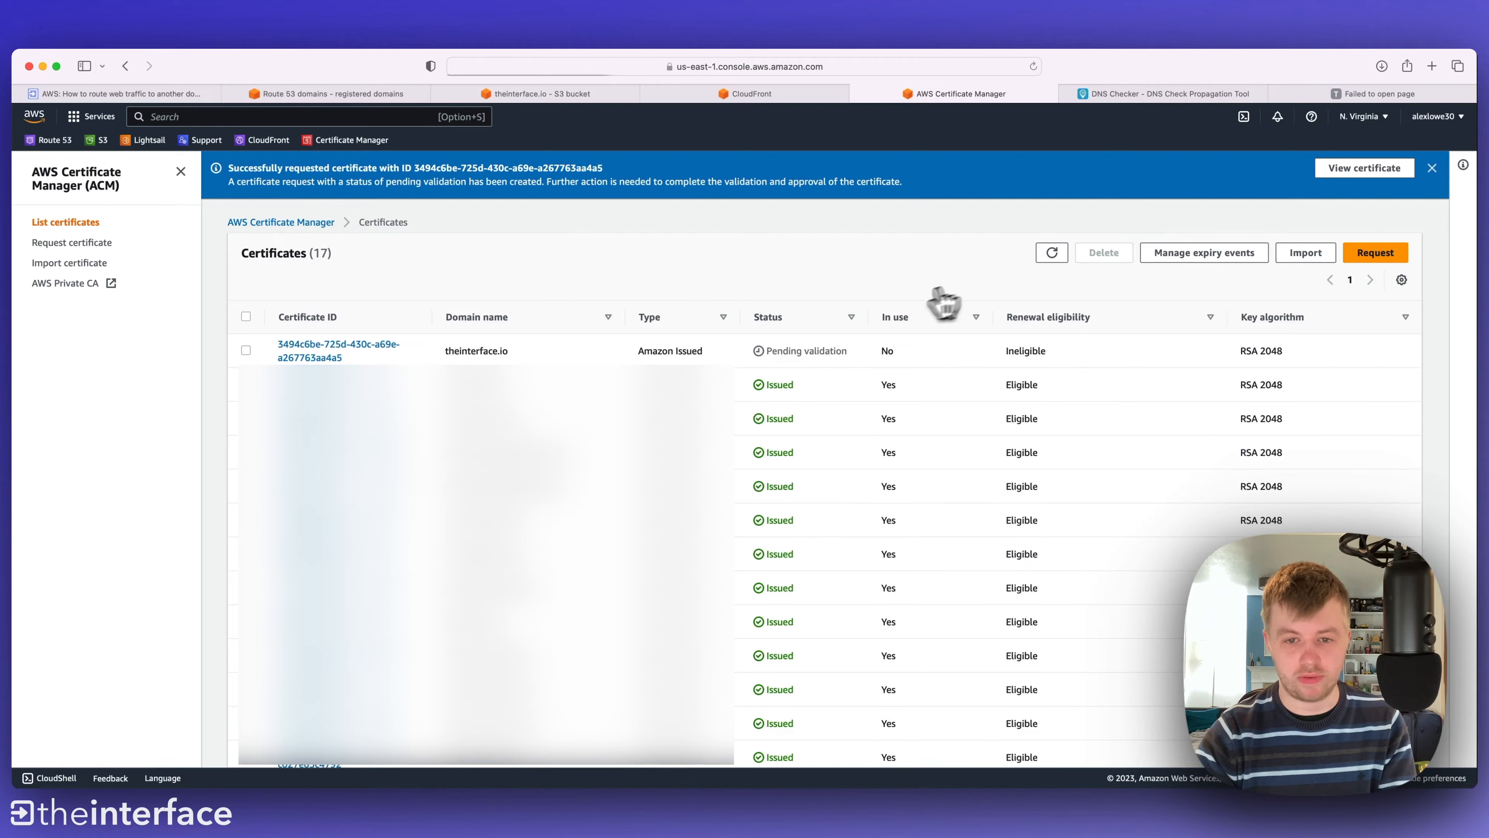
- From the new certificate's details, create the Route 53 validation CNAME records for both domains and return to the certificate list
{"action": "left_click", "coordinate": [338, 351]}
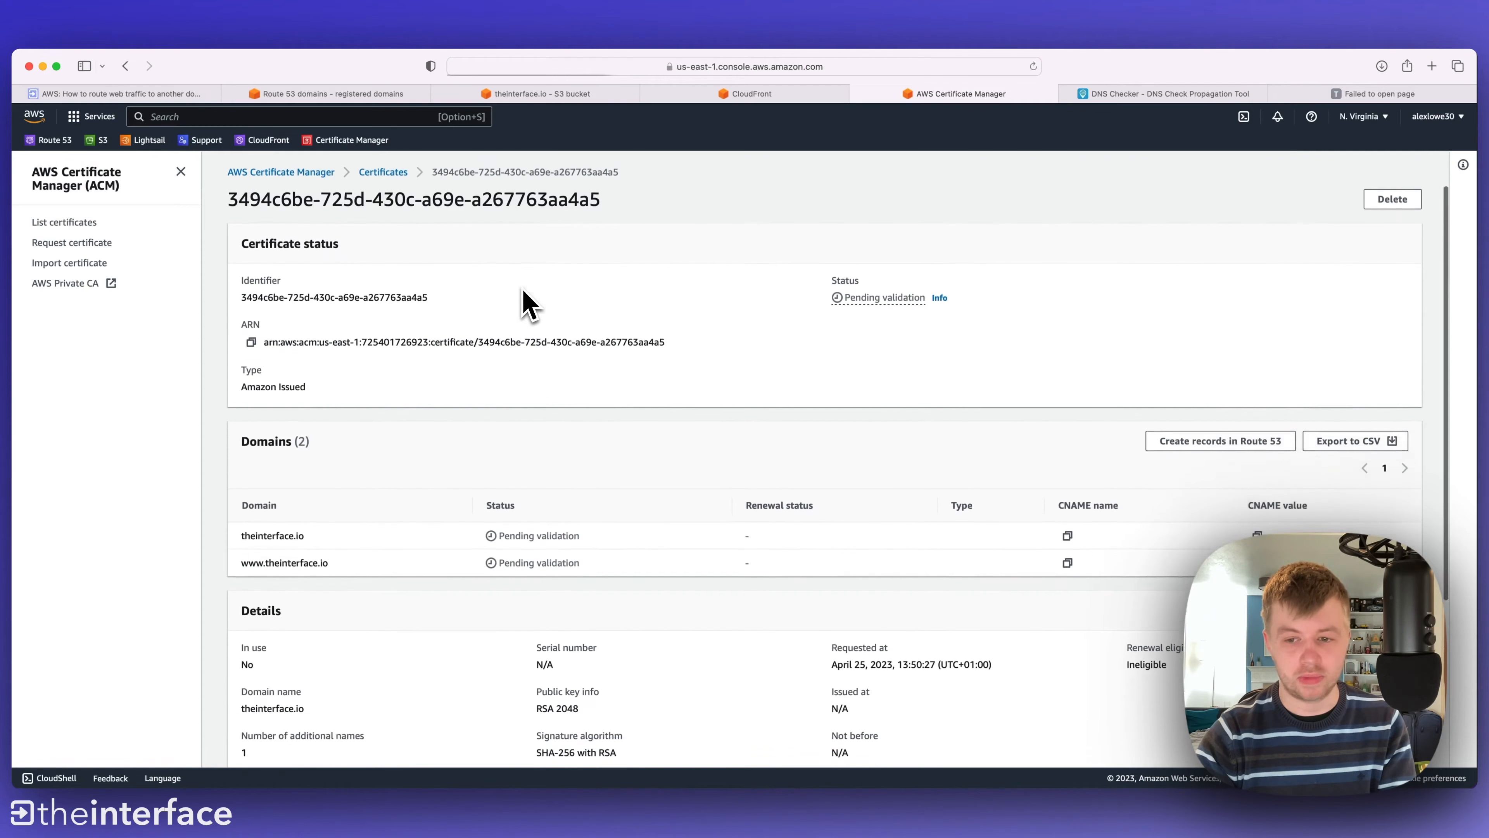
{"action": "scroll", "scroll_direction": "down", "scroll_amount": 3}
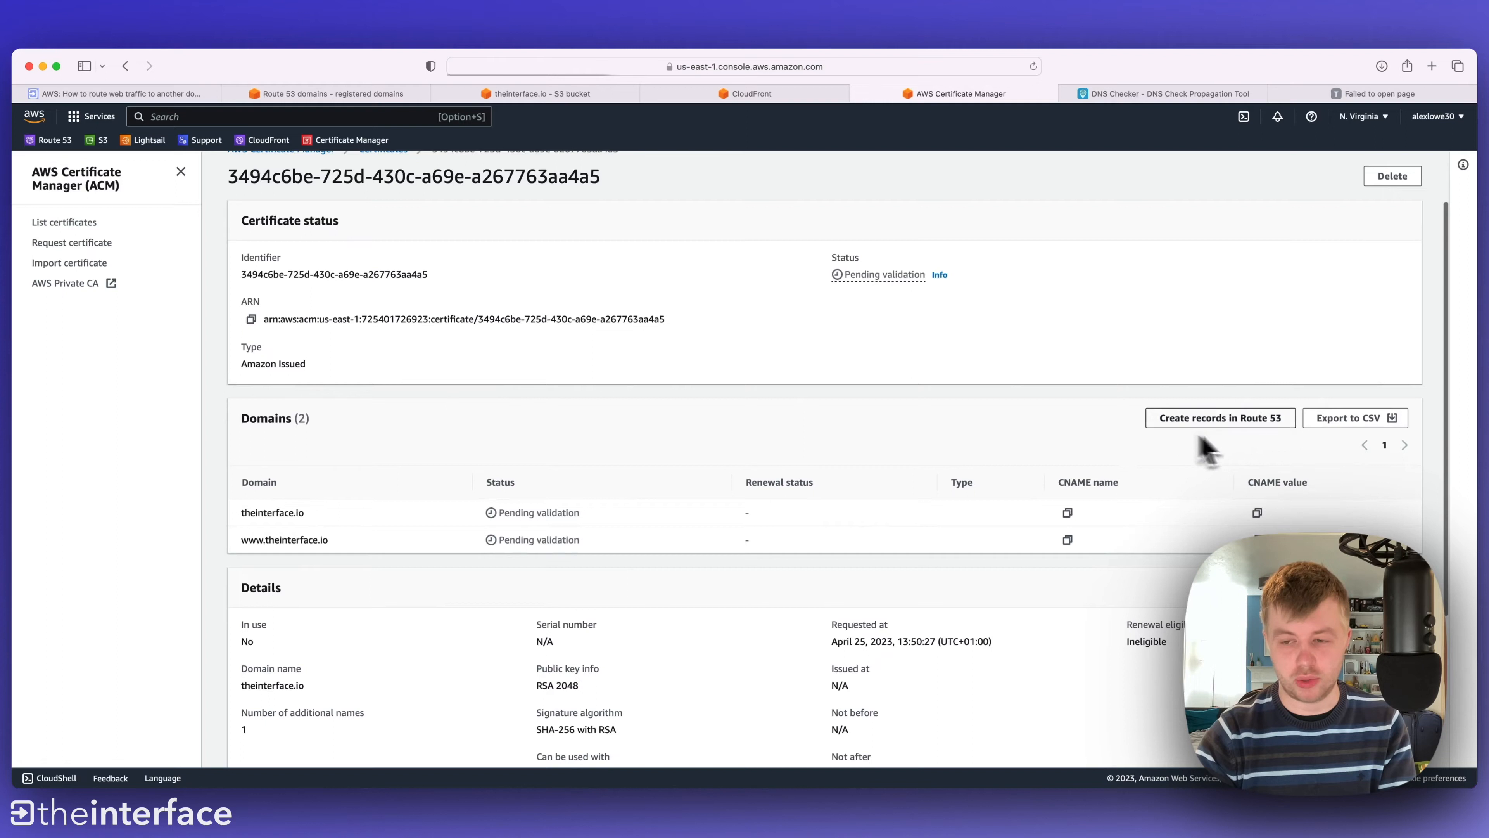
{"action": "mouse_move", "coordinate": [1177, 440]}
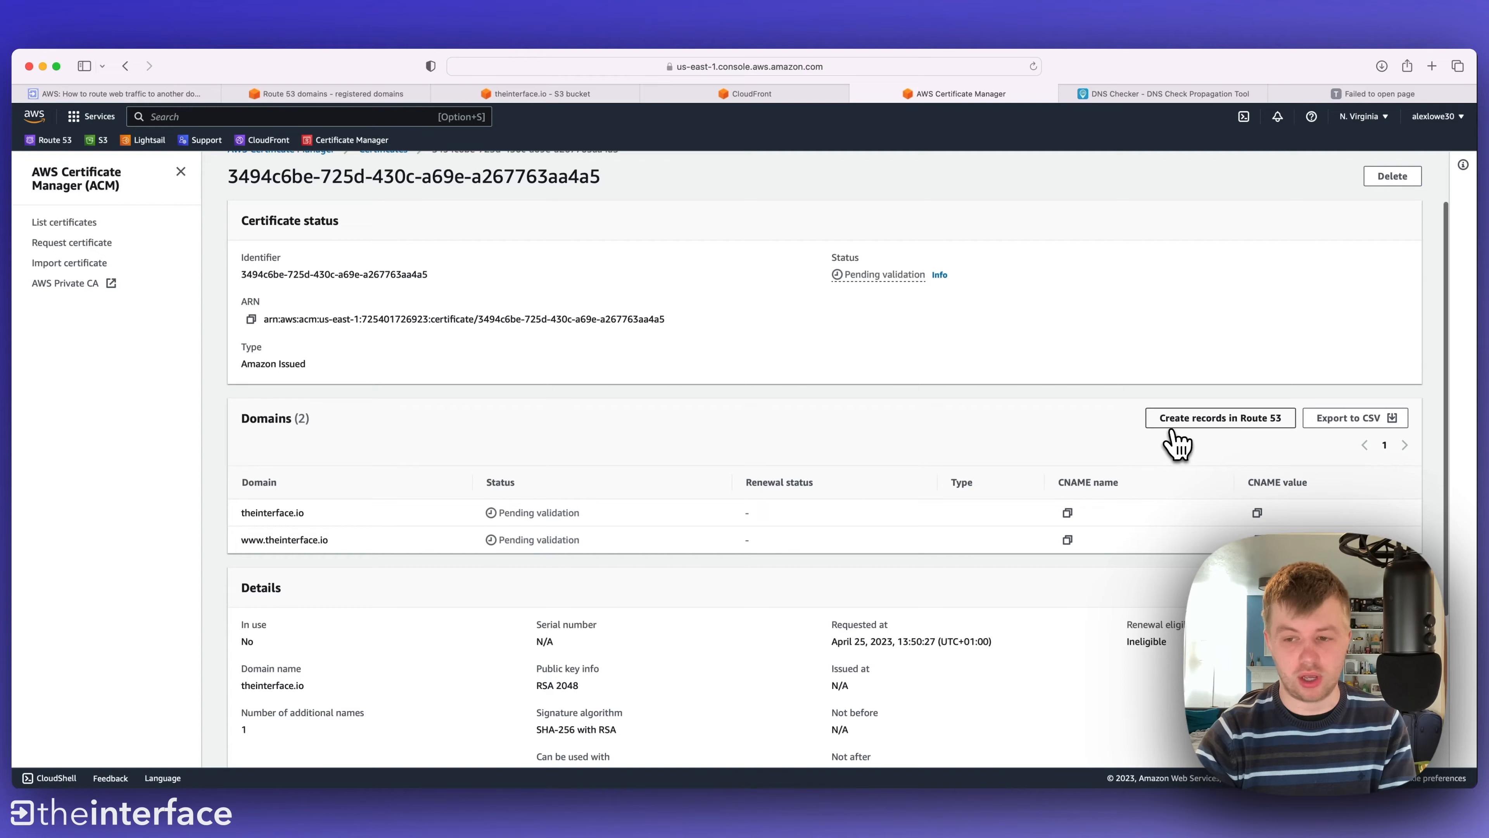
{"action": "left_click", "coordinate": [1219, 417]}
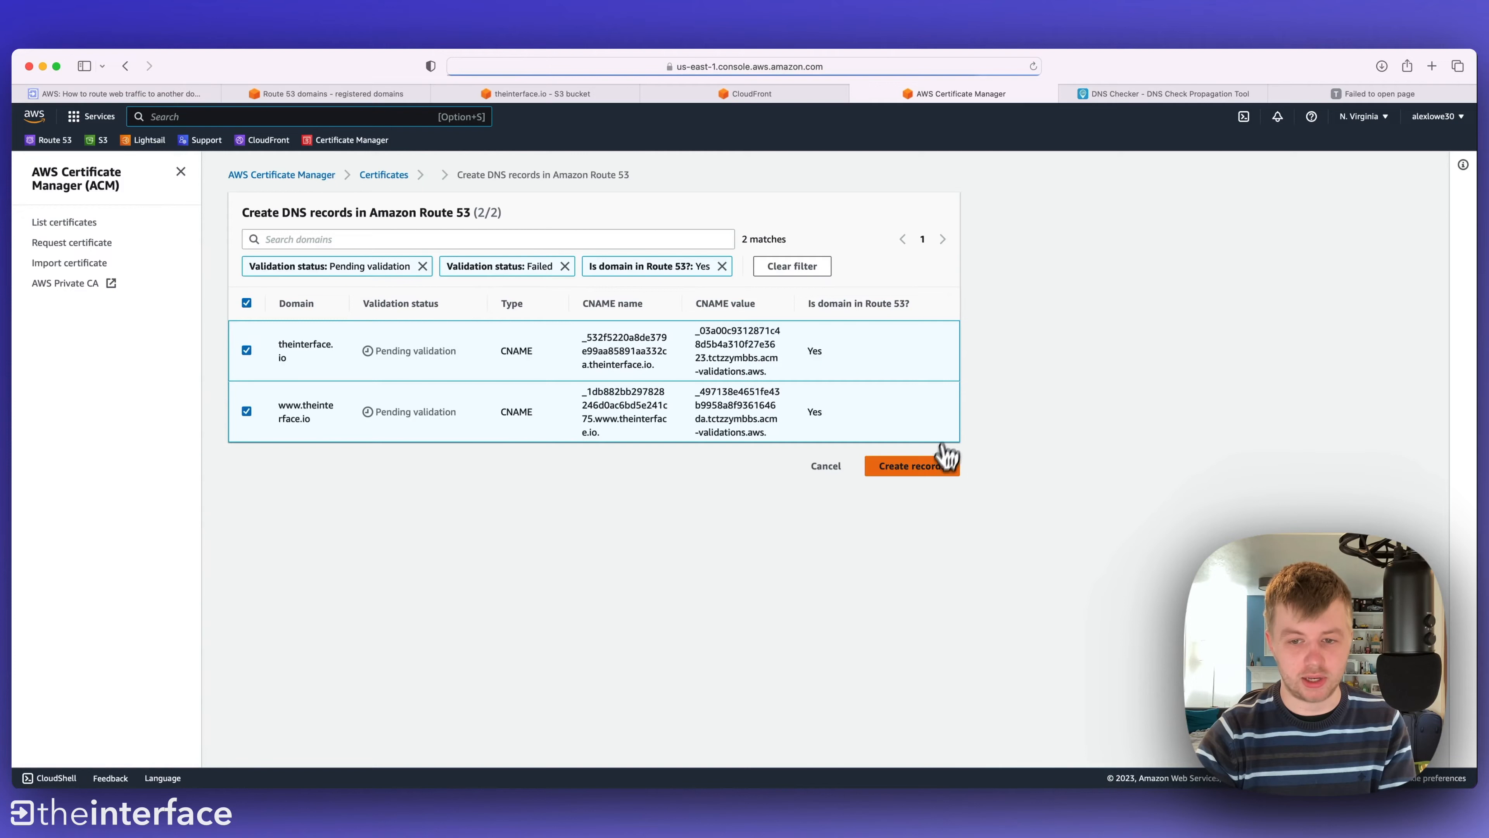
{"action": "left_click", "coordinate": [909, 466]}
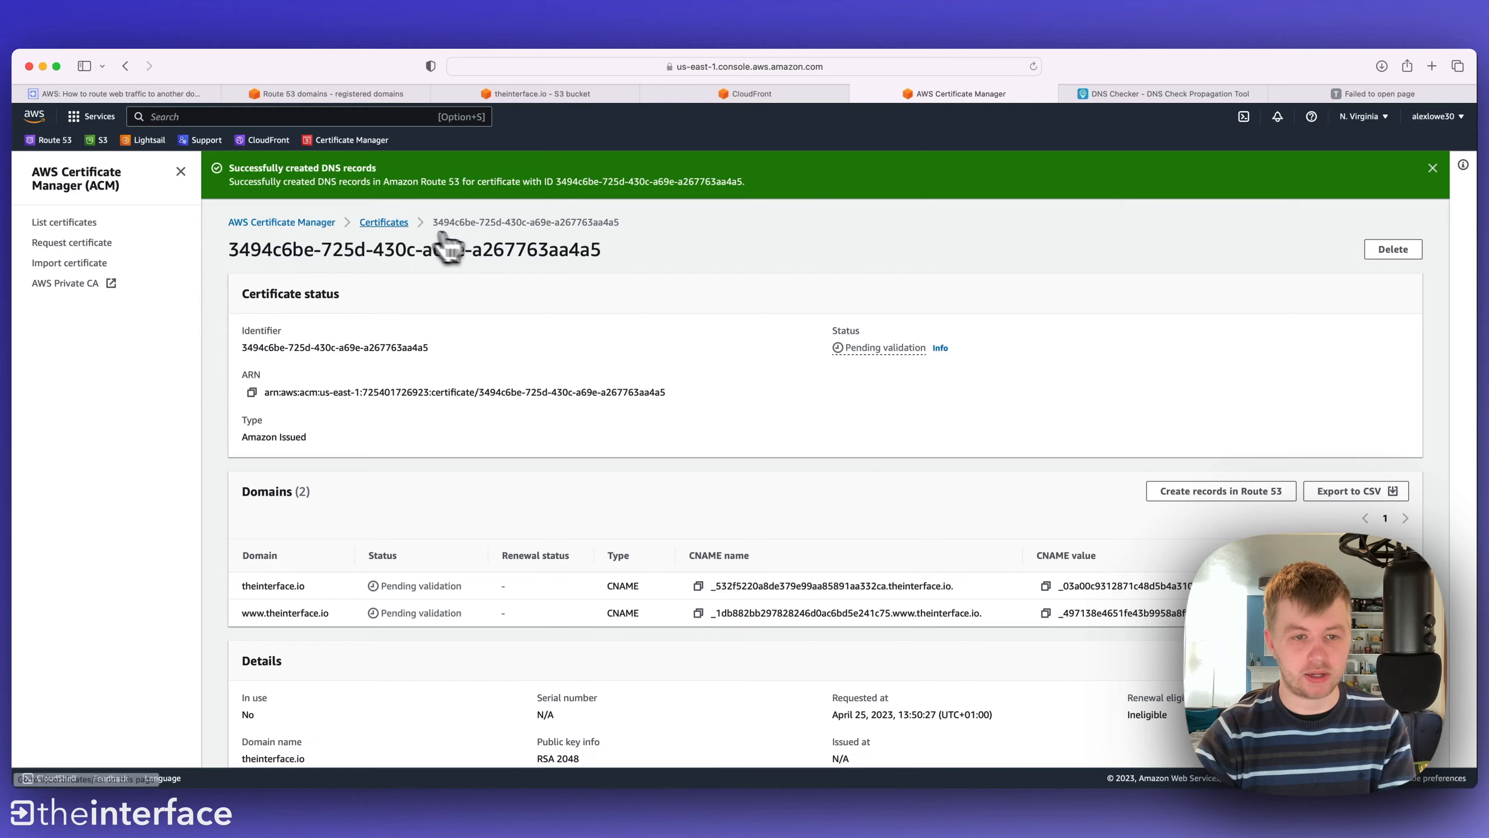
{"action": "left_click", "coordinate": [384, 221]}
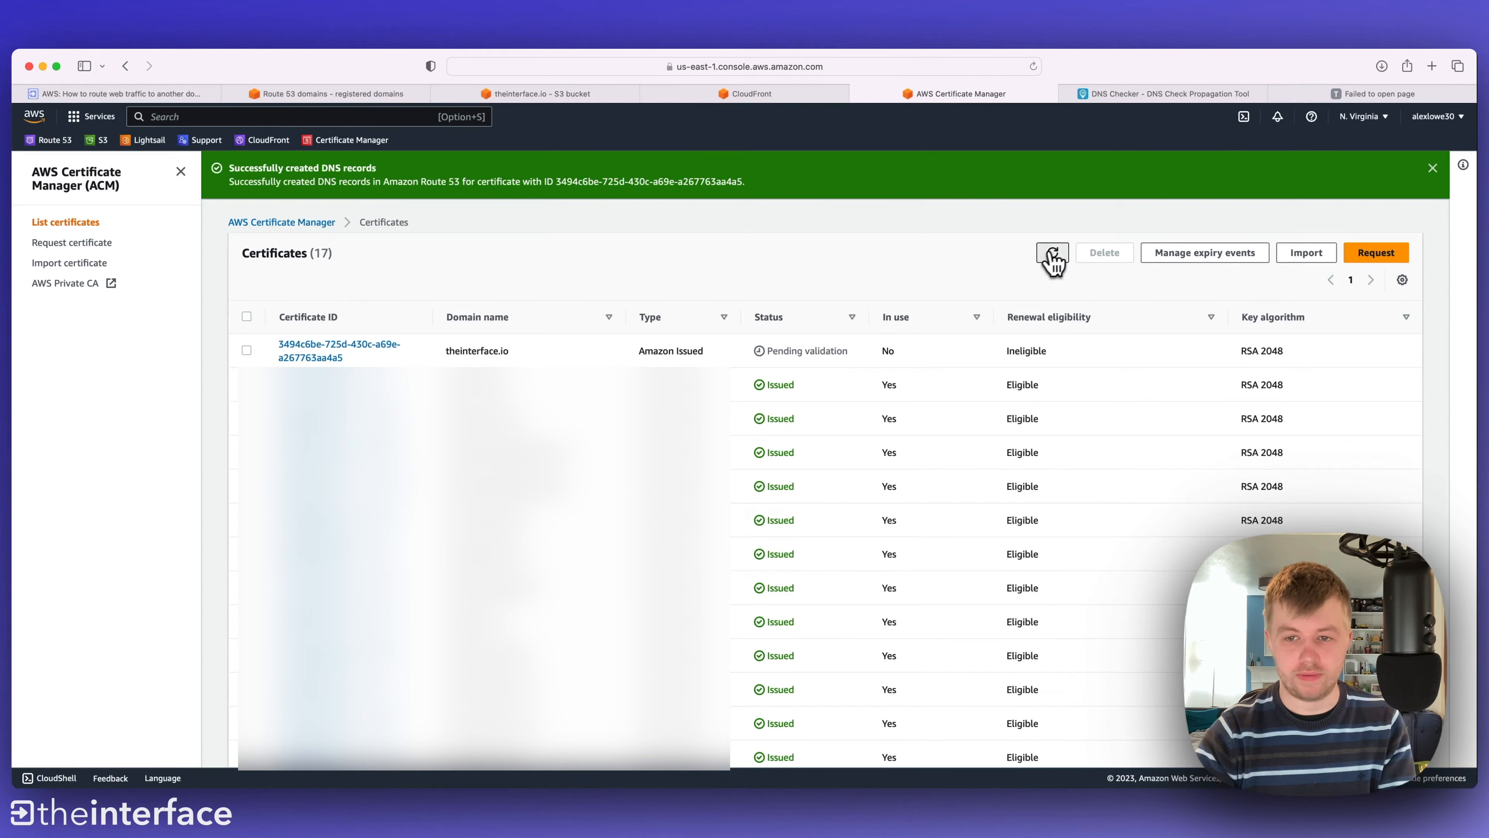
{"action": "mouse_move", "coordinate": [940, 261]}
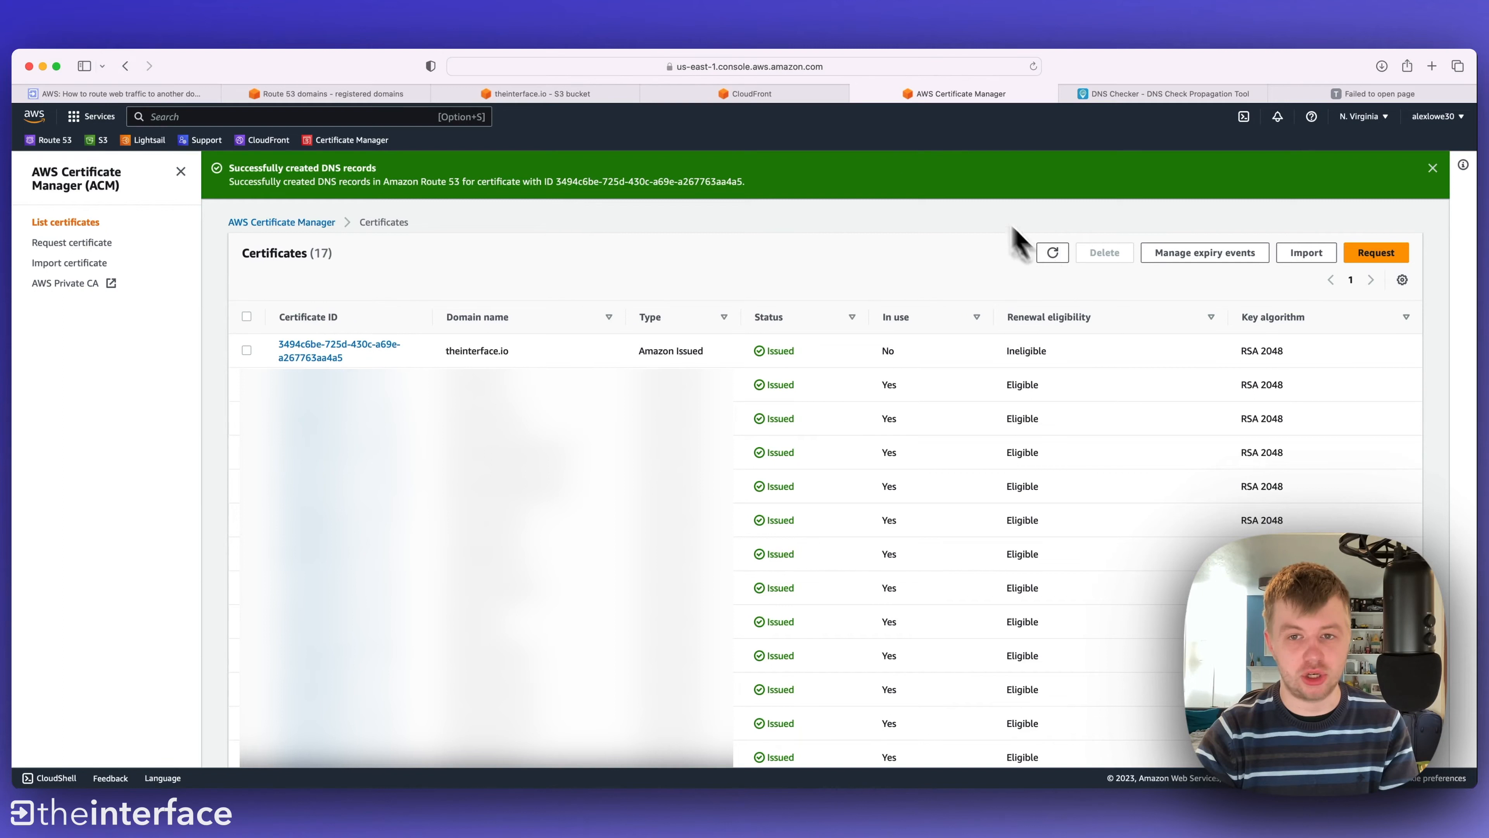
- Select the issued theinterface.io custom SSL certificate and create the CloudFront distribution
{"action": "left_click", "coordinate": [750, 93]}
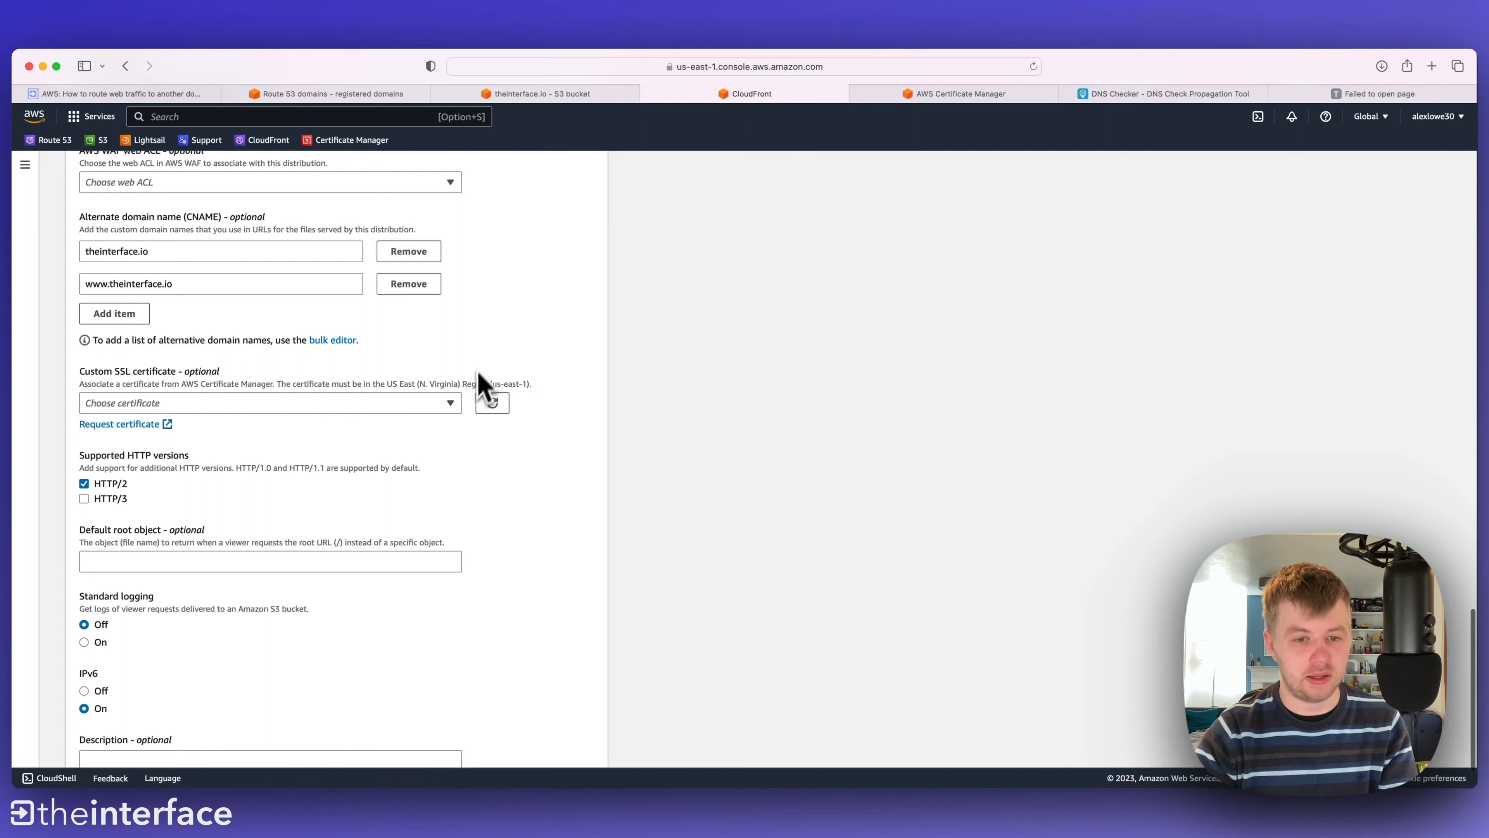
{"action": "mouse_move", "coordinate": [568, 370]}
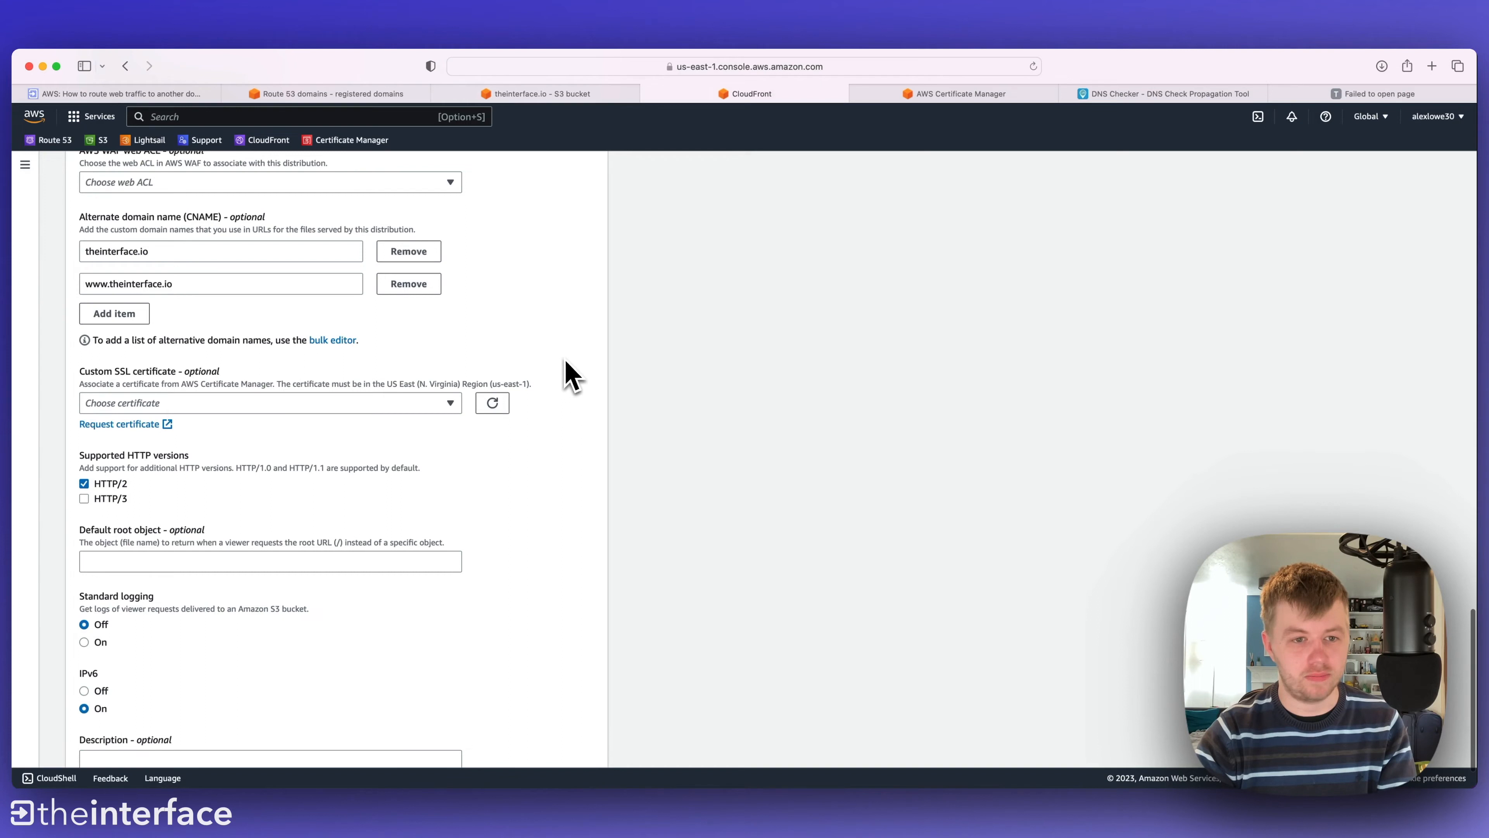
{"action": "left_click", "coordinate": [269, 401]}
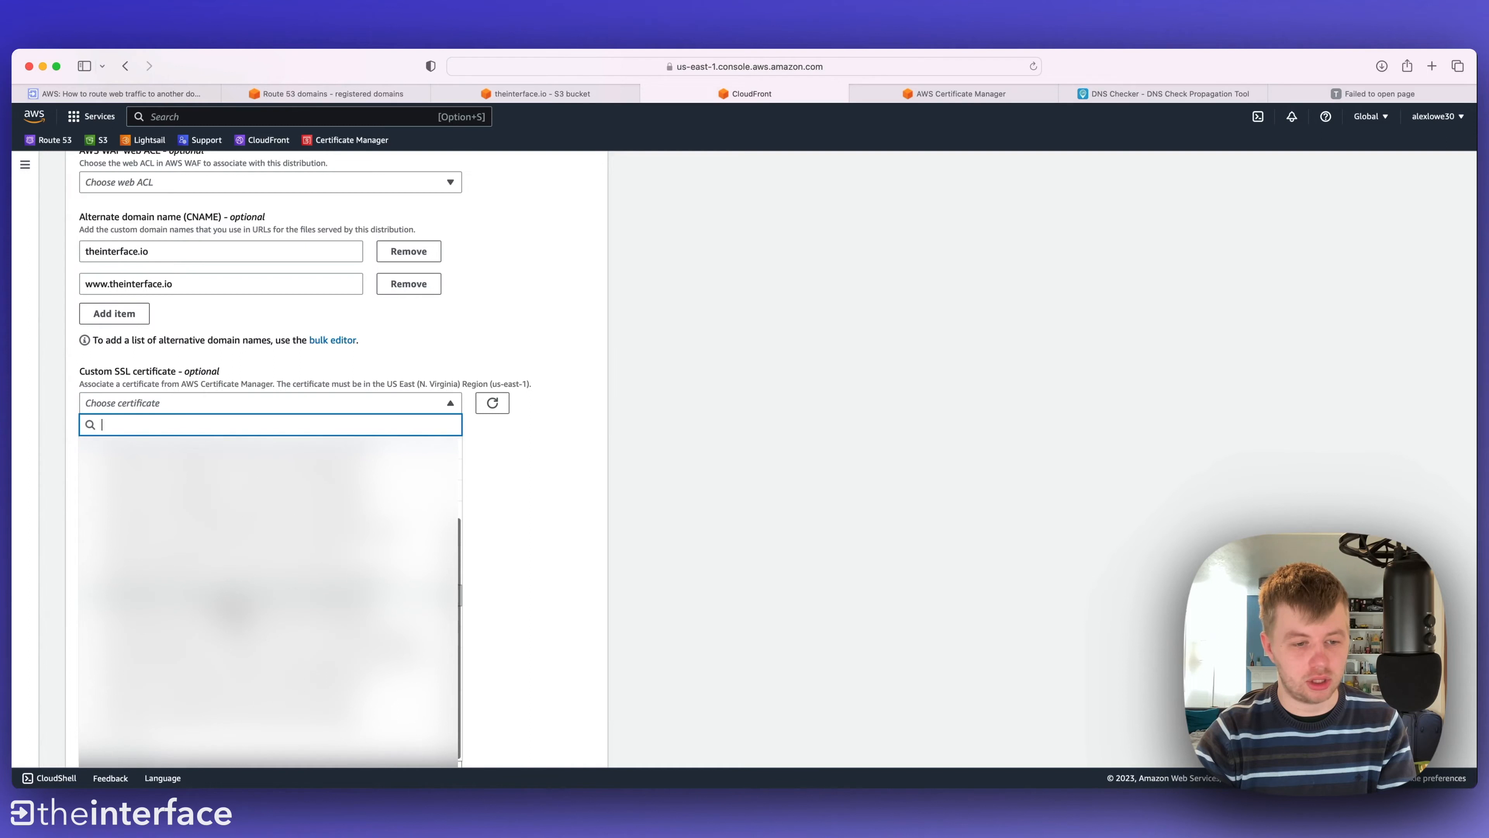
{"action": "left_click", "coordinate": [269, 424]}
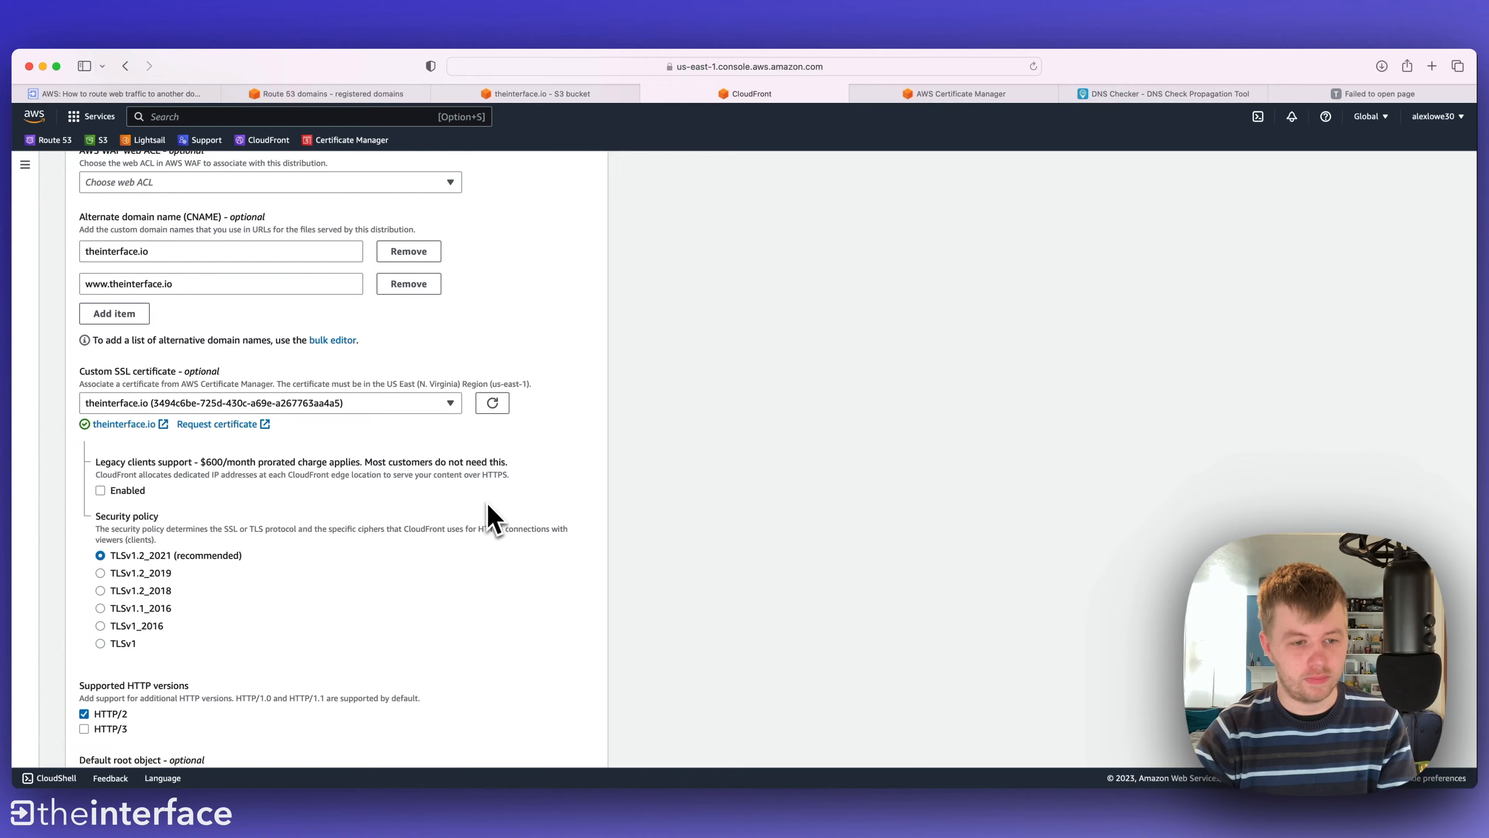
{"action": "scroll", "scroll_direction": "down", "scroll_amount": 3}
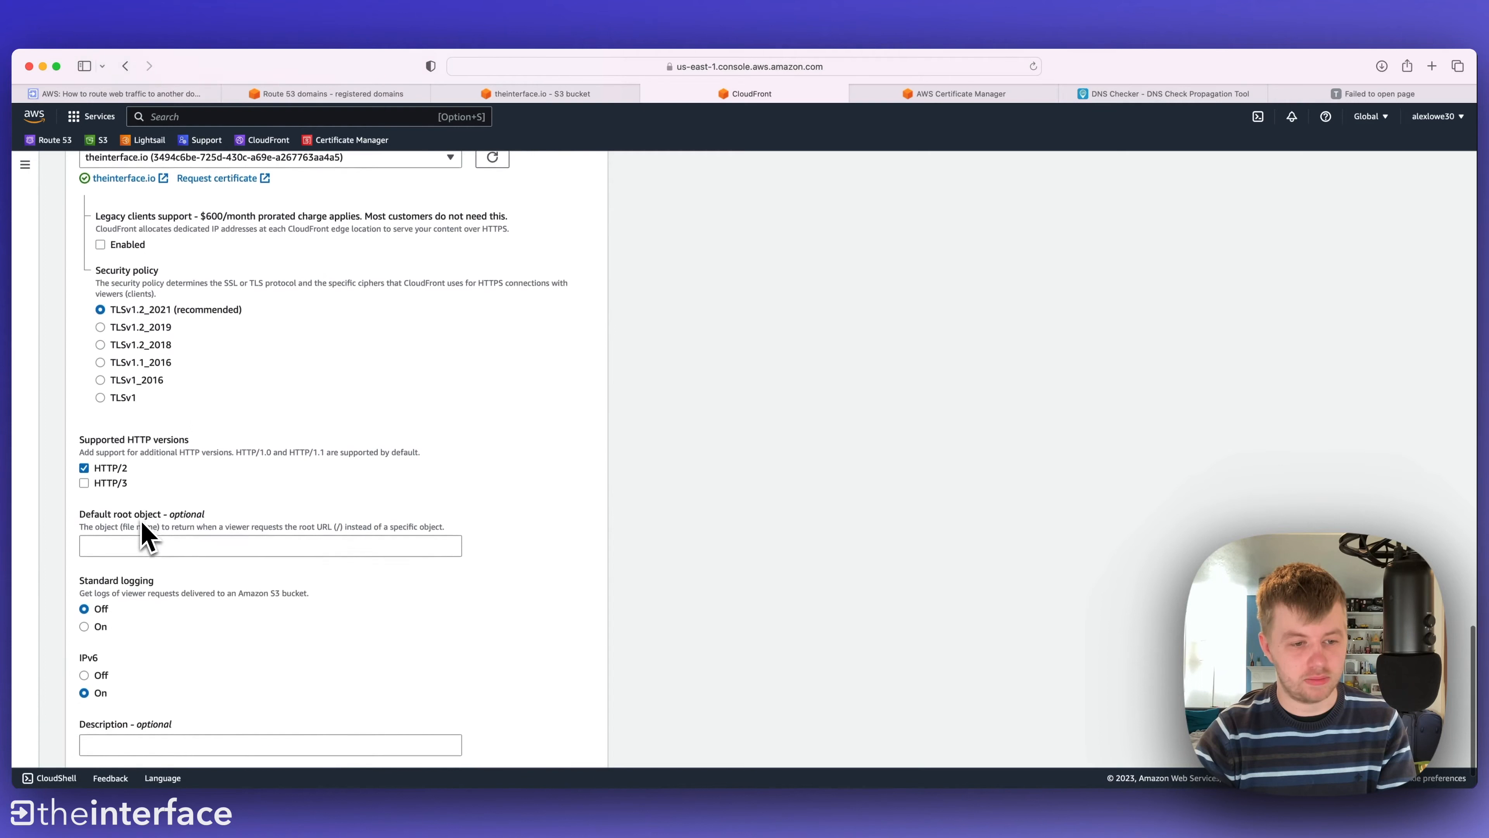
{"action": "scroll", "scroll_direction": "down", "scroll_amount": 3}
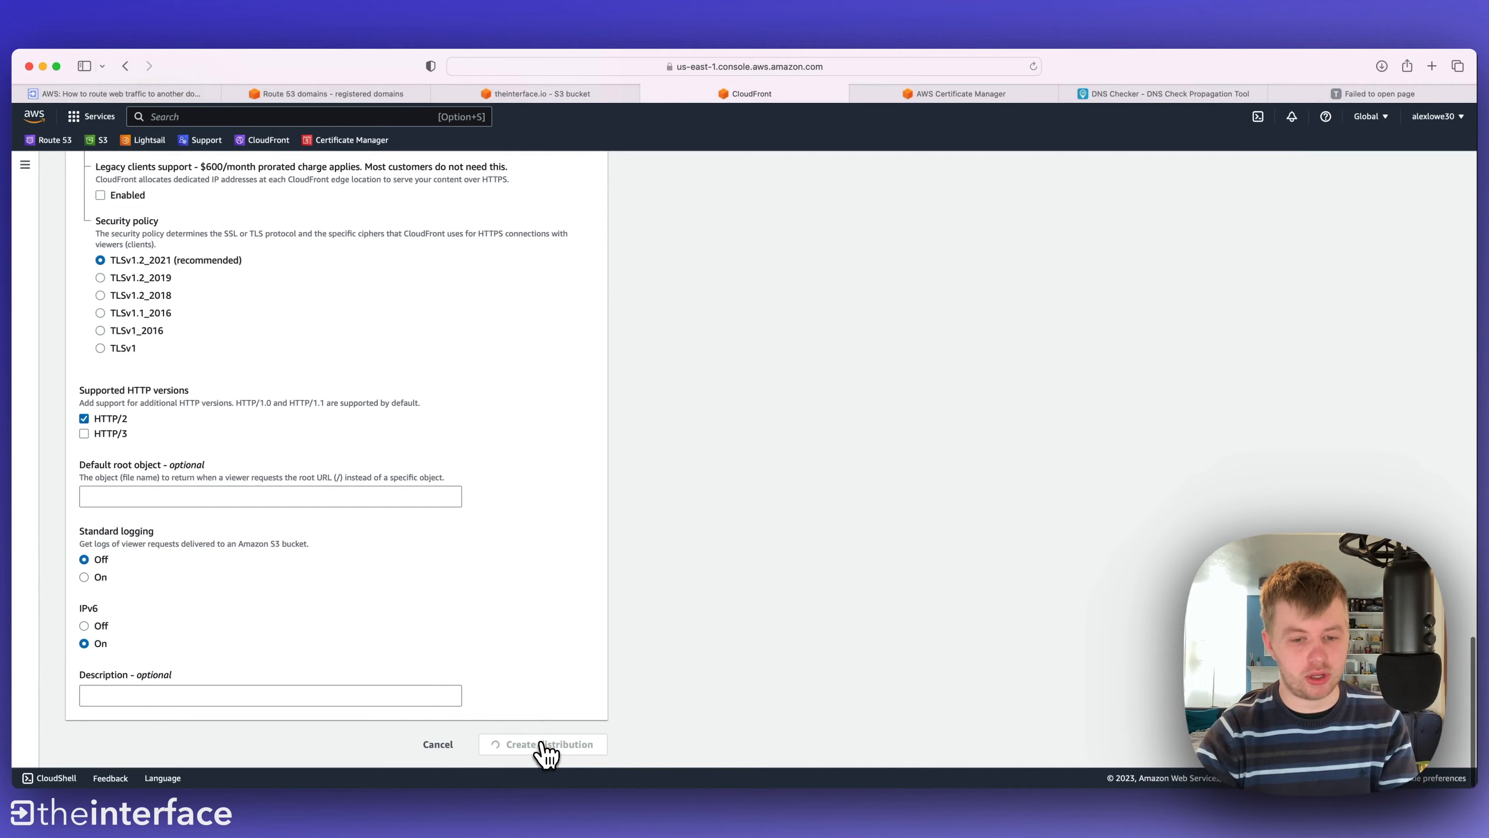
{"action": "left_click", "coordinate": [553, 744]}
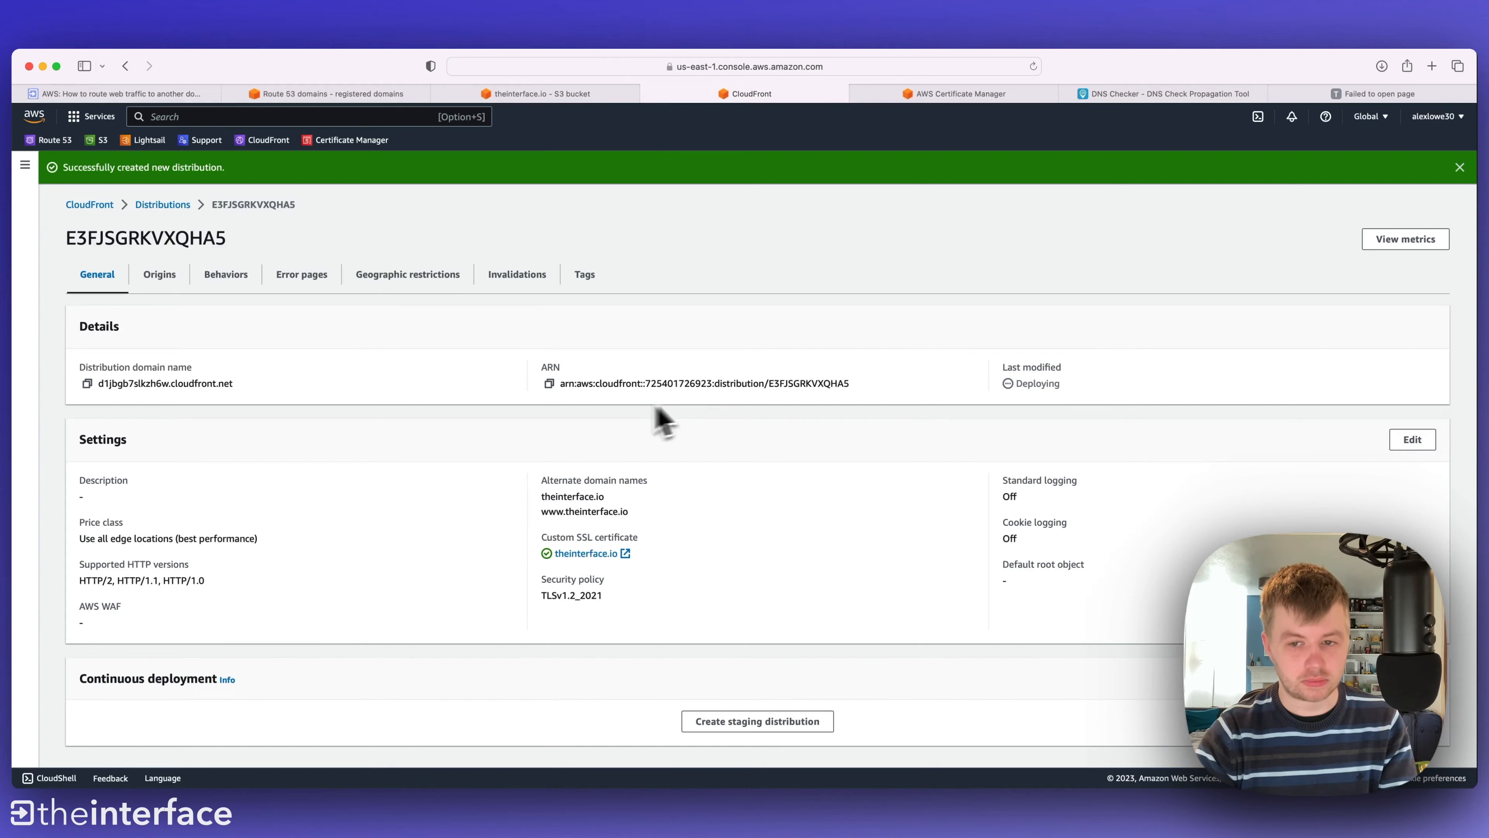
{"action": "mouse_move", "coordinate": [912, 360]}
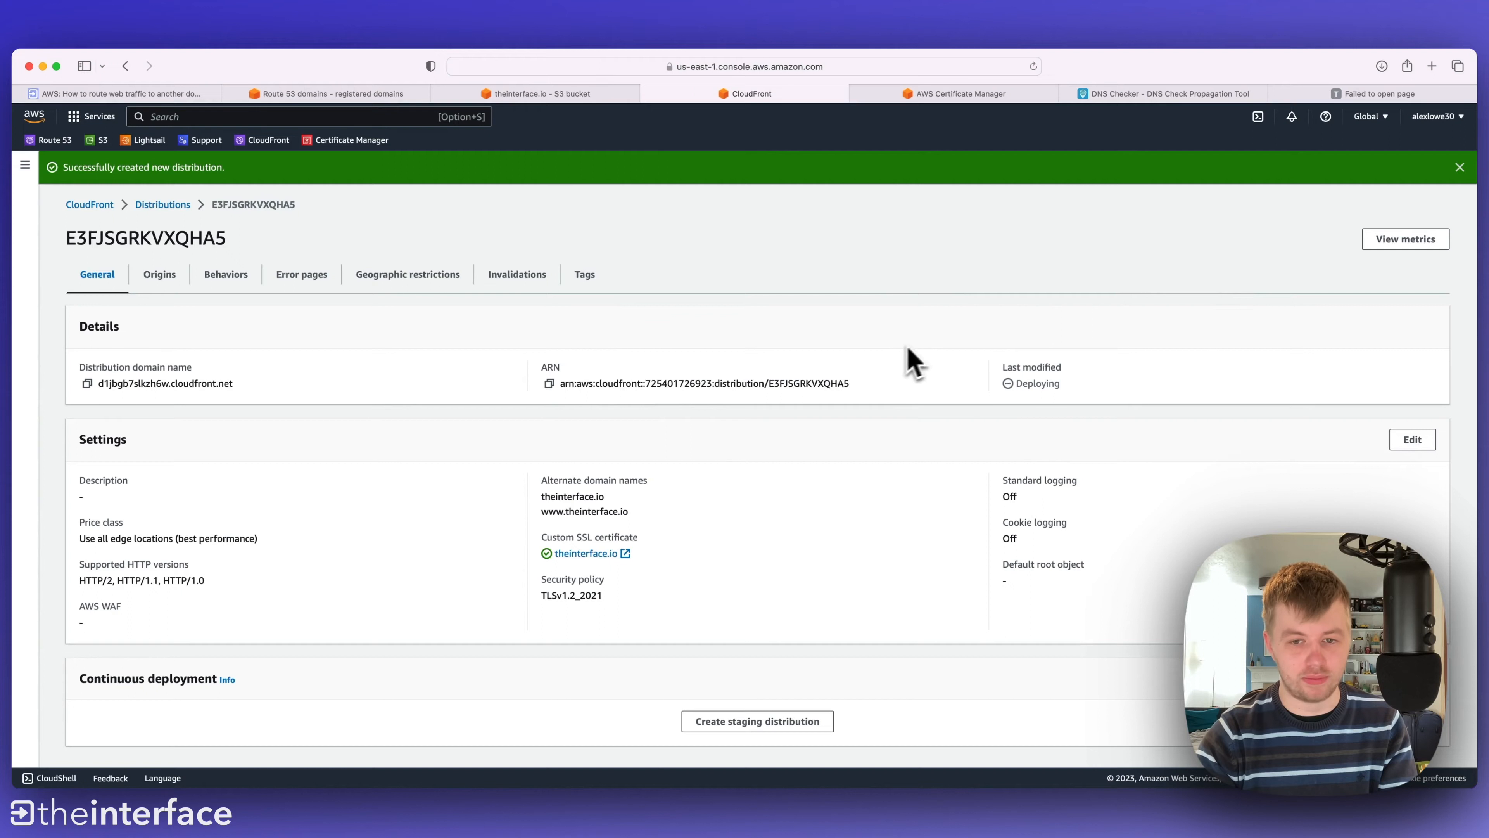
{"action": "mouse_move", "coordinate": [954, 435]}
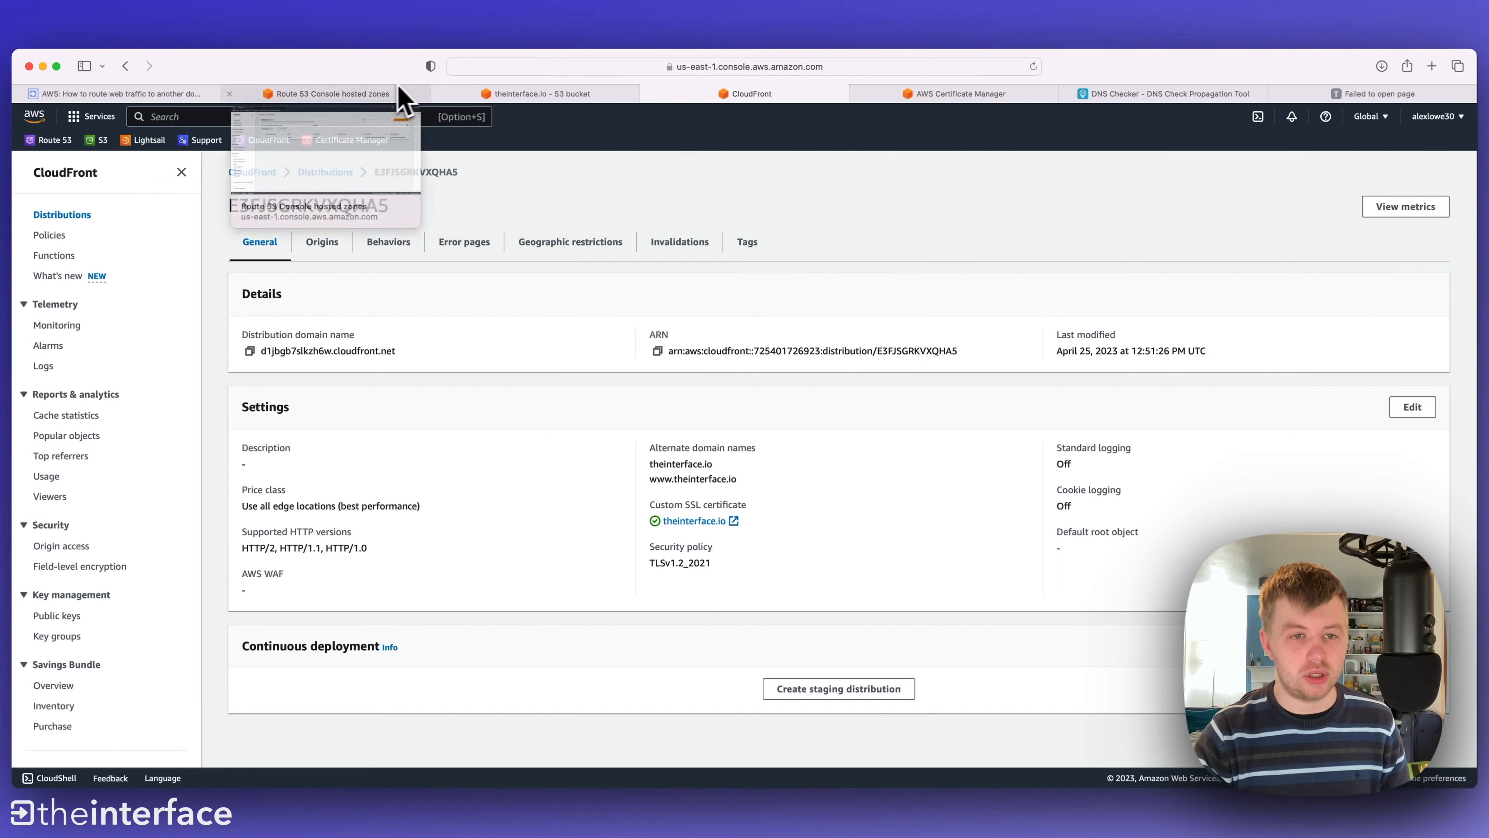
- In the theinterface.io hosted zone, make a root A record aliased to CloudFront distribution d1jbgb7slkzh6w.cloudfront.net
{"action": "left_click", "coordinate": [326, 93]}
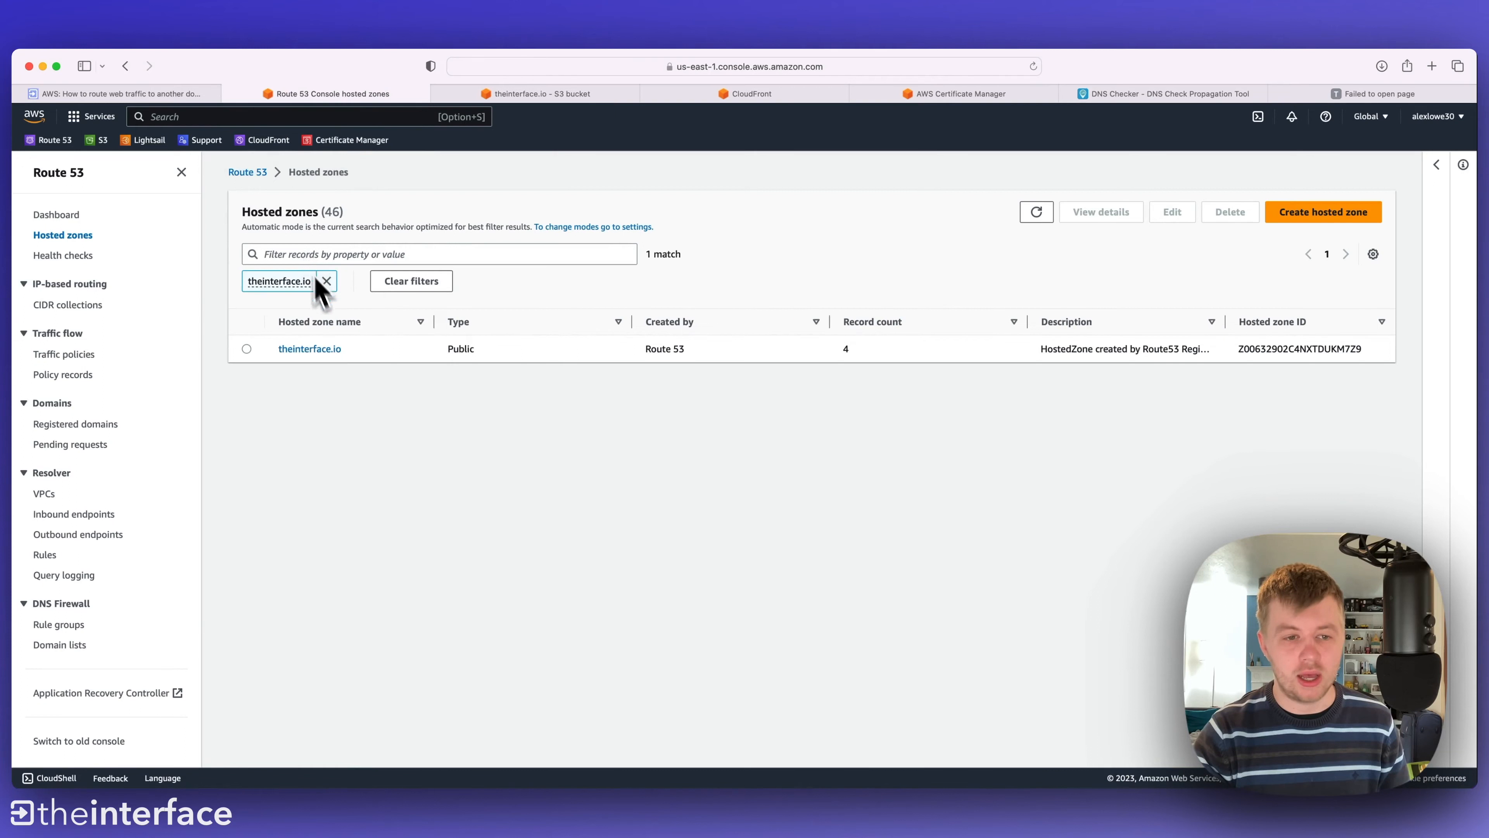
{"action": "left_click", "coordinate": [310, 347]}
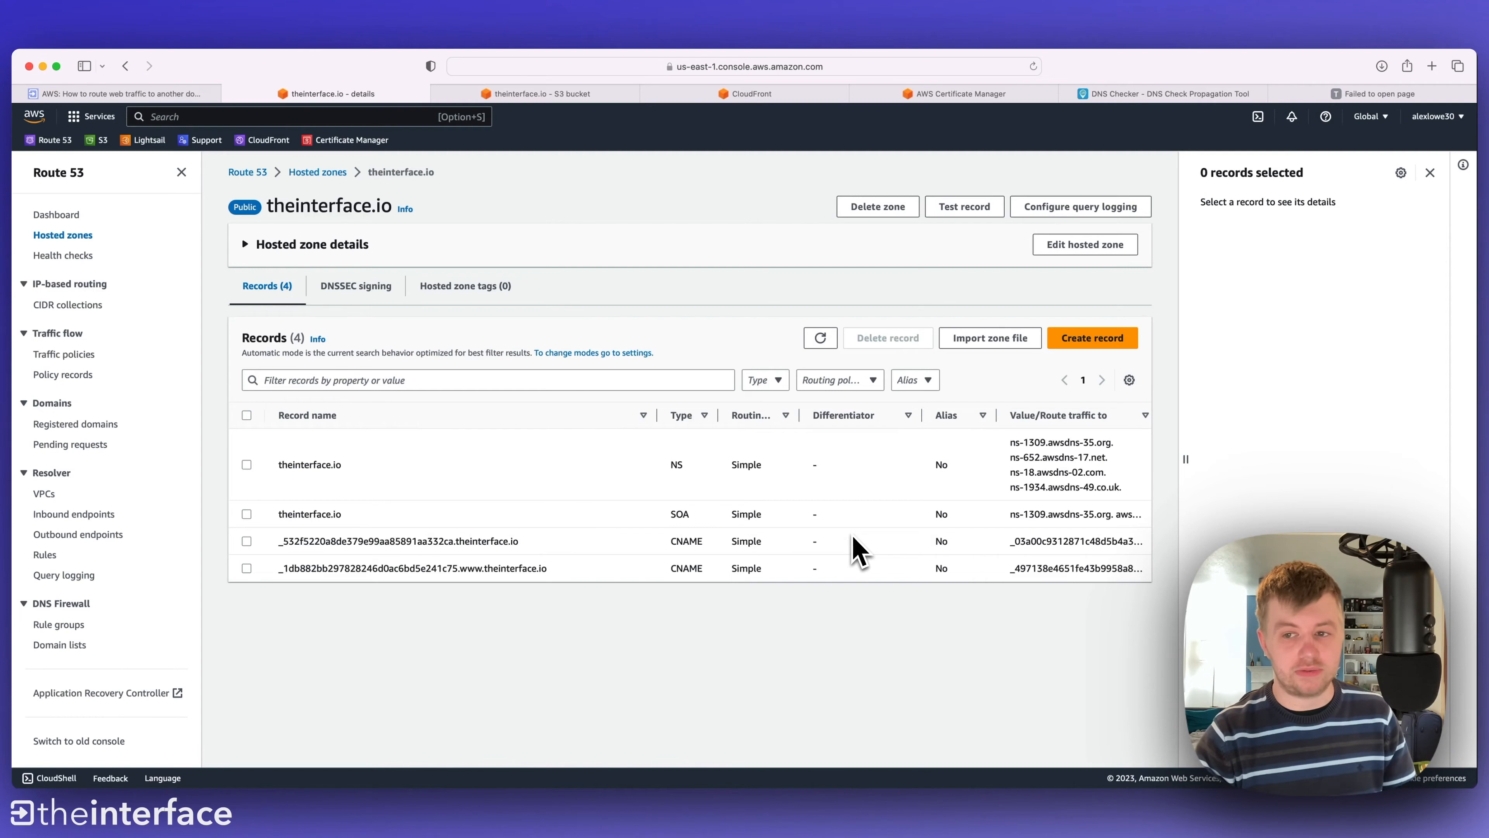
{"action": "mouse_move", "coordinate": [1093, 338]}
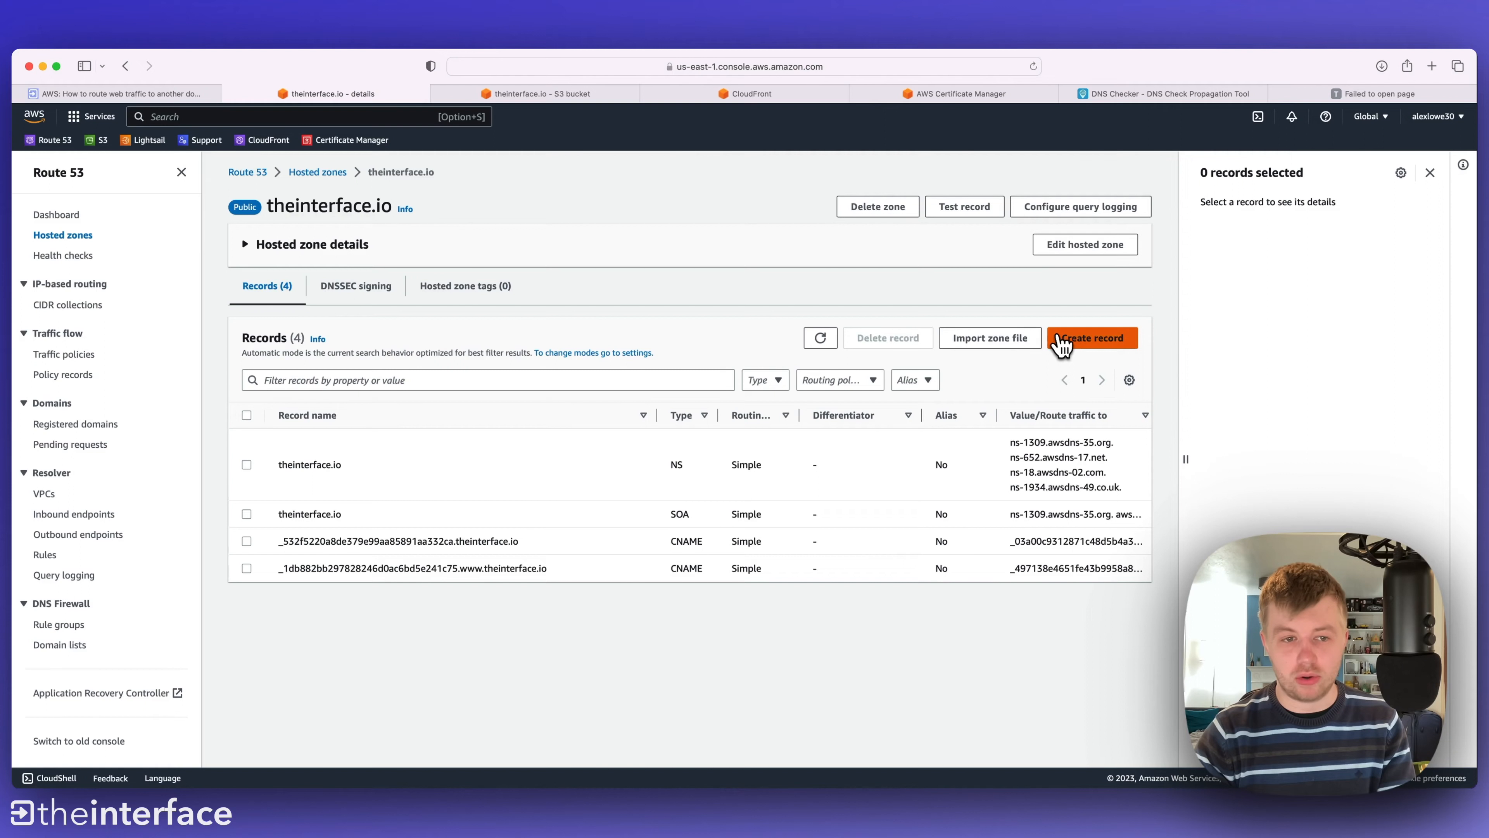
{"action": "left_click", "coordinate": [1092, 338]}
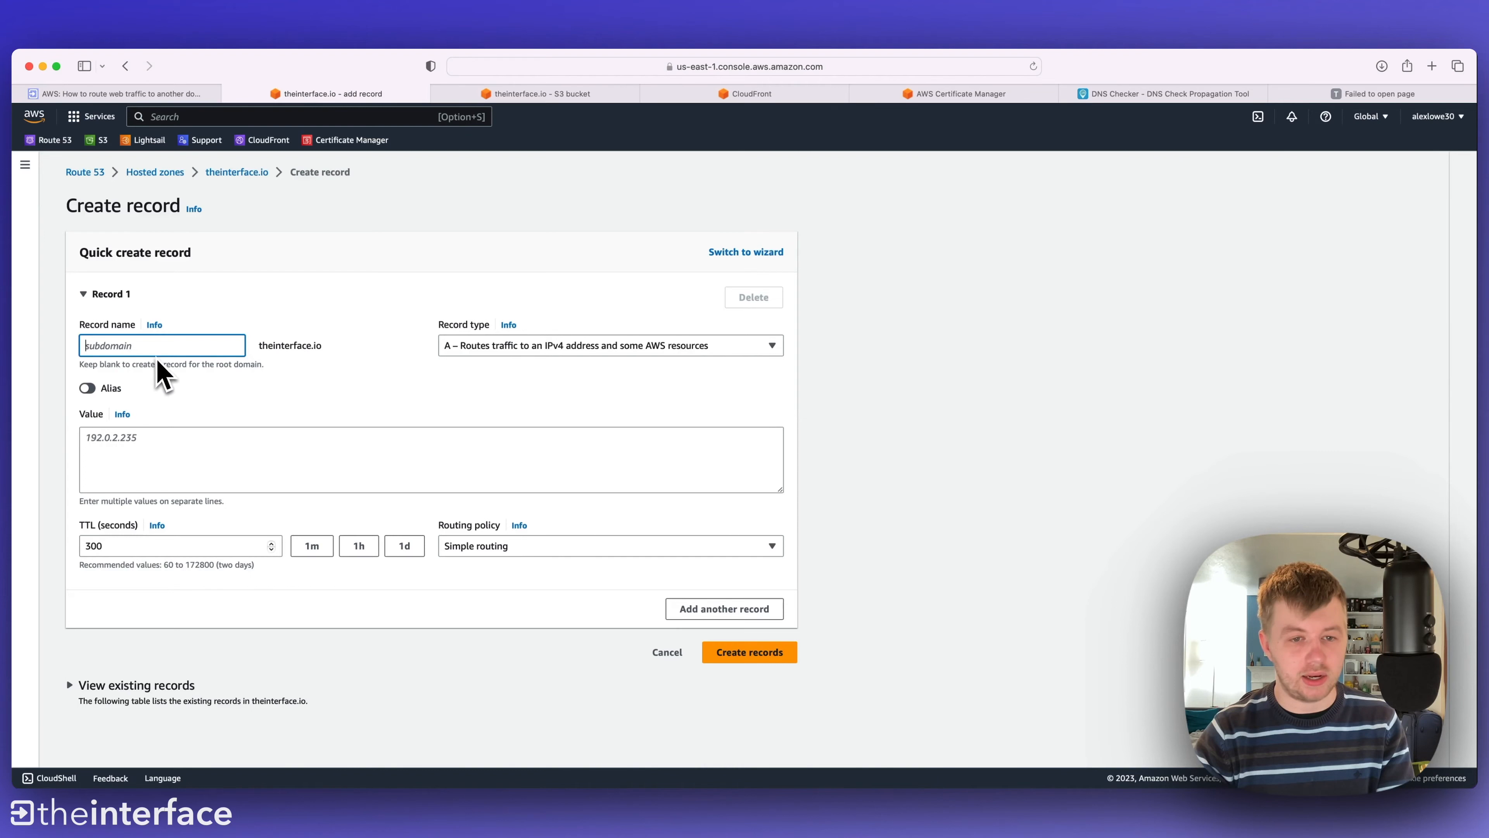
{"action": "left_click", "coordinate": [86, 388]}
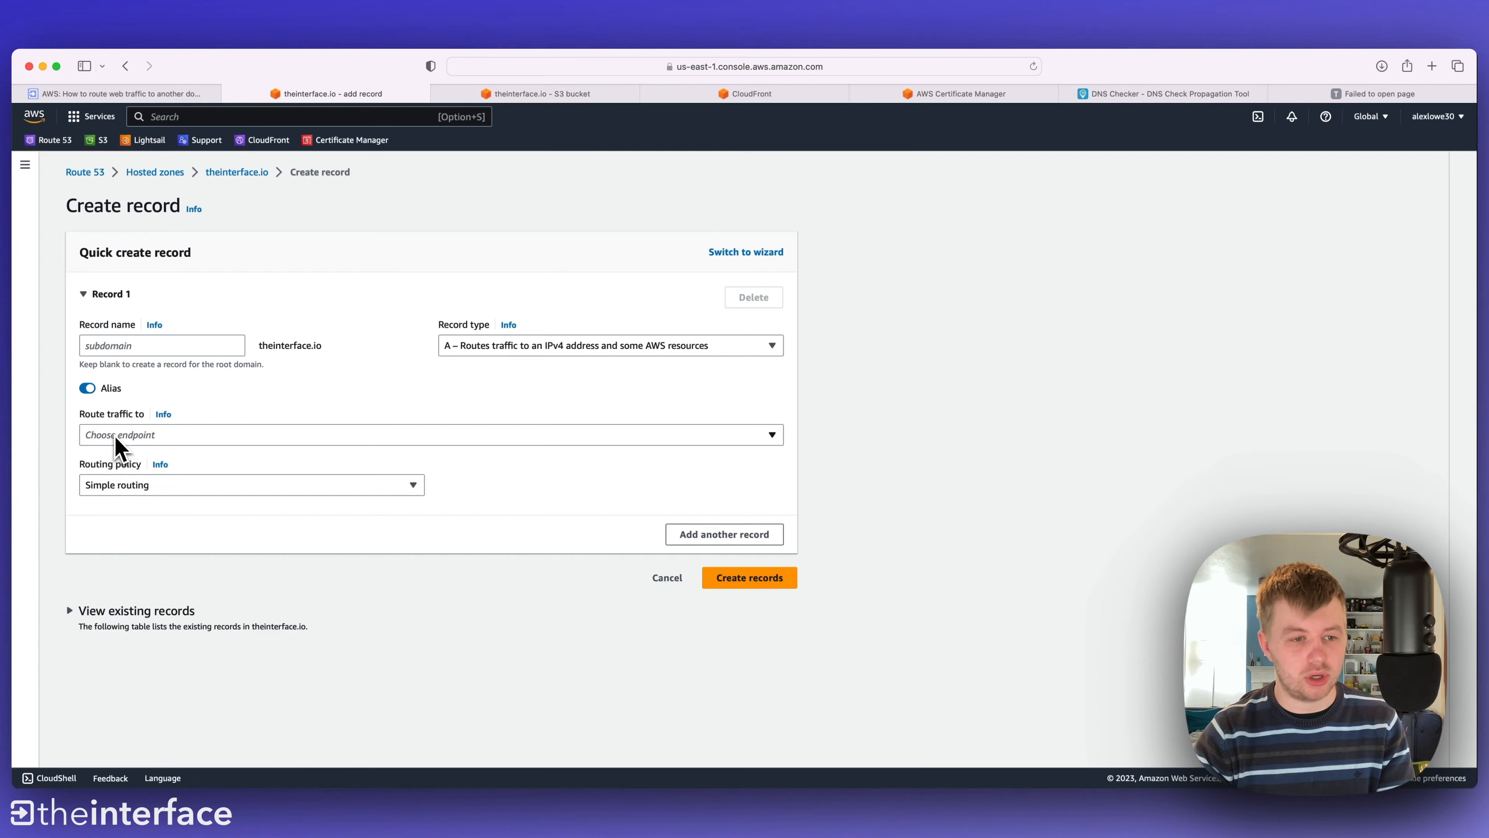
{"action": "left_click", "coordinate": [428, 434]}
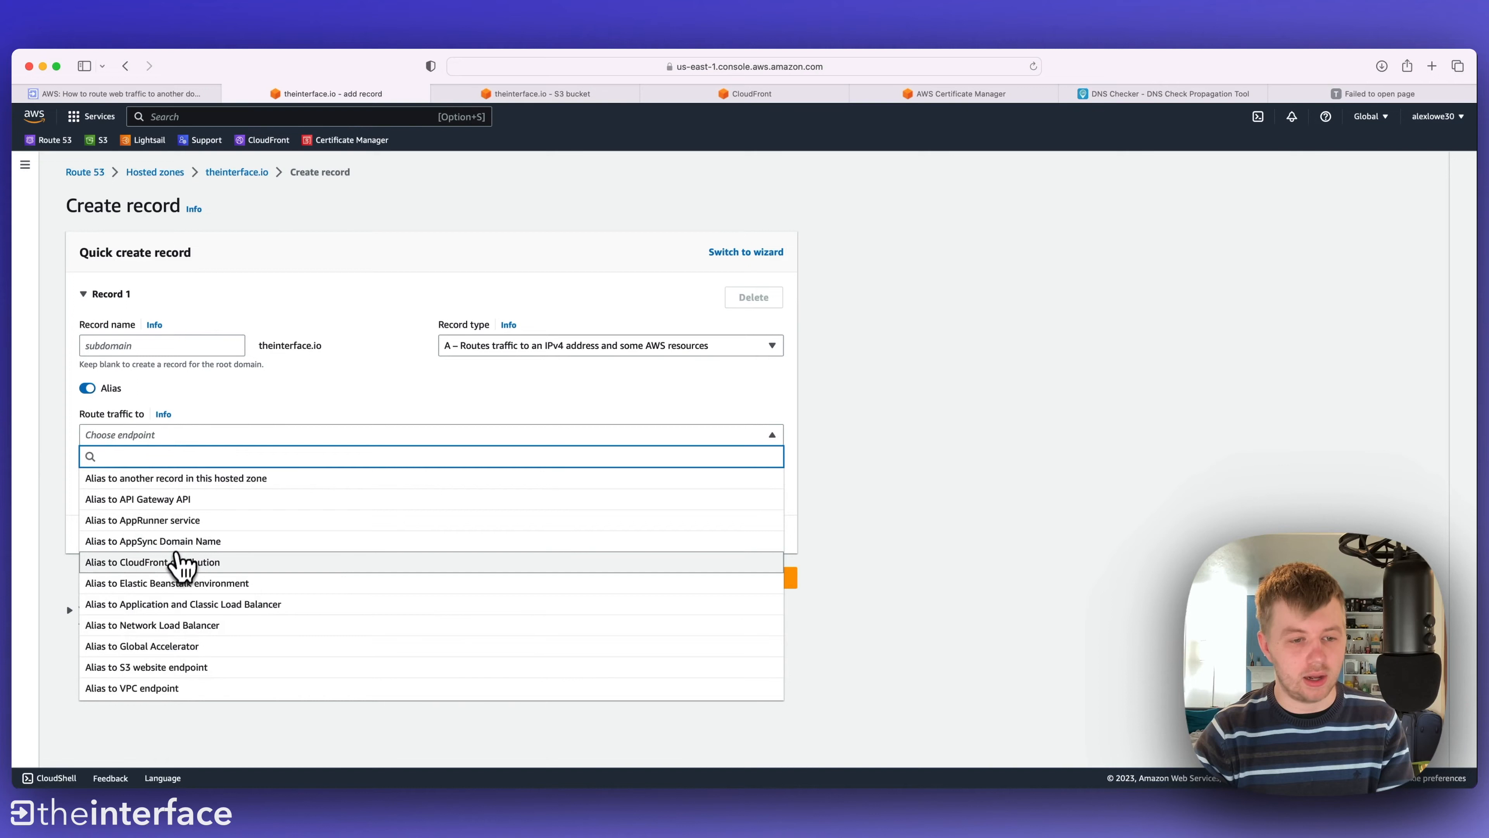
{"action": "left_click", "coordinate": [152, 561]}
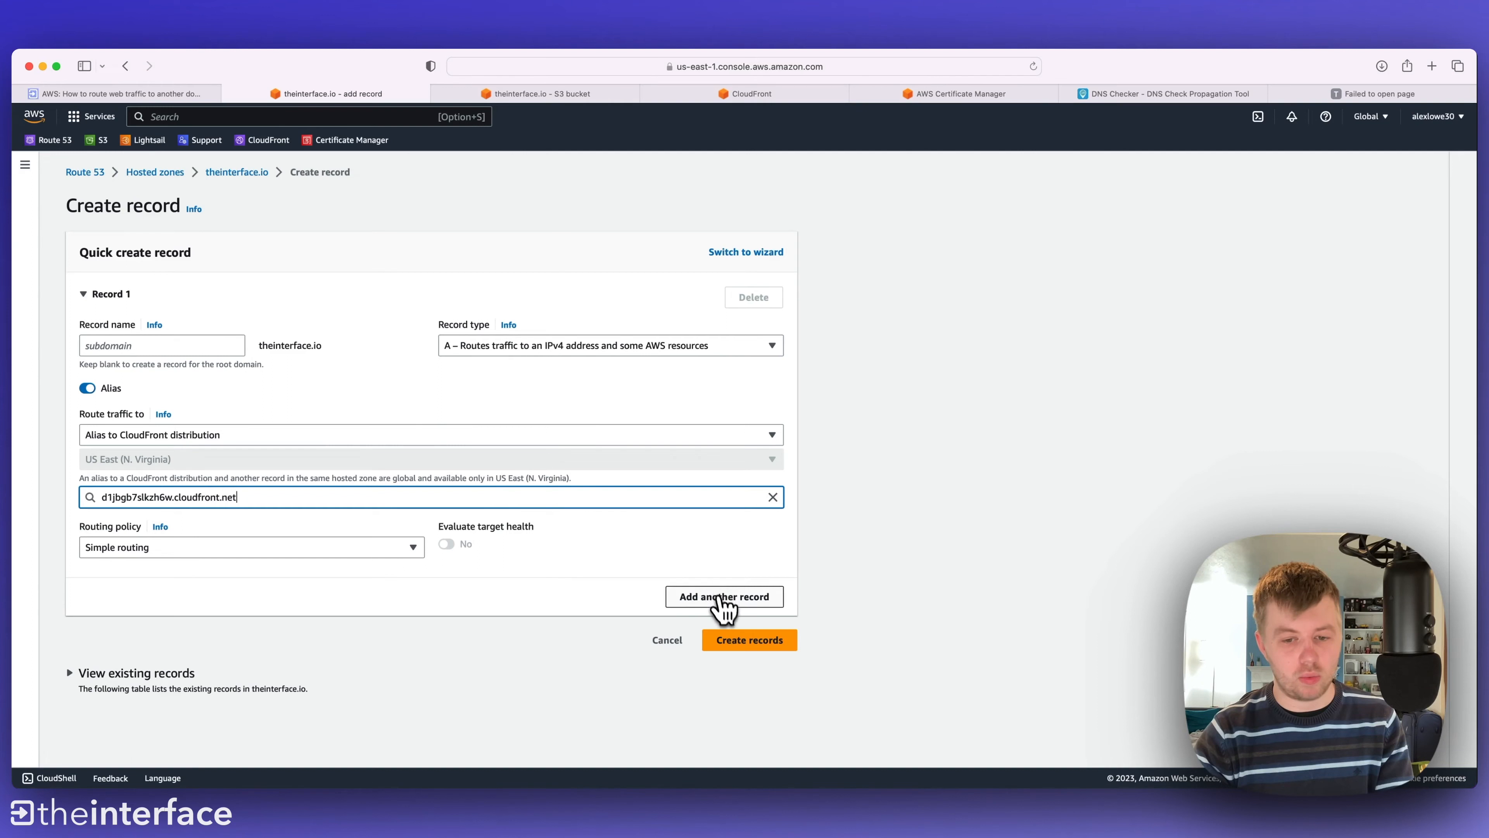
- Add a second record named www with Alias enabled, ready to target the CloudFront distribution
{"action": "left_click", "coordinate": [722, 596]}
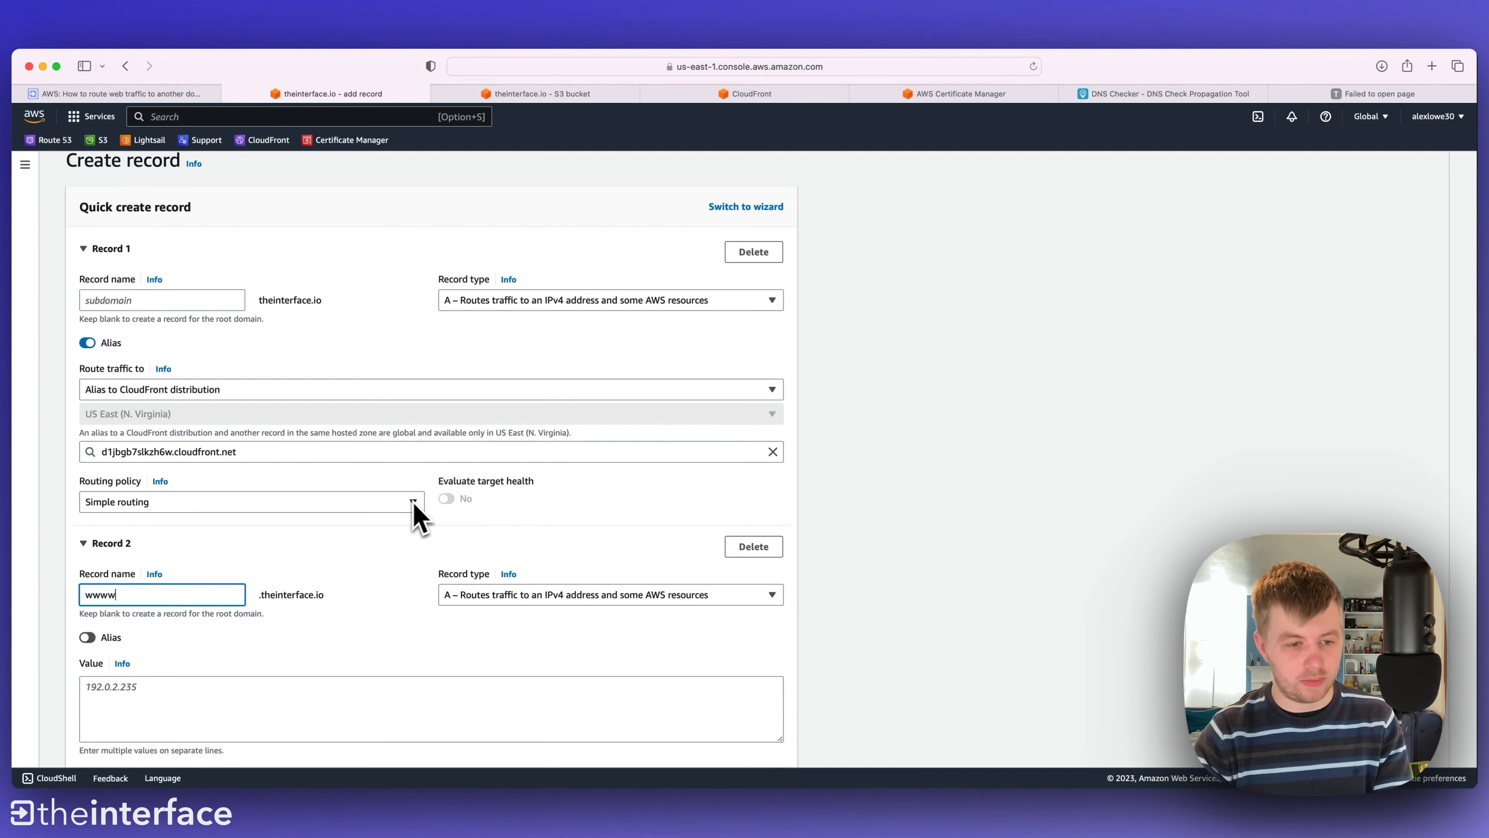
{"action": "left_click", "coordinate": [86, 636]}
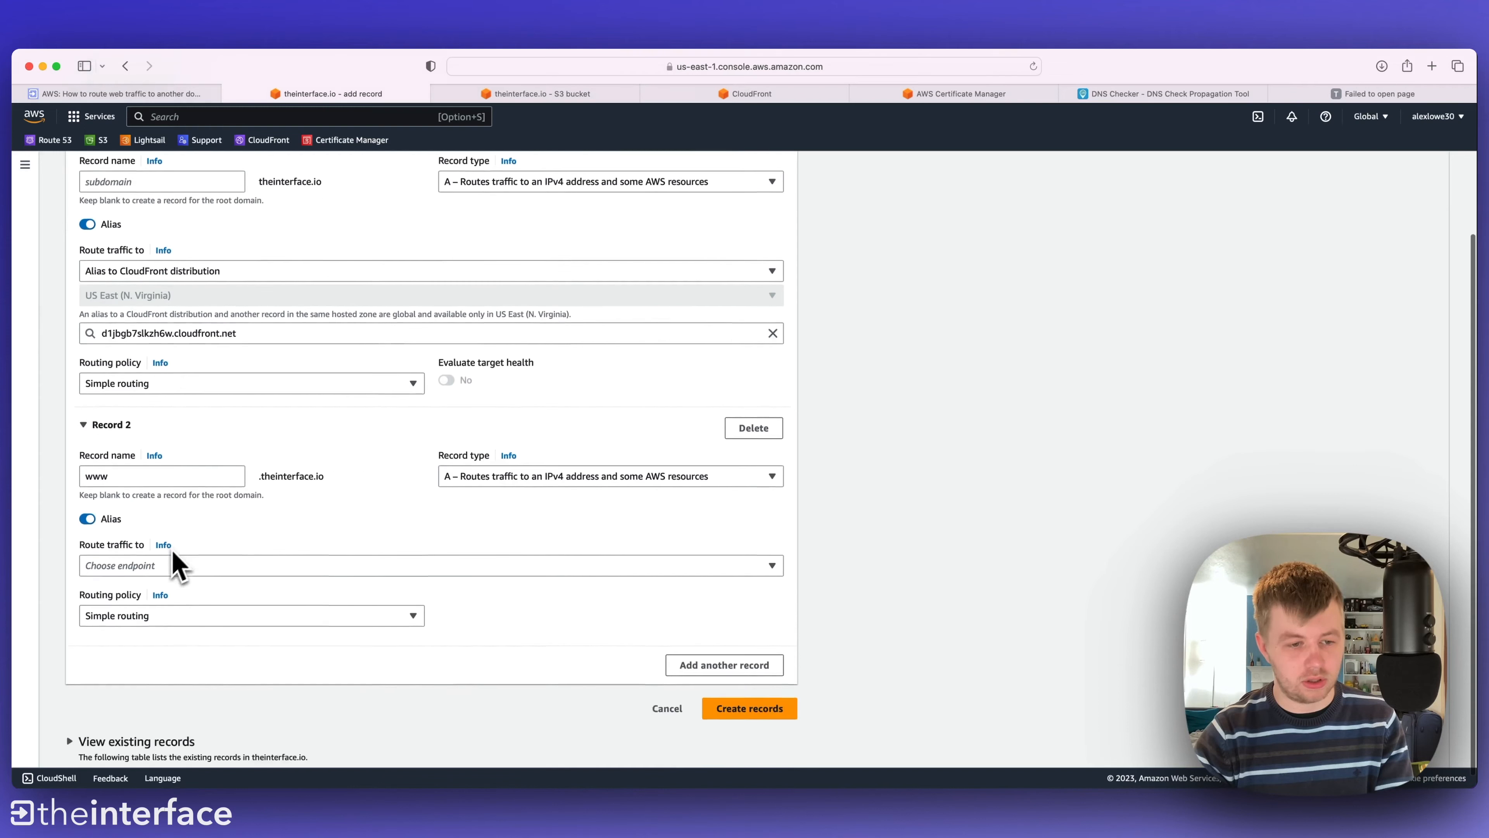
{"action": "left_click", "coordinate": [1165, 93]}
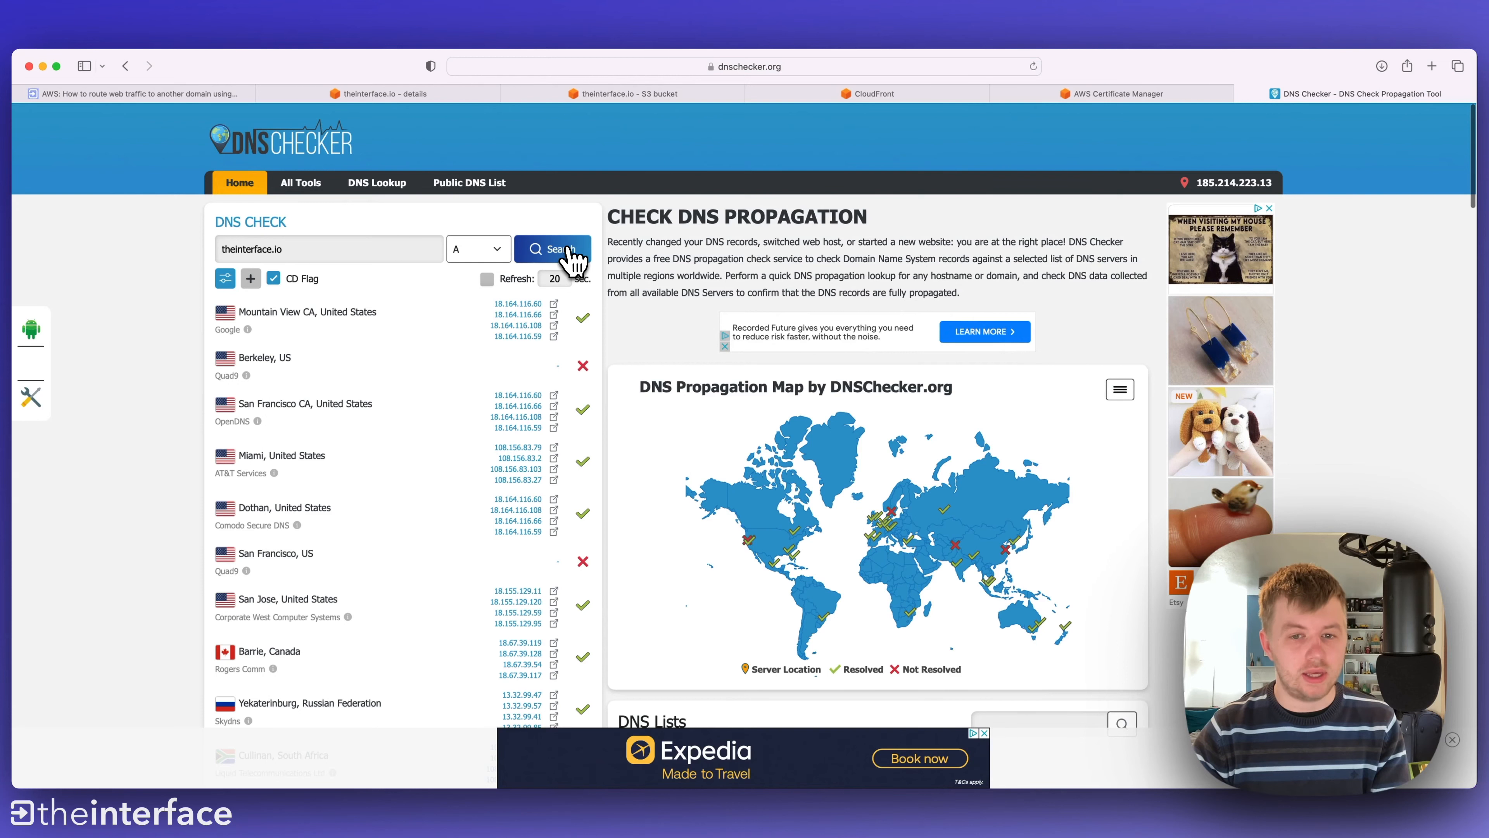
- Run the DNS Checker A-record propagation check for theinterface.io, then switch to the theinterface.uk guide
{"action": "left_click", "coordinate": [1433, 65]}
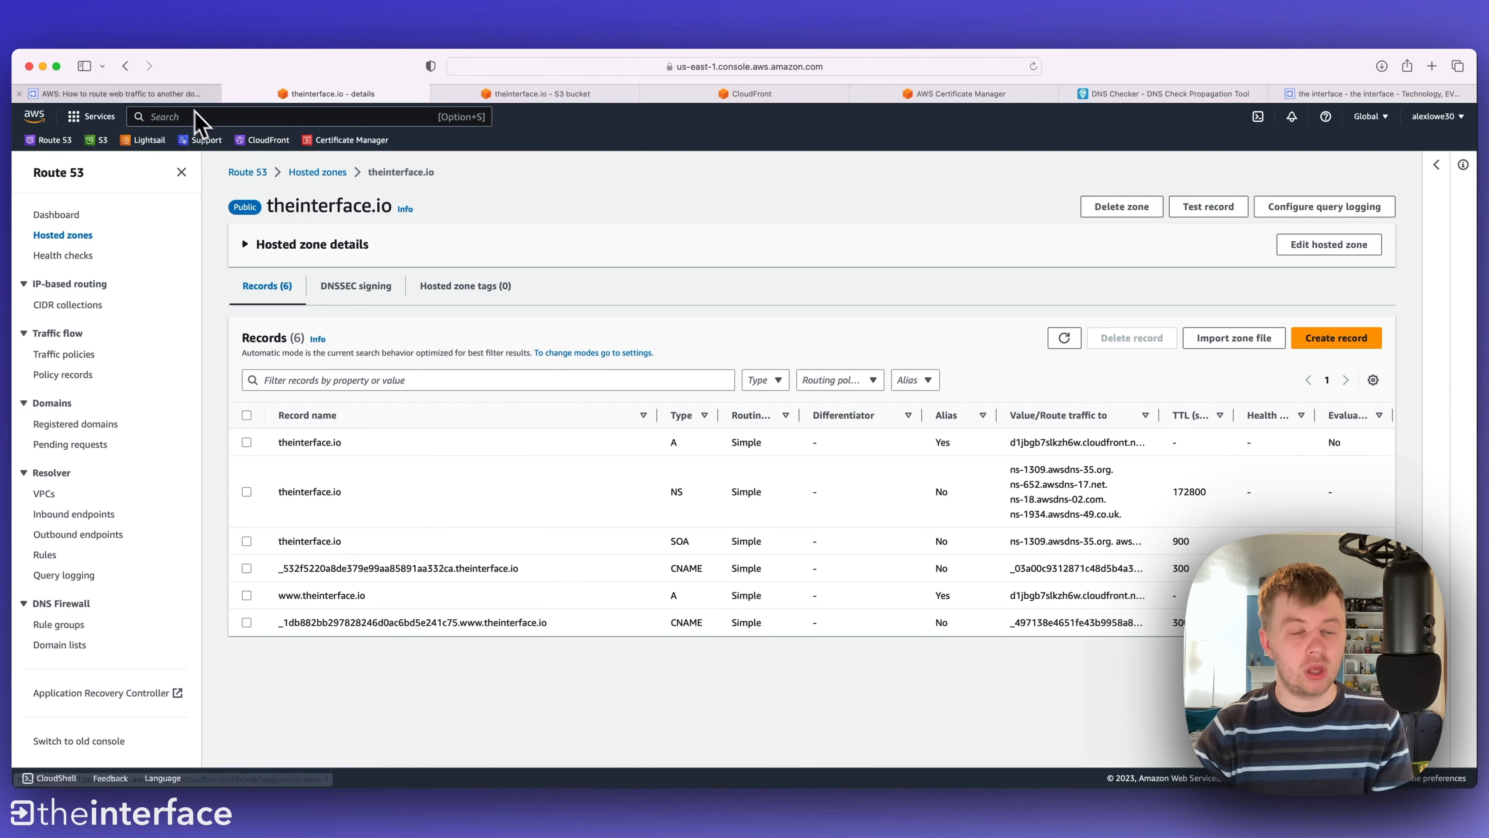
{"action": "left_click", "coordinate": [1387, 93]}
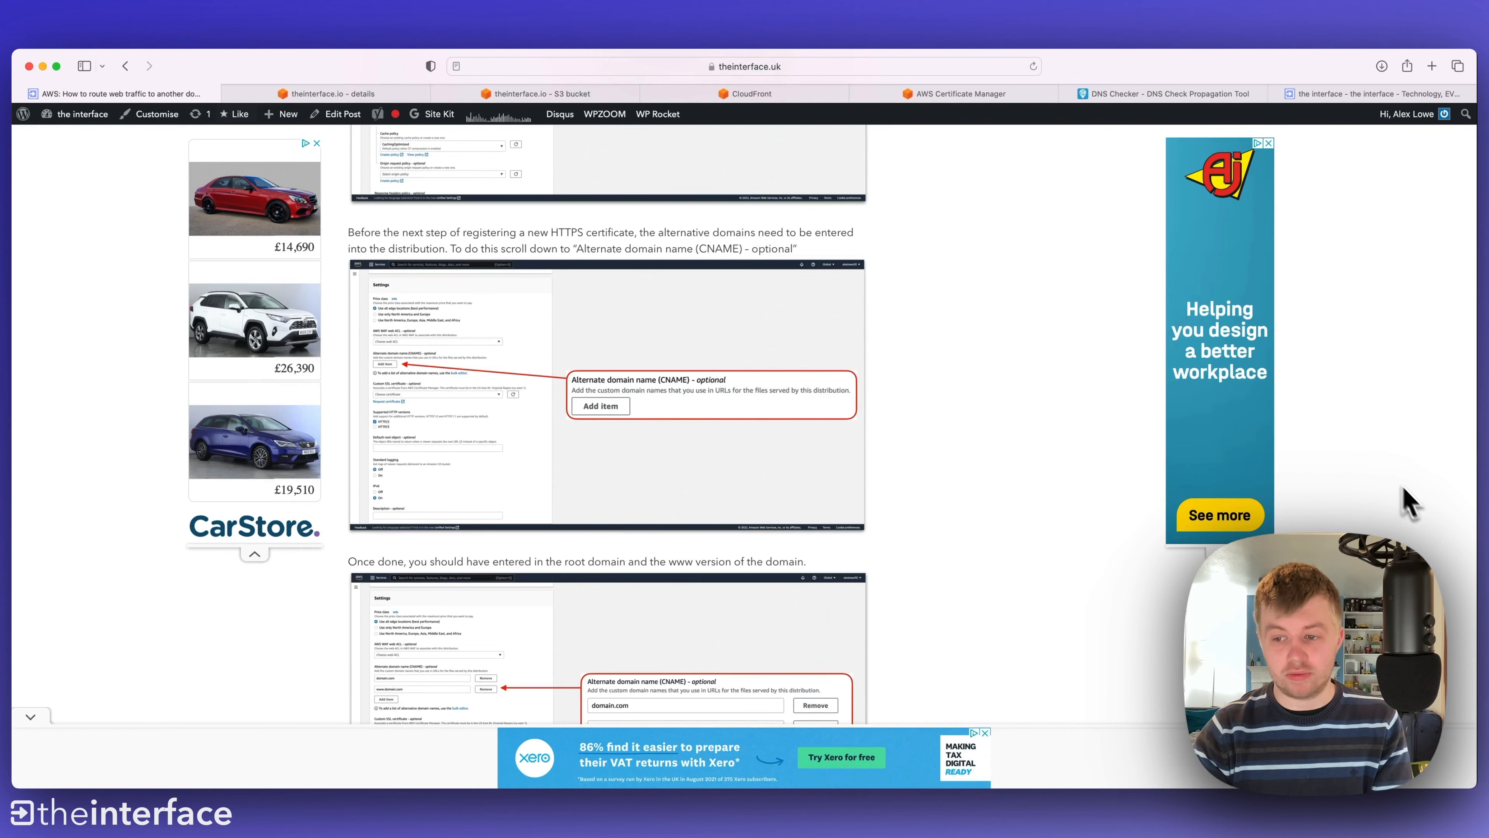